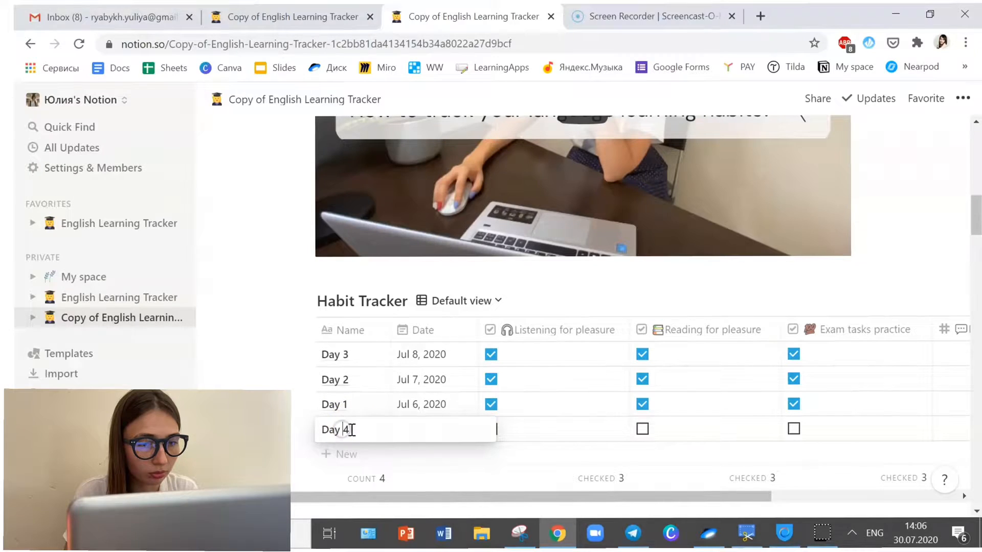
- Date the Day 4 row Jul 30, 2020, then add a Day 5 row dated Jul 29, 2020
left_click(419, 430)
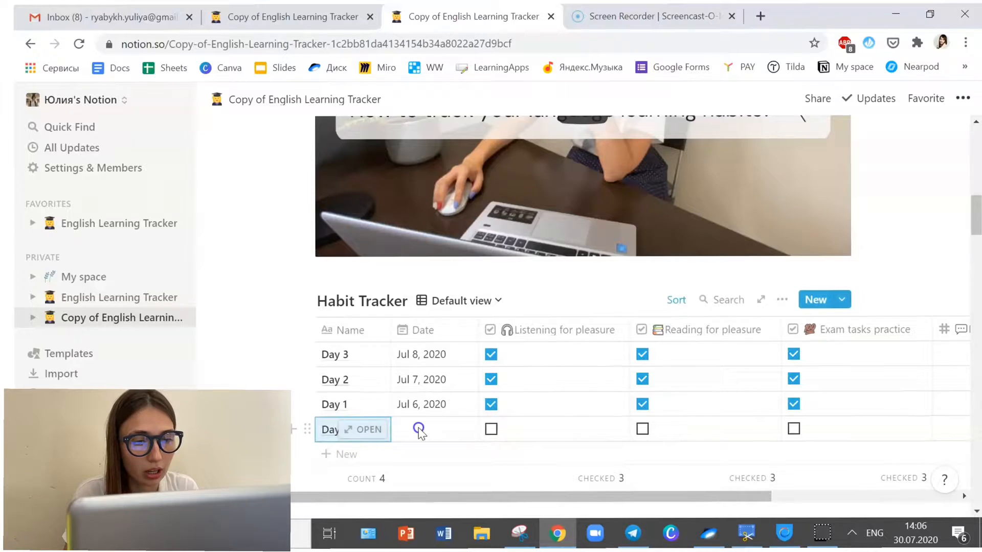
left_click(420, 429)
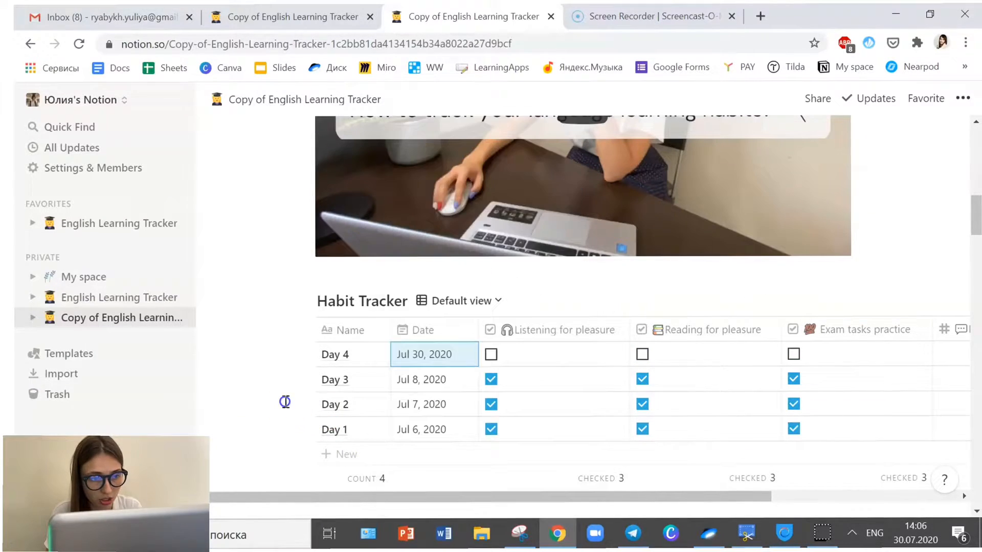
mouse_move(785, 315)
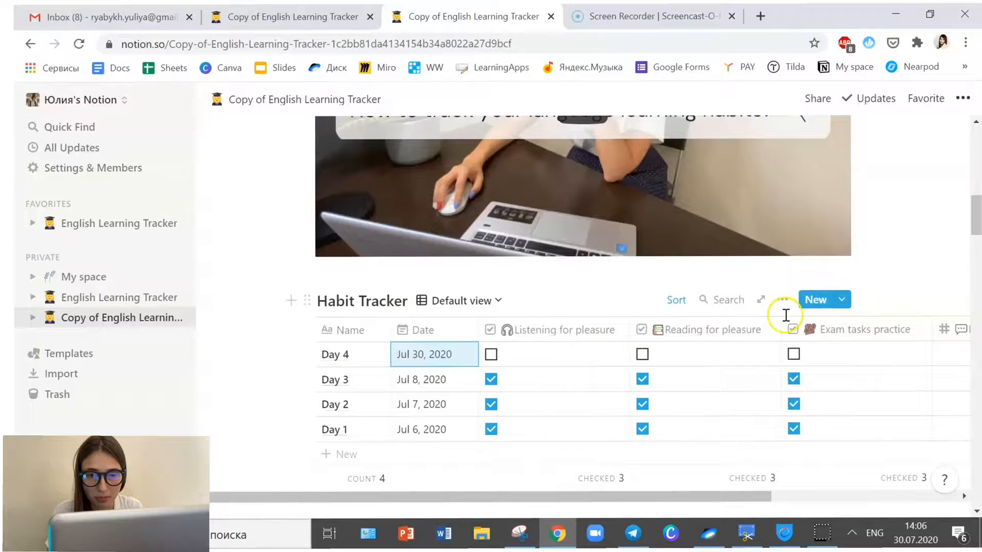
mouse_move(729, 315)
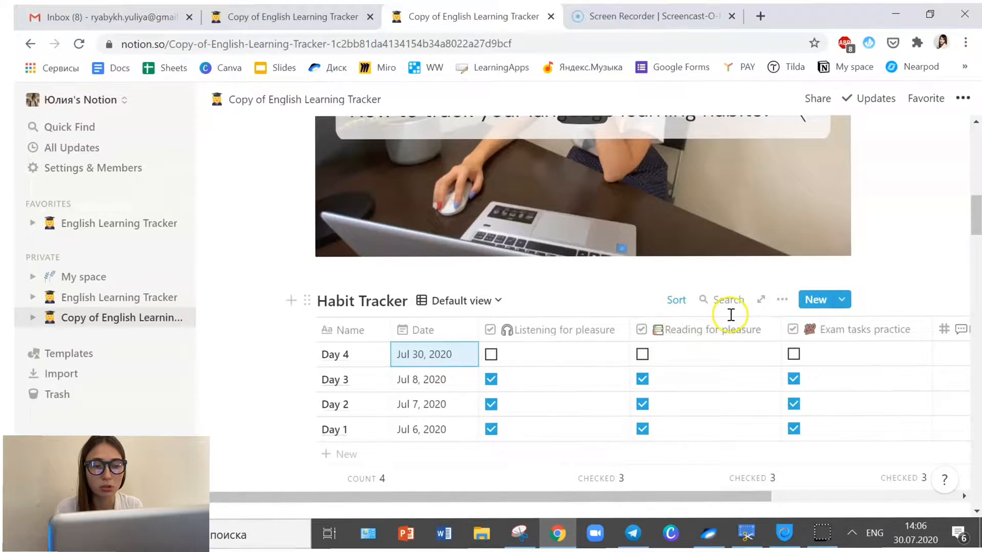
mouse_move(761, 299)
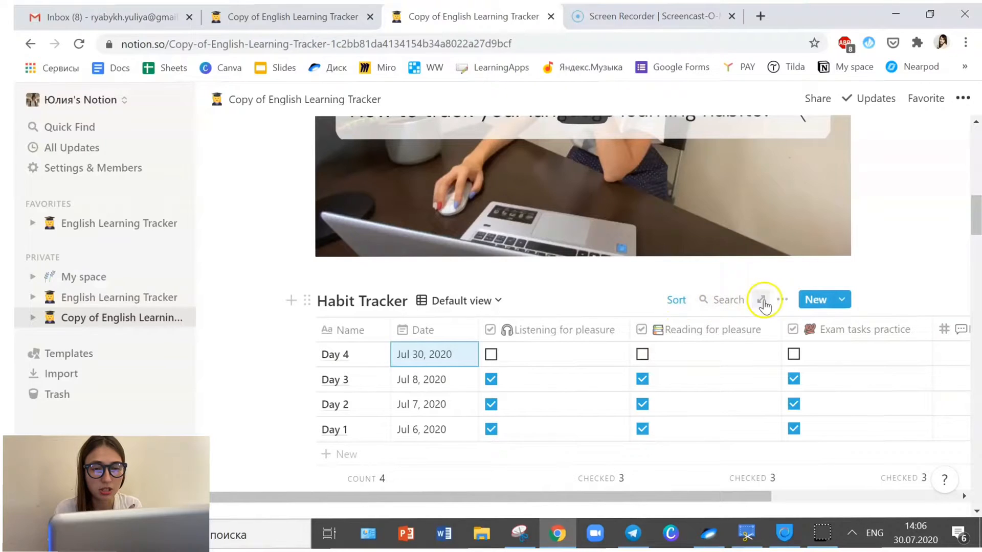
mouse_move(354, 429)
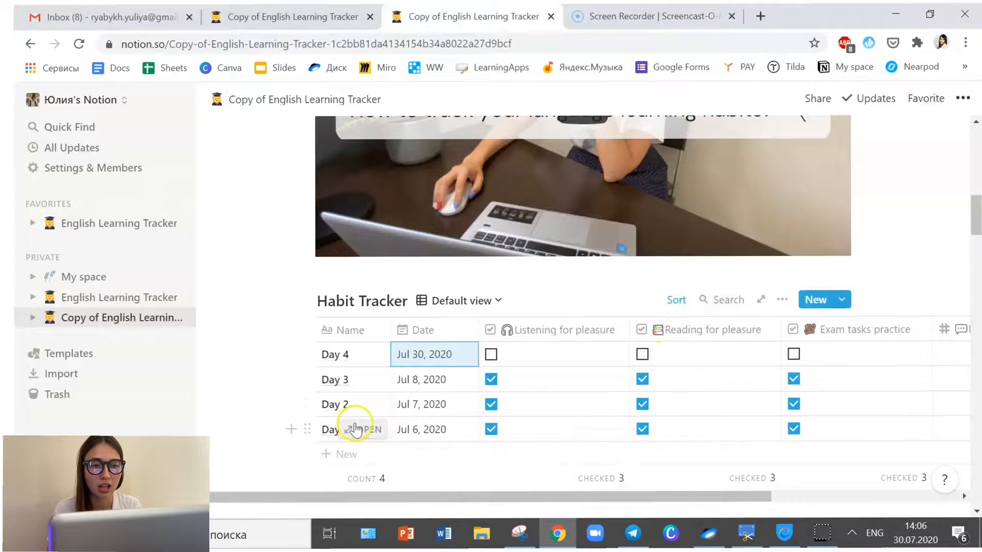
mouse_move(385, 400)
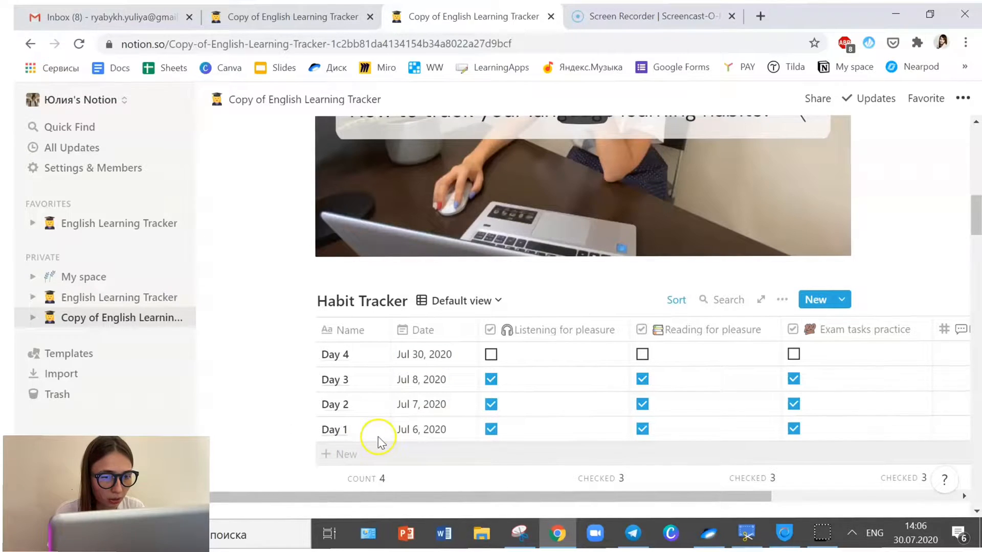
left_click(346, 455)
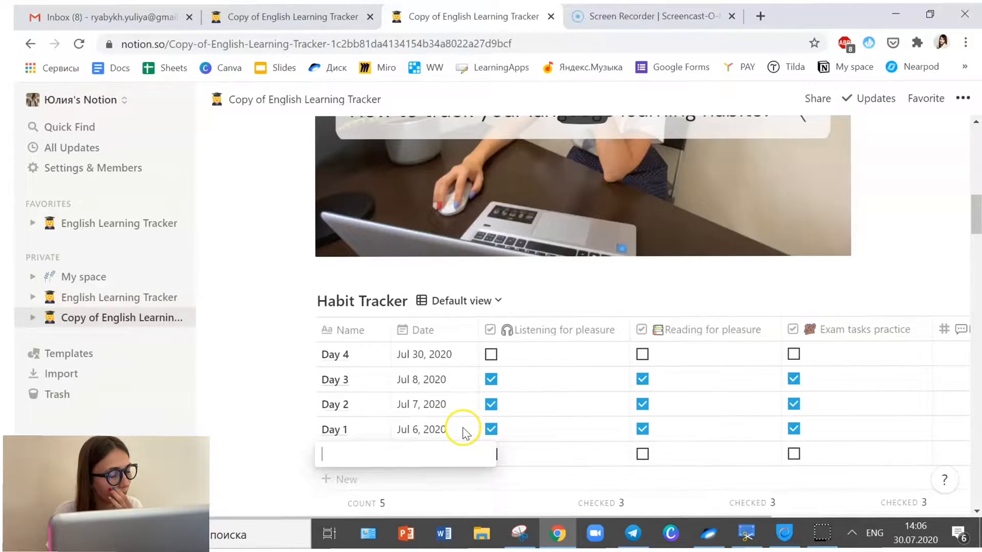
type("Day")
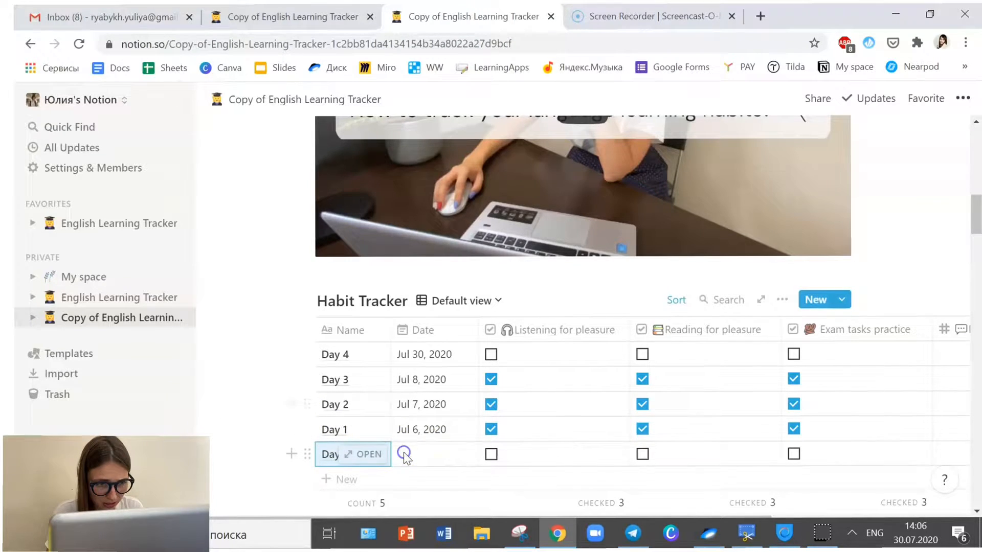
left_click(404, 455)
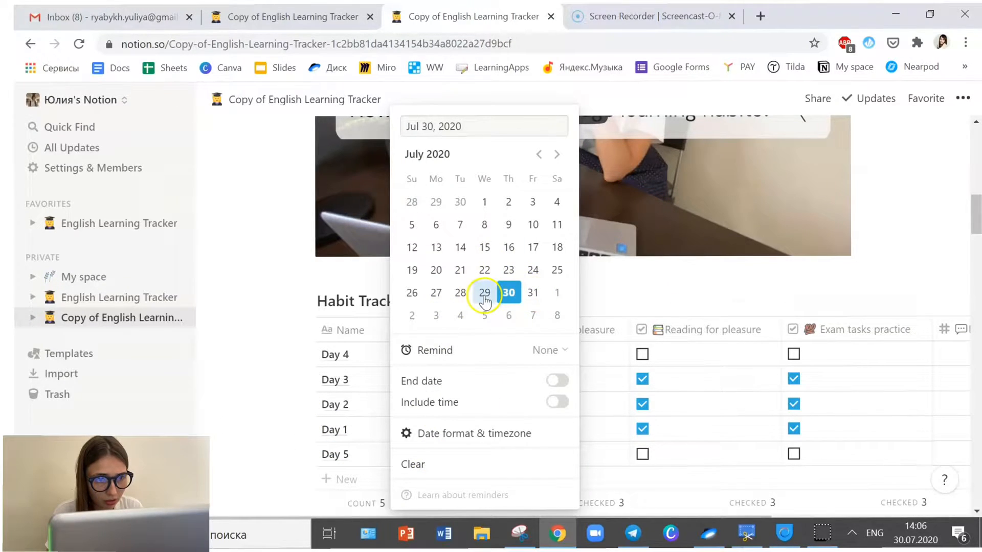
left_click(484, 293)
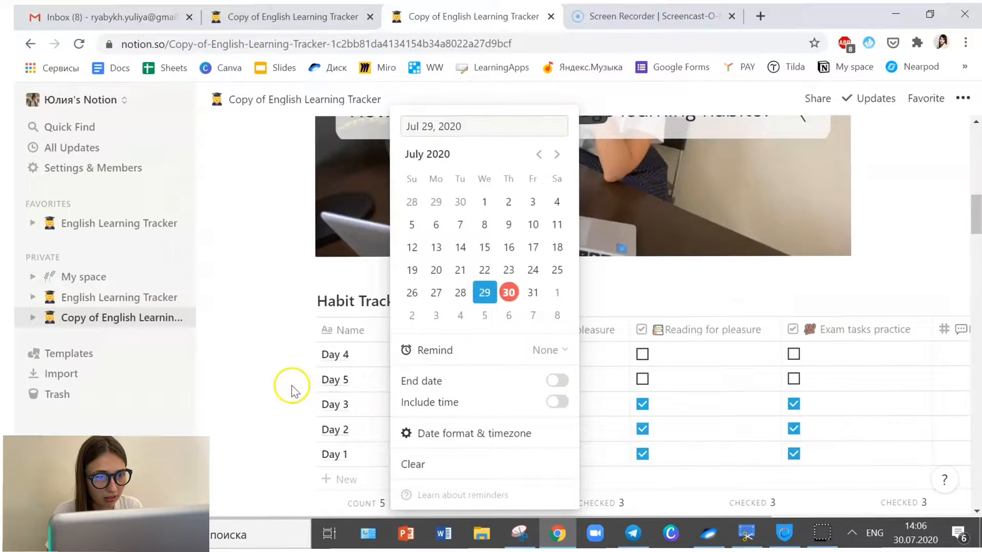
mouse_move(248, 382)
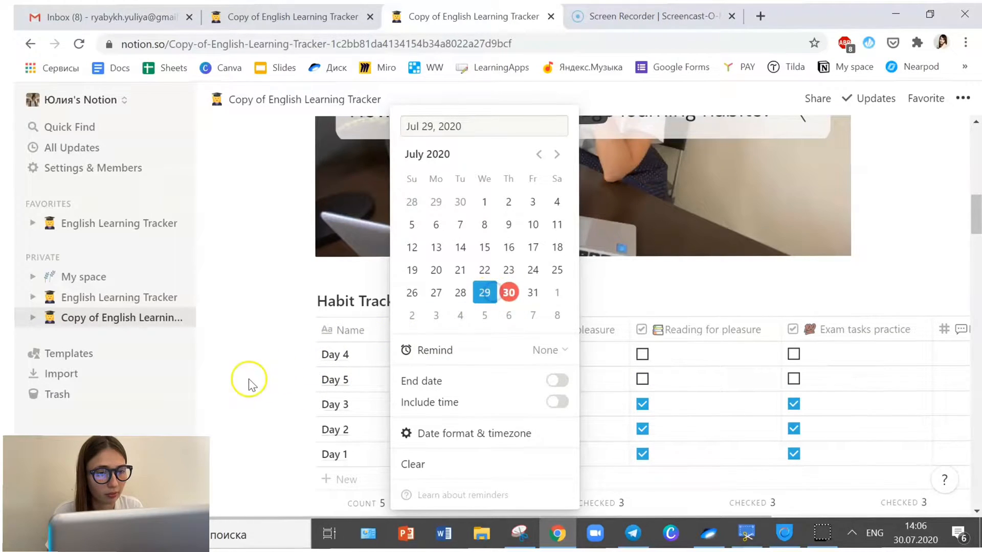
left_click(484, 292)
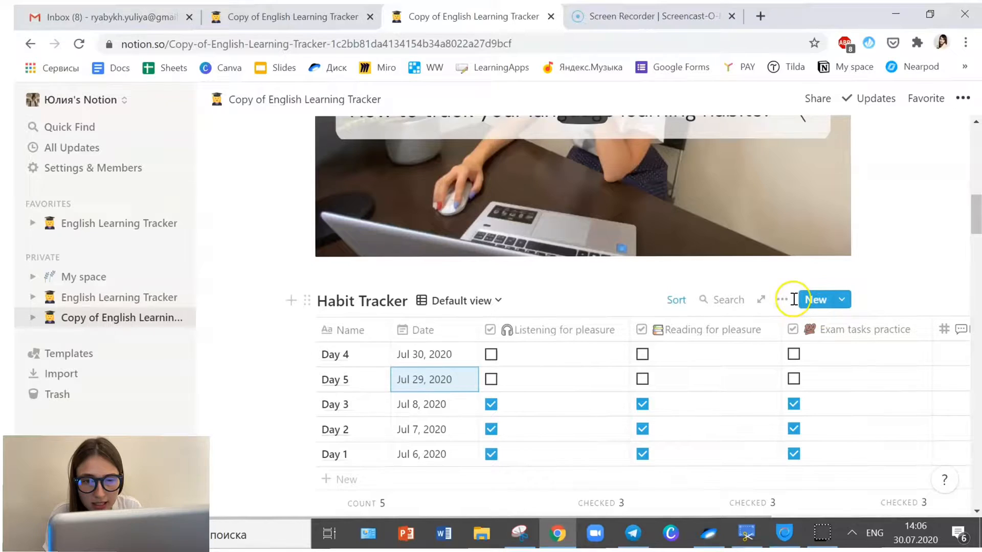
- Add a table filter: Date, Is within, The past month
left_click(783, 299)
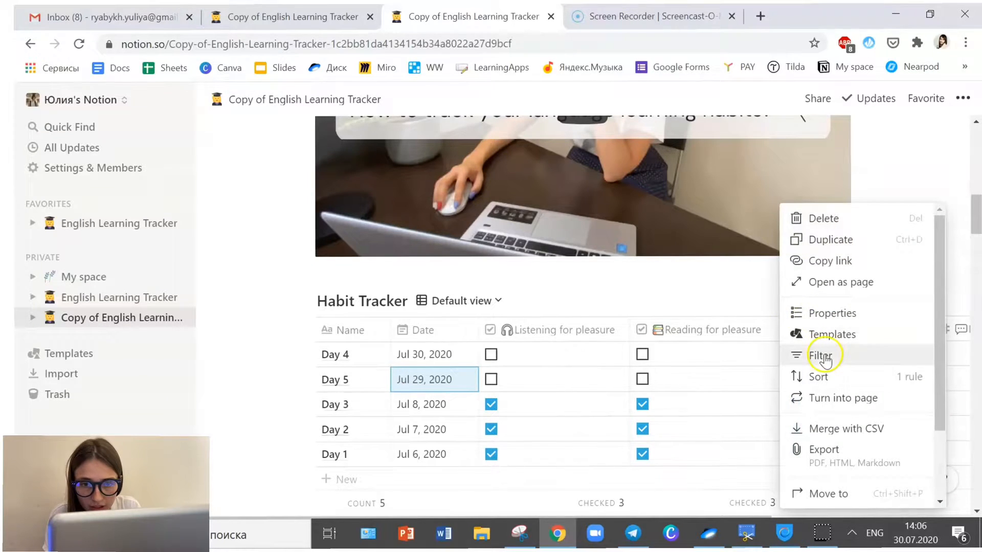
left_click(821, 355)
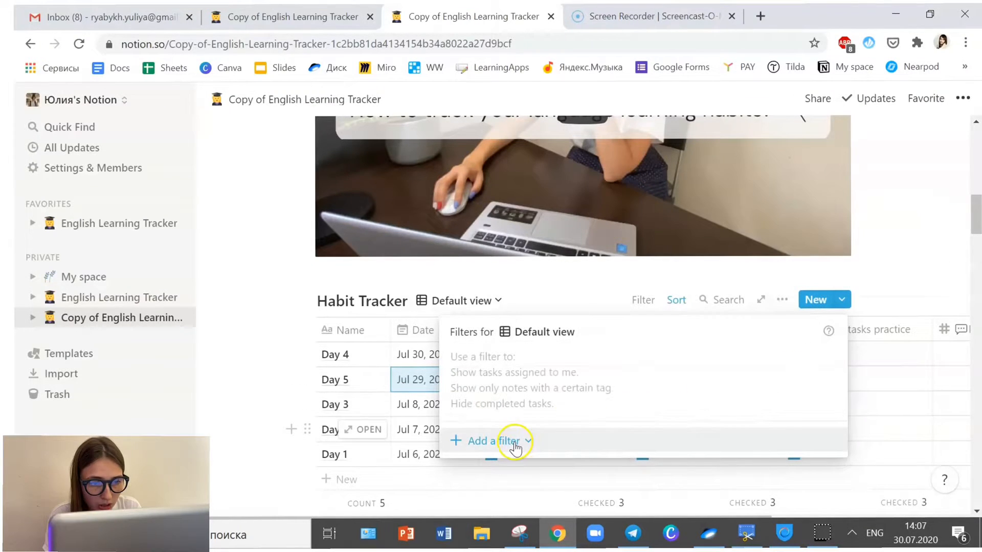
left_click(514, 441)
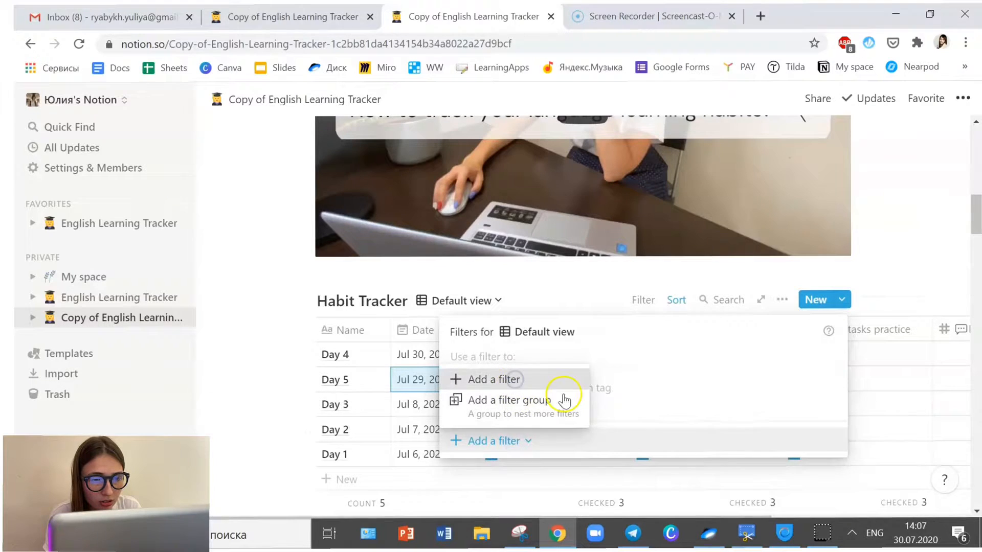
left_click(493, 379)
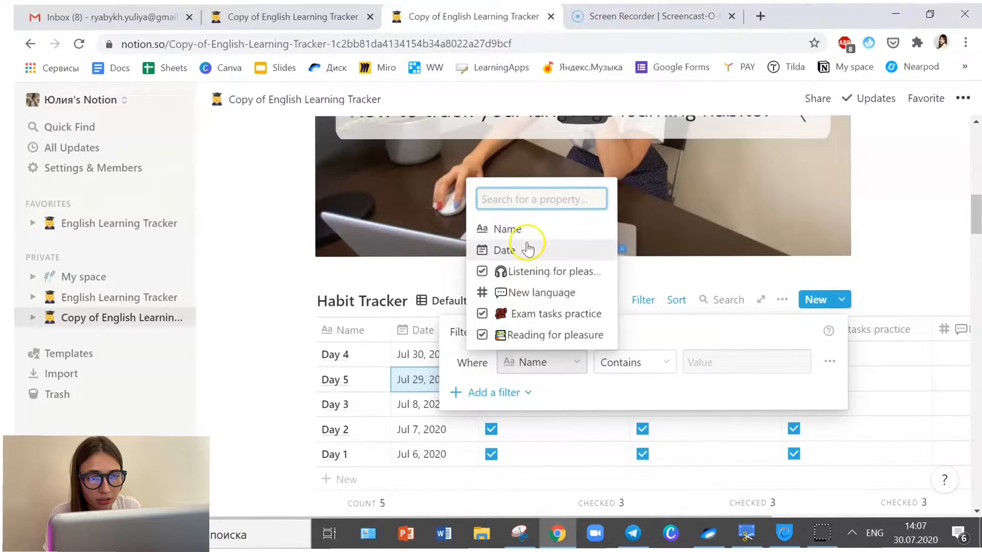
left_click(504, 250)
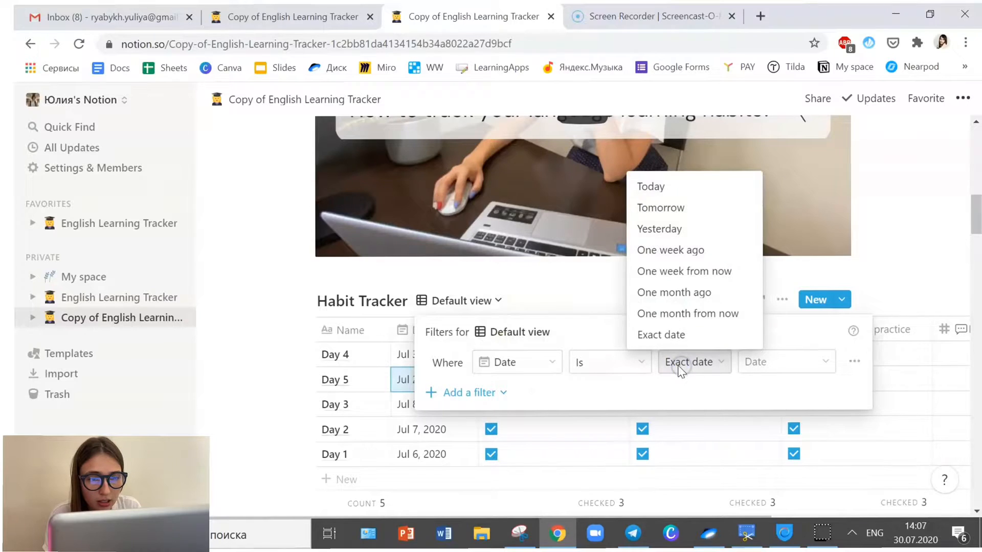
mouse_move(660, 335)
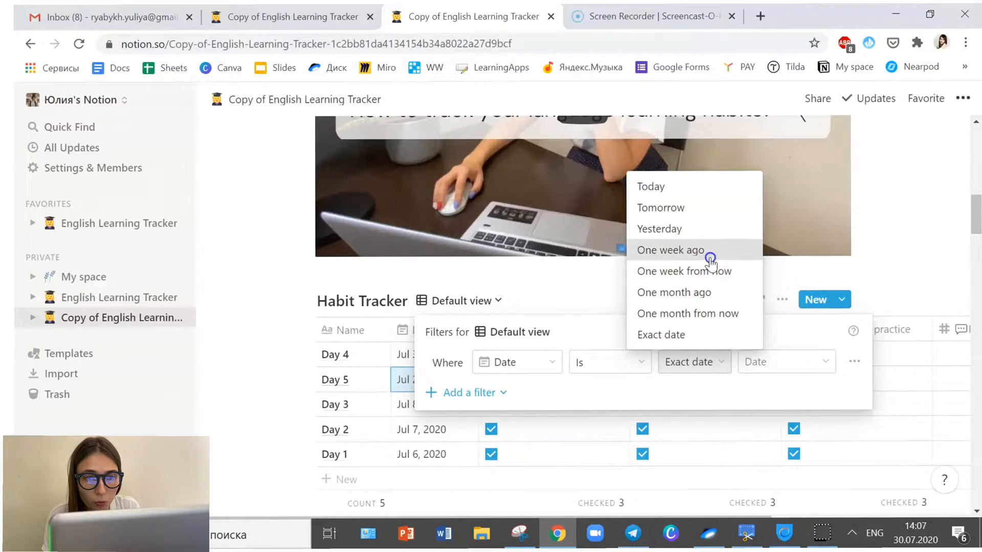
mouse_move(707, 250)
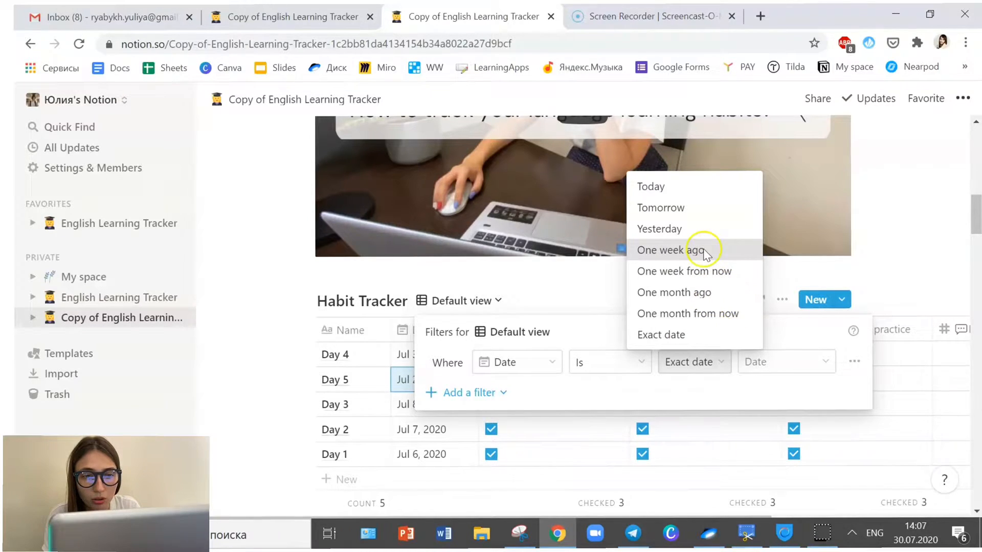
left_click(669, 250)
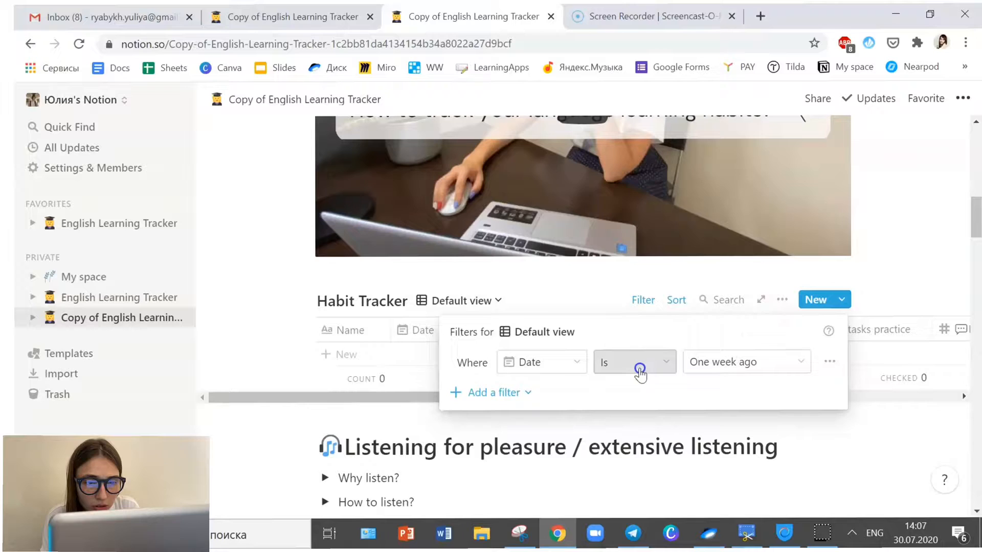
left_click(633, 362)
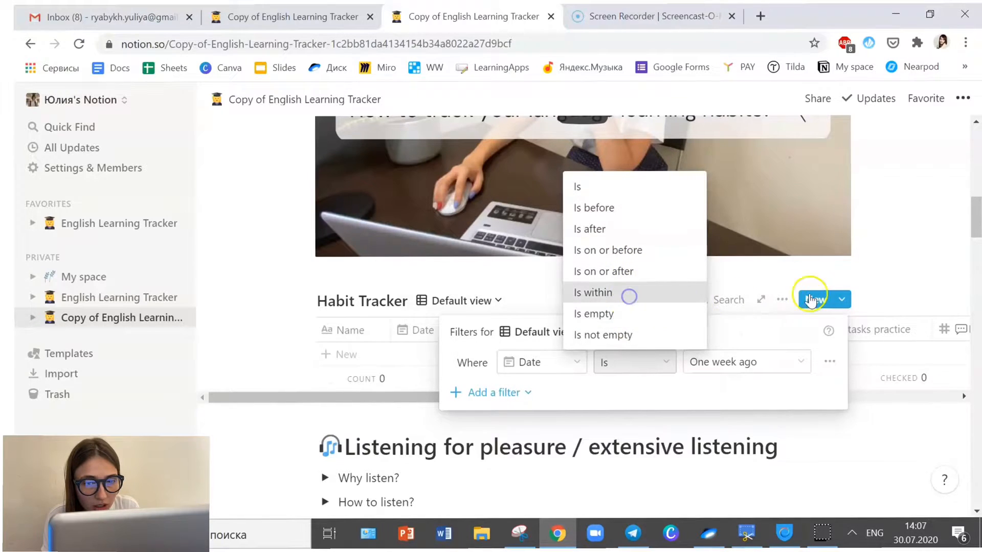
left_click(593, 292)
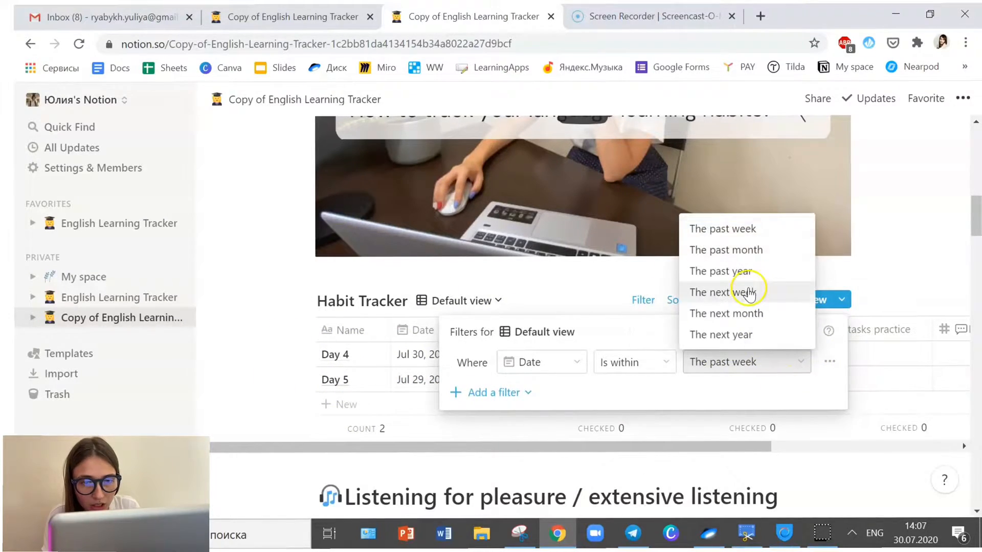
left_click(725, 249)
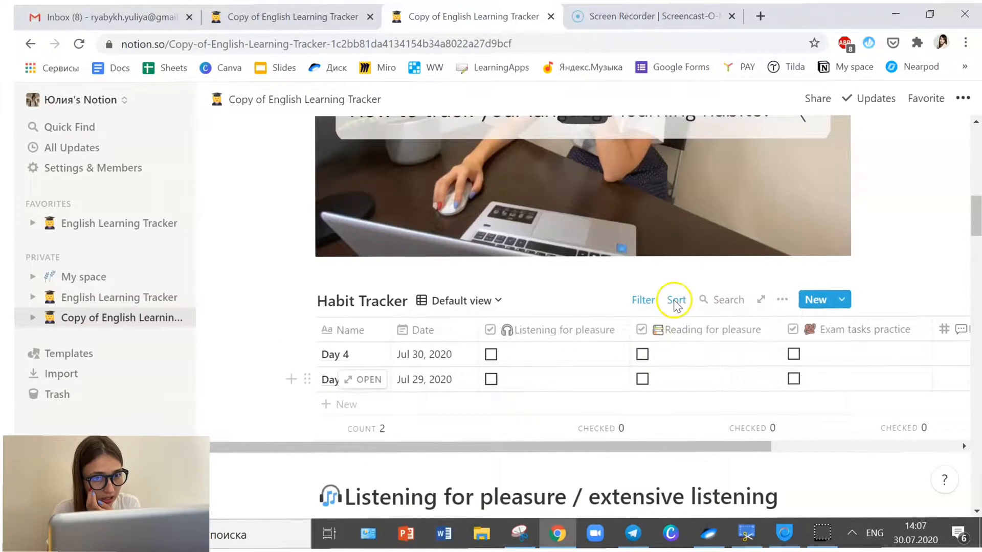
mouse_move(642, 299)
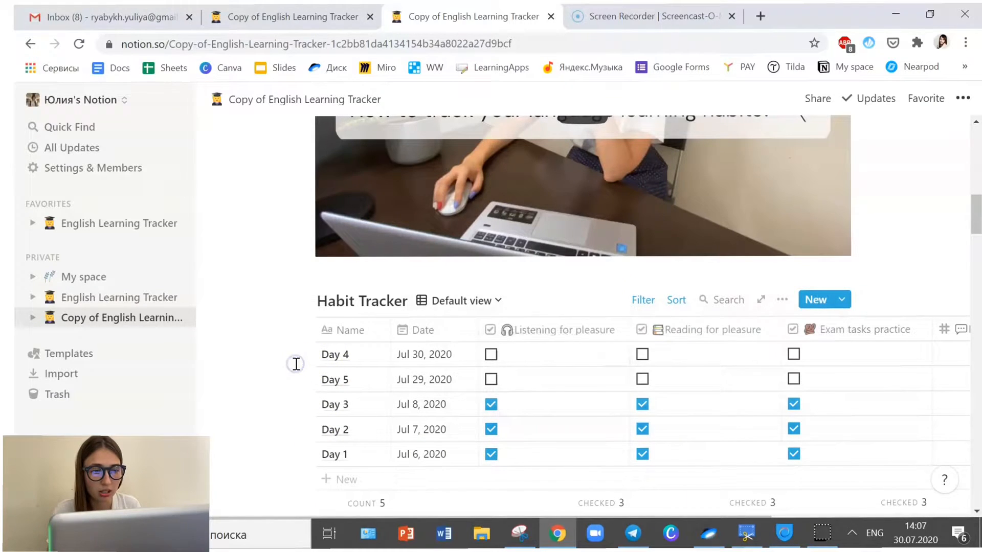
left_click(643, 300)
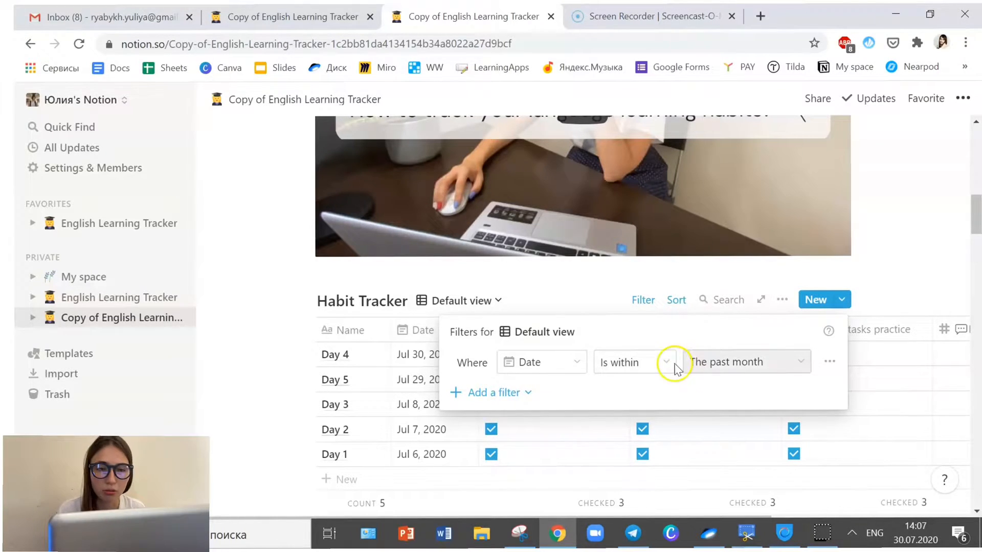
mouse_move(270, 379)
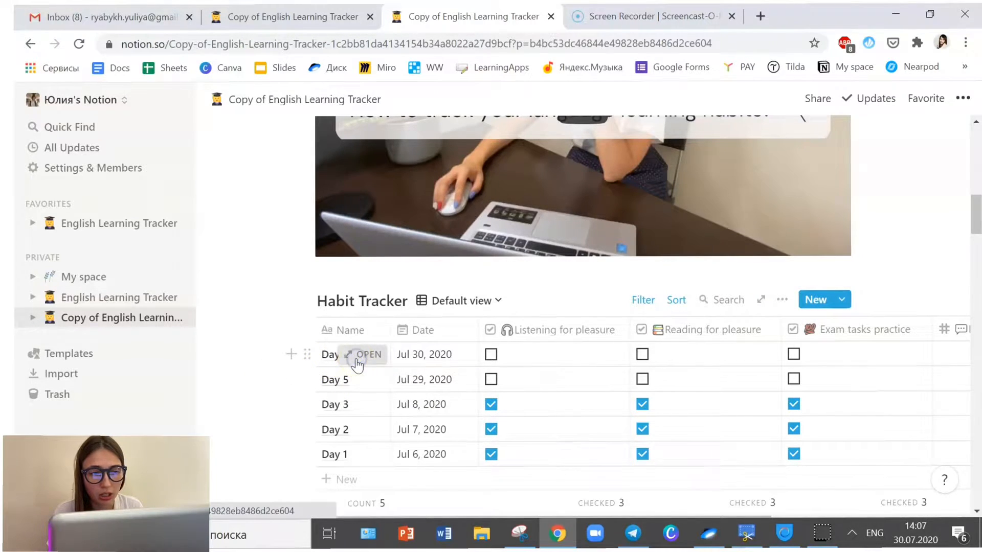
- Open the Day 4 row as a peek page and scroll past its properties
left_click(369, 355)
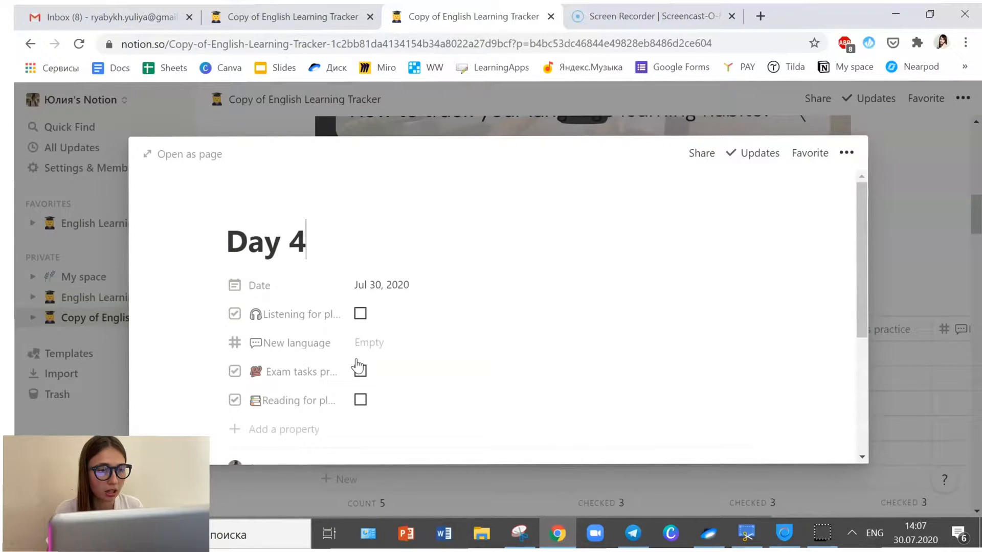
mouse_move(362, 363)
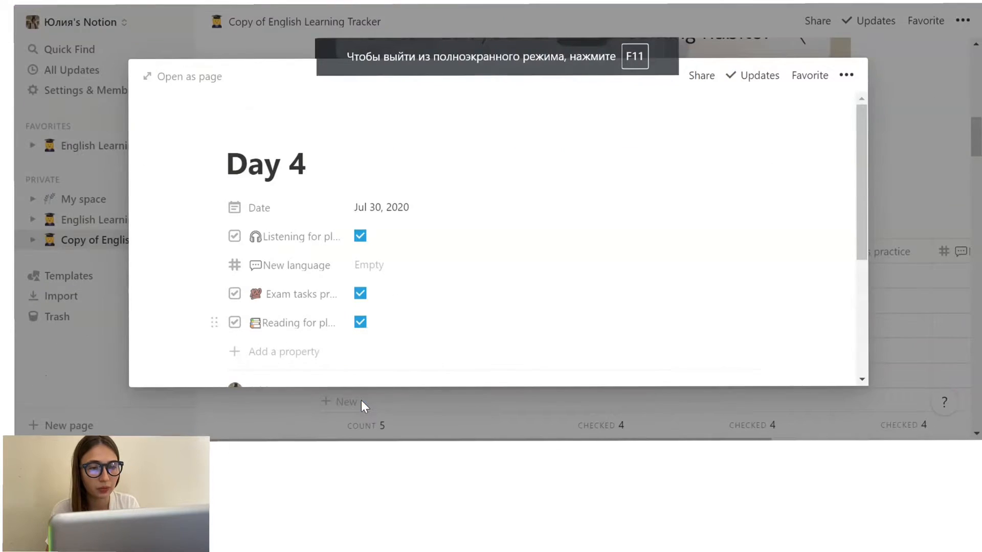
mouse_move(390, 387)
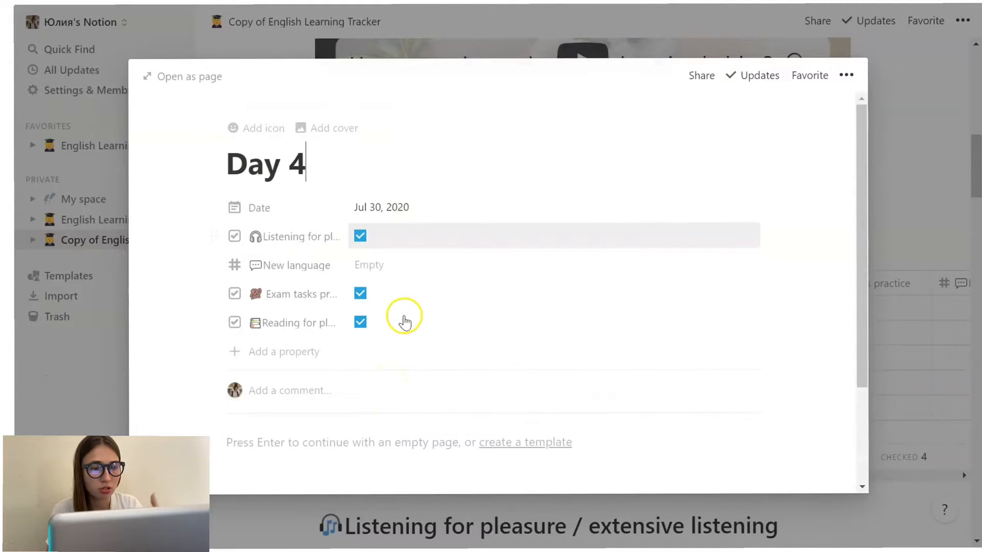
scroll("down", 3)
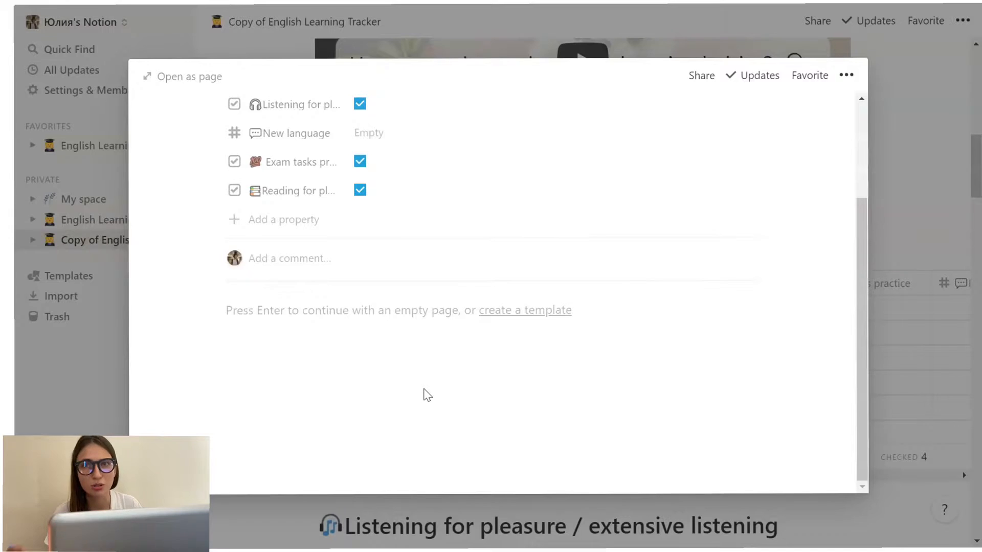
scroll("up", 3)
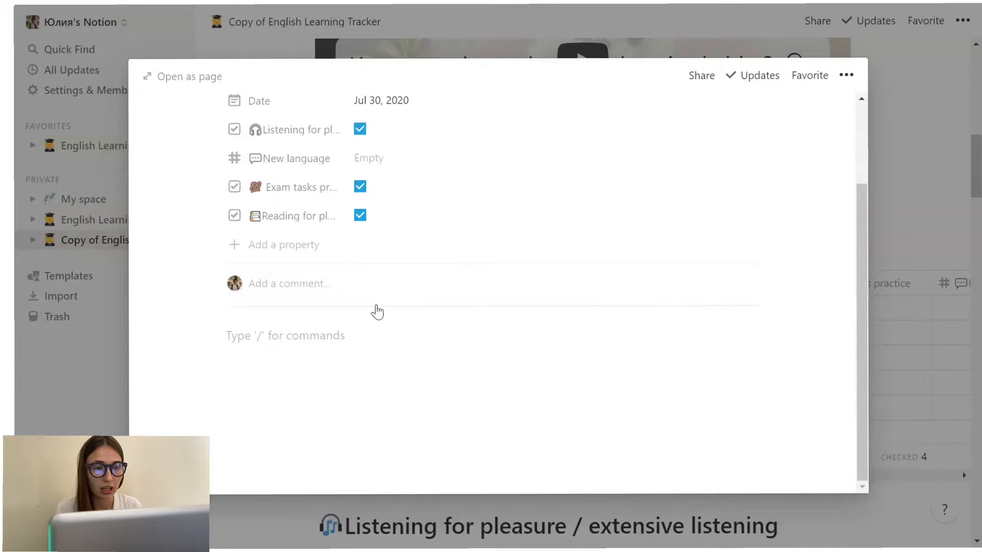
- Add a Heading 1 '6 problems with our school system' coloured orange
type("/")
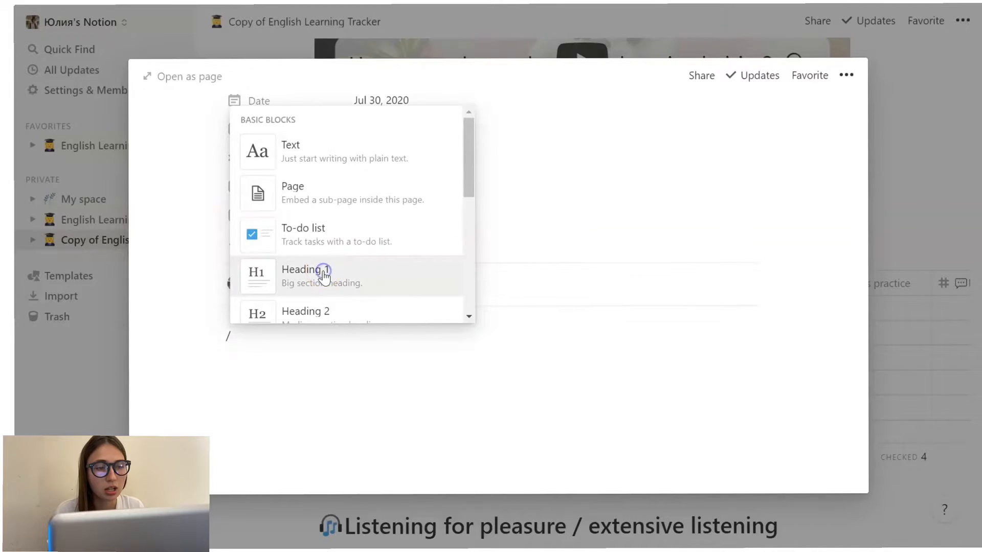
left_click(306, 276)
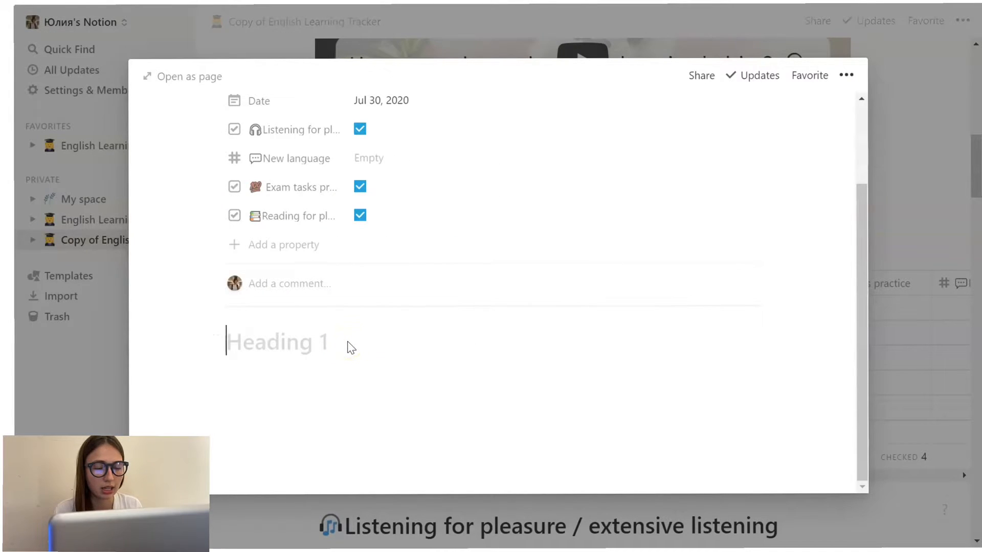
type("6")
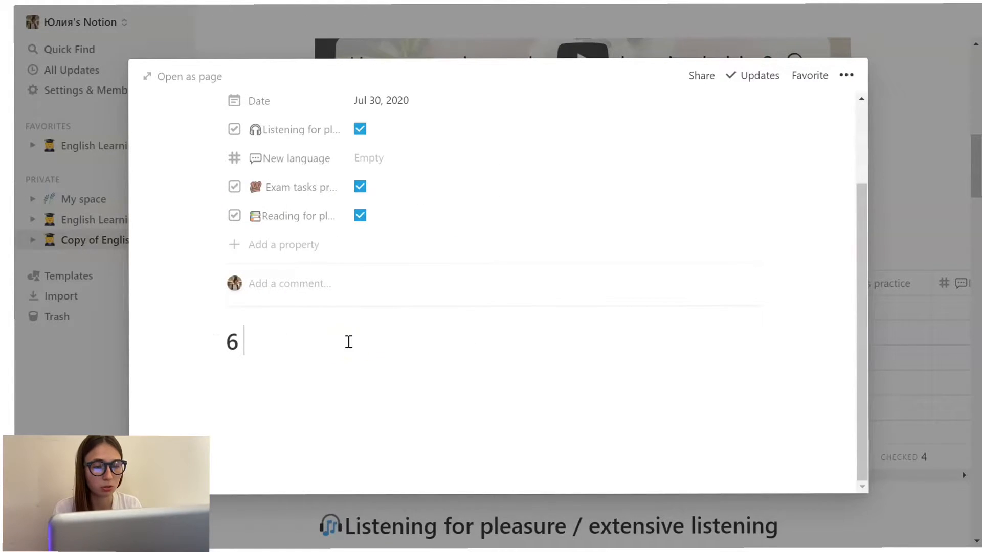
type("pro")
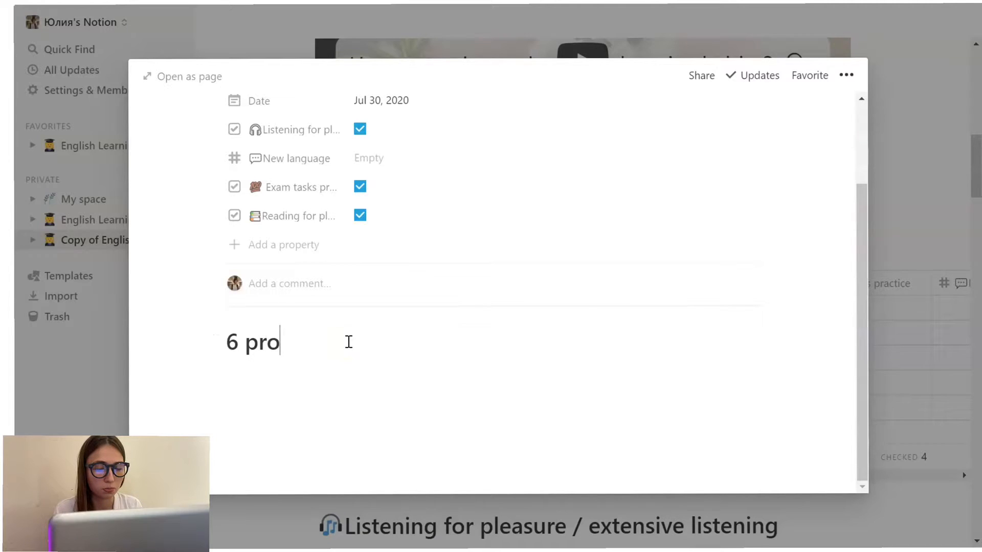
type("blems with")
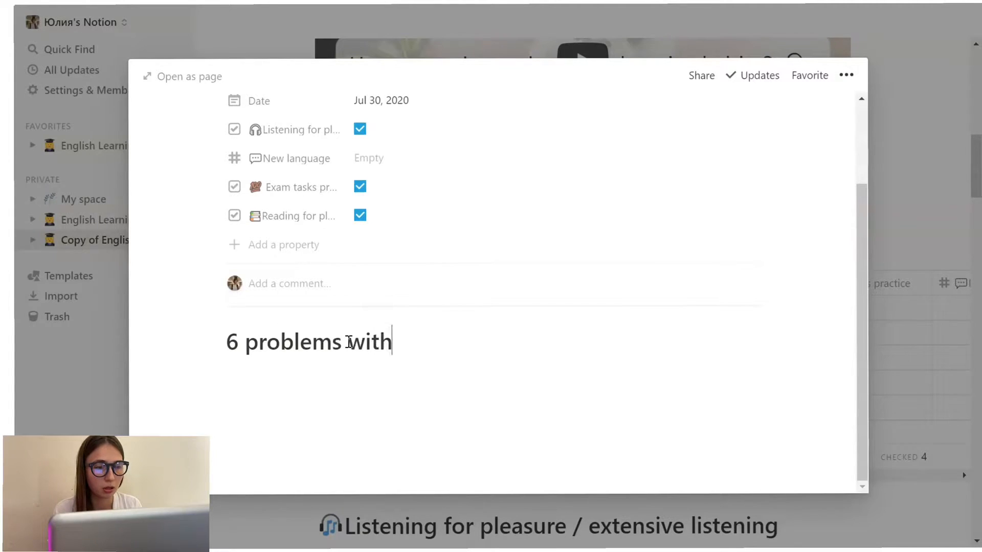
type("our schooll")
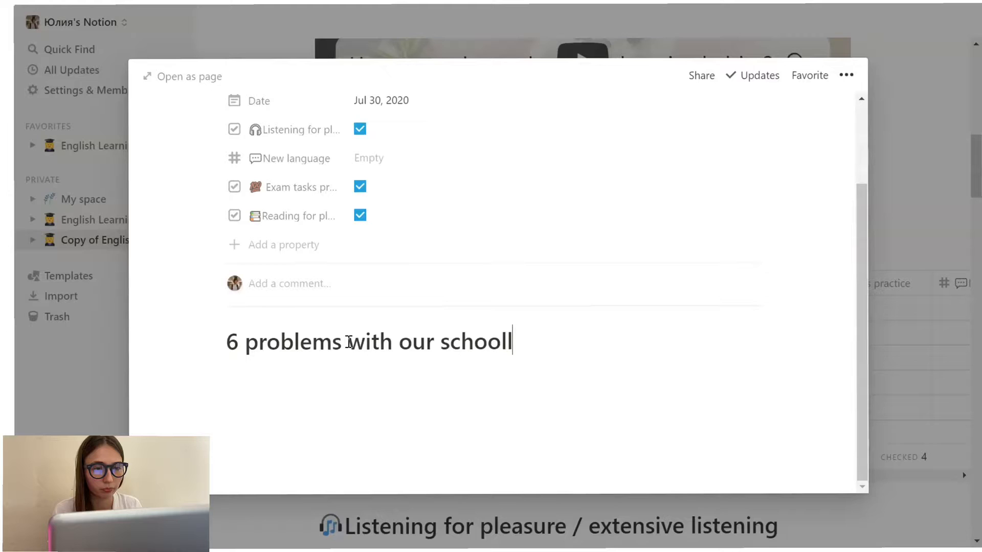
type("s")
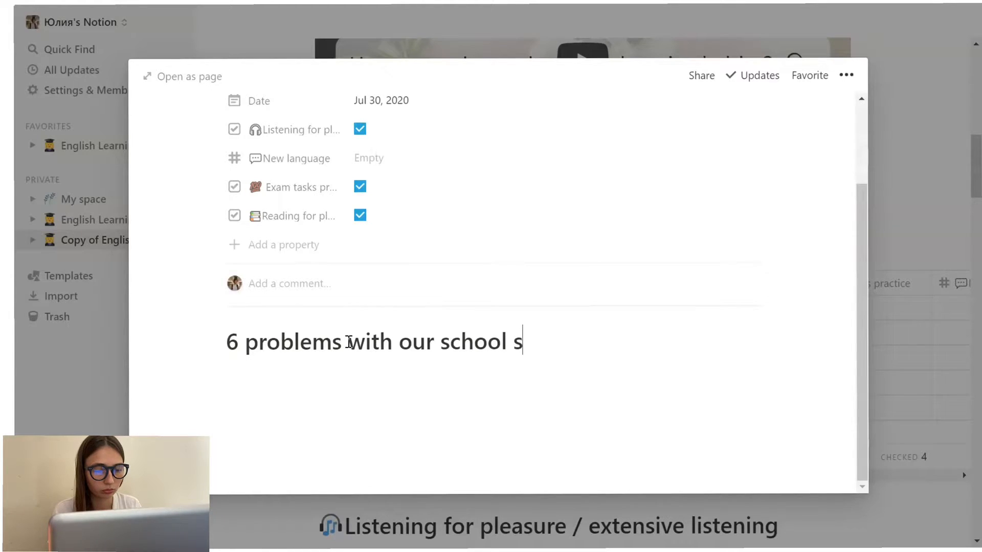
type("ystem")
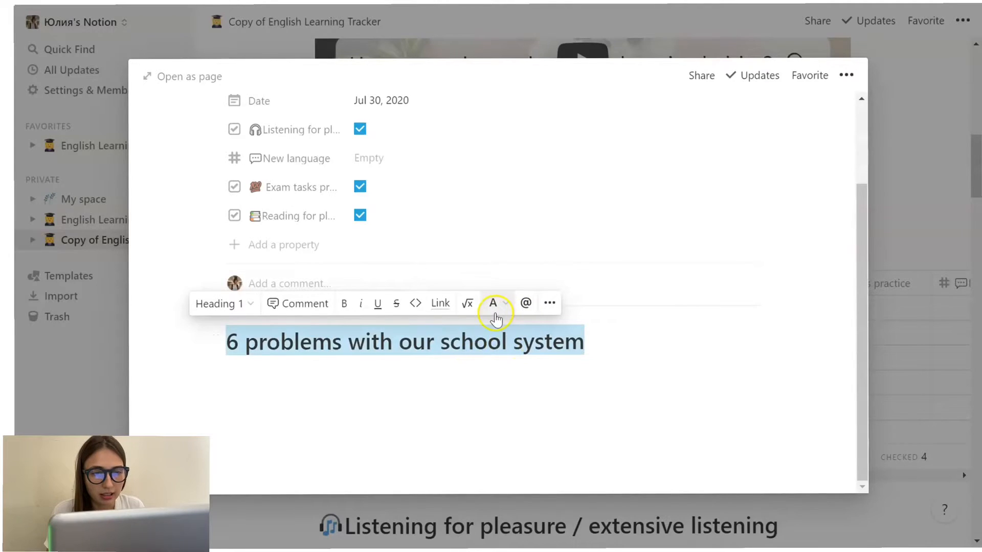
left_click(493, 304)
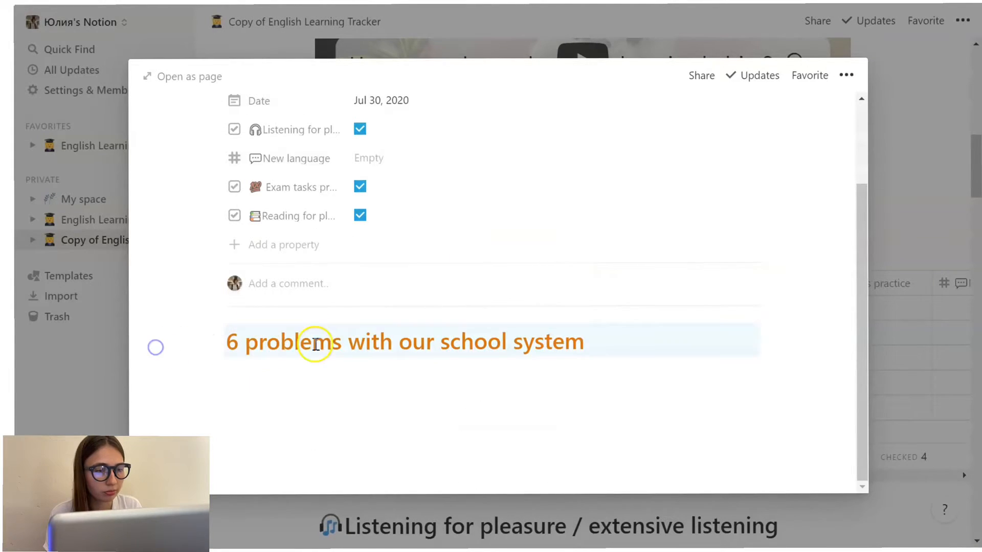
left_click(463, 373)
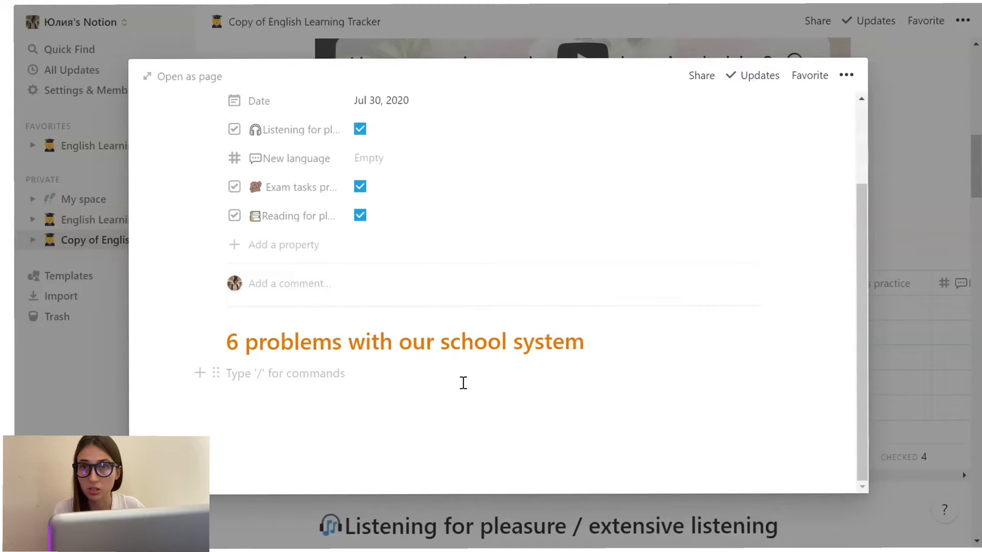
type("https://www.youtube.com/watch?v=okpg-lVWLbE")
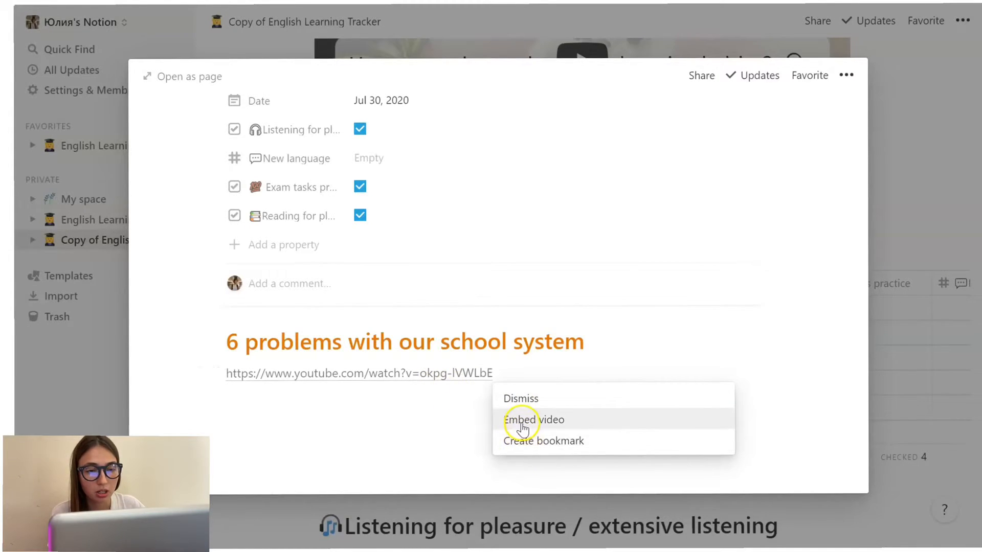
left_click(534, 419)
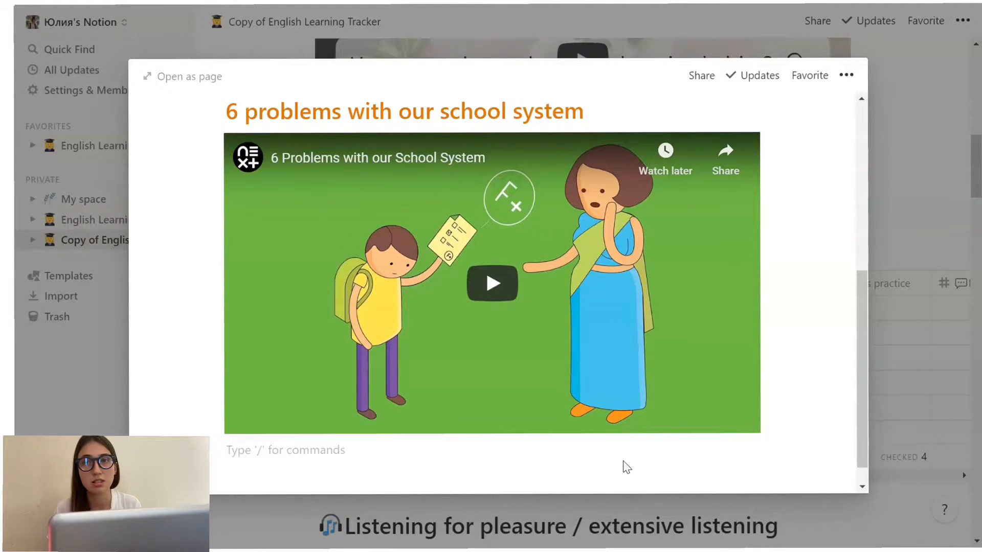
left_click(285, 450)
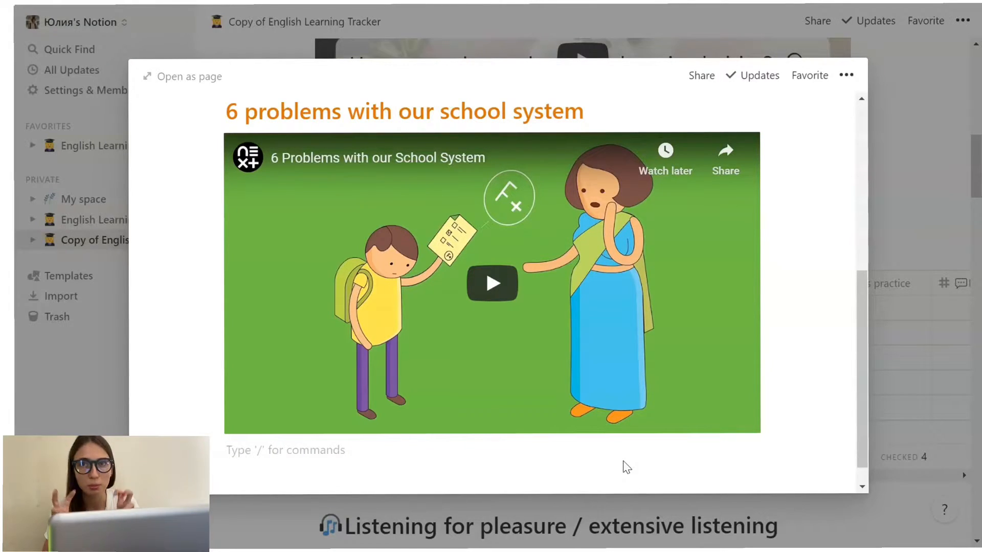
left_click(285, 450)
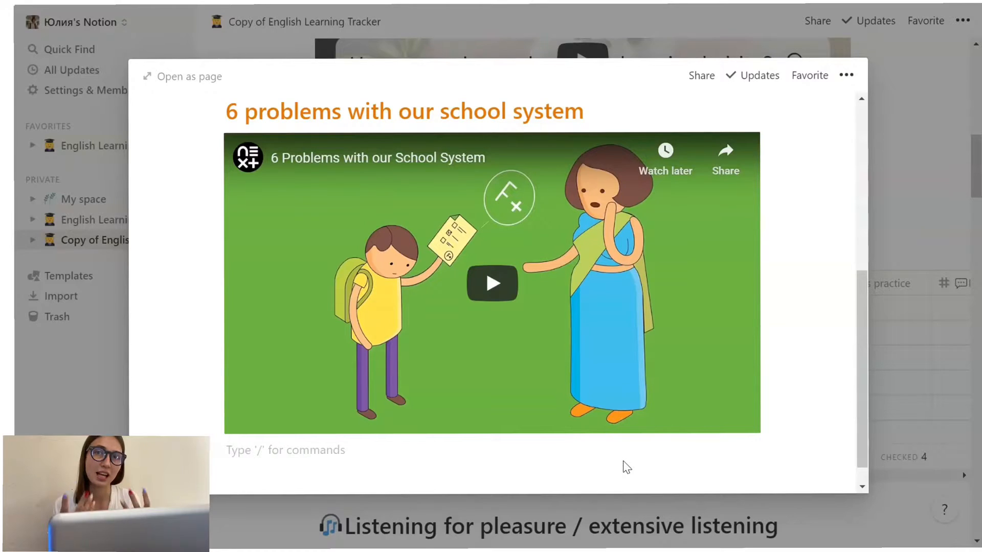
left_click(285, 449)
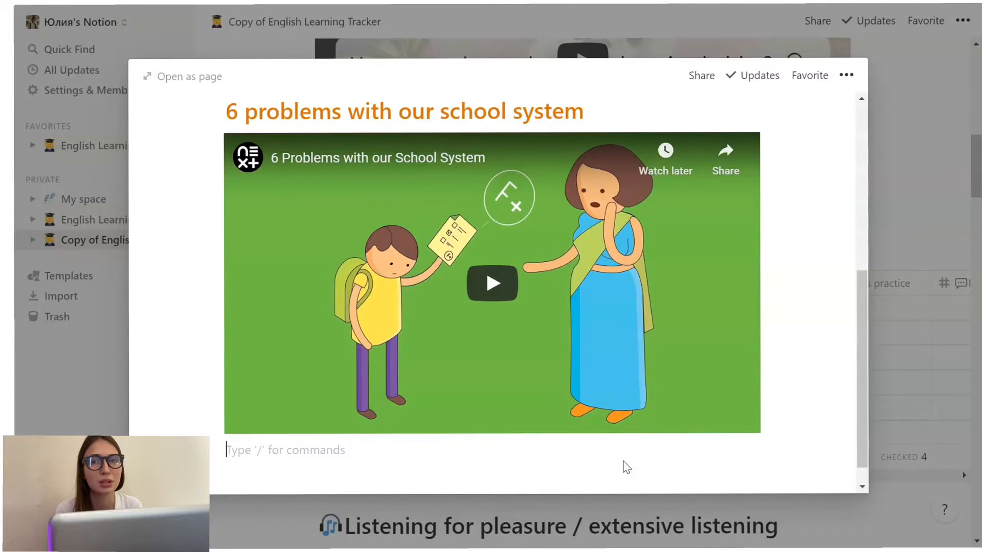
- Create toggle list items 'Industrial age values', 'problem 2' and 'Problem 3'
type("/")
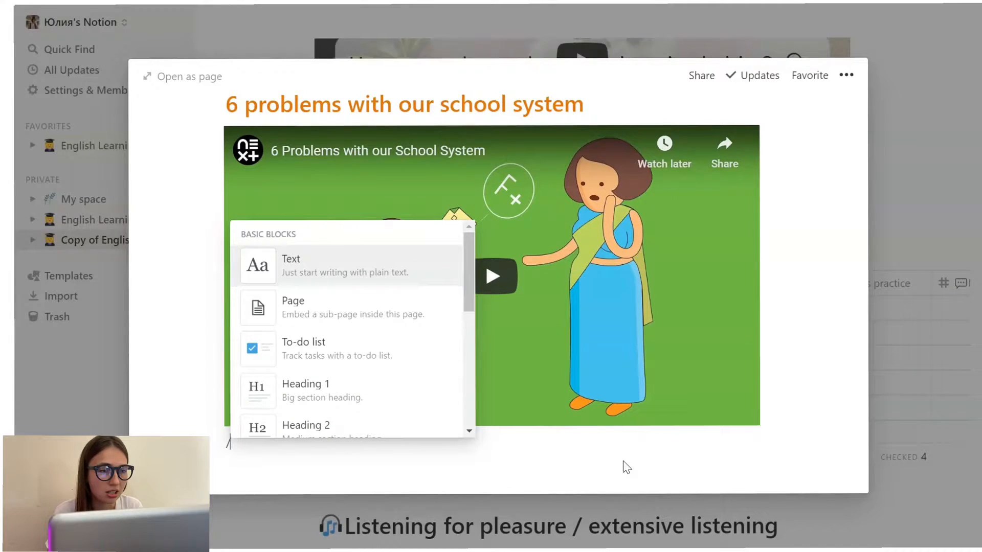
scroll("down", 3)
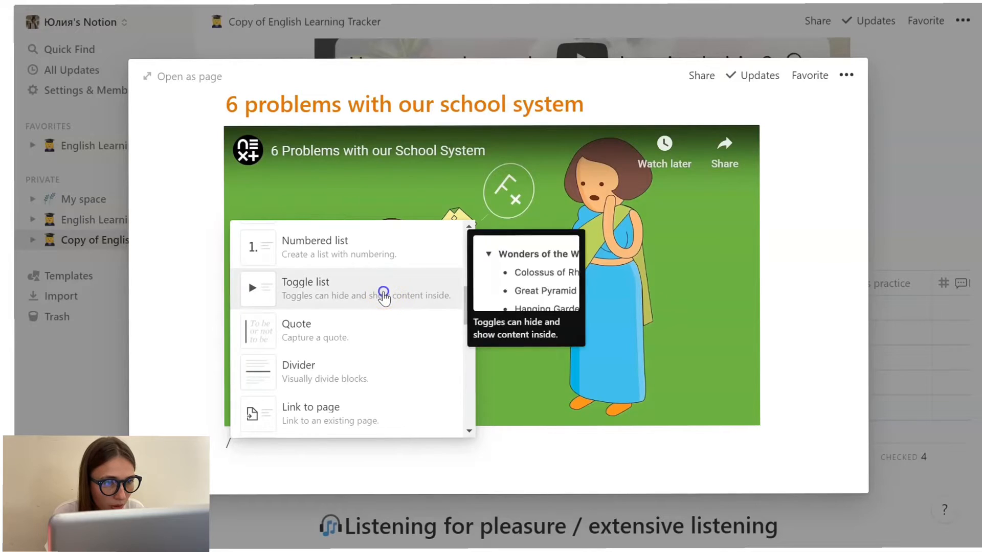
mouse_move(385, 455)
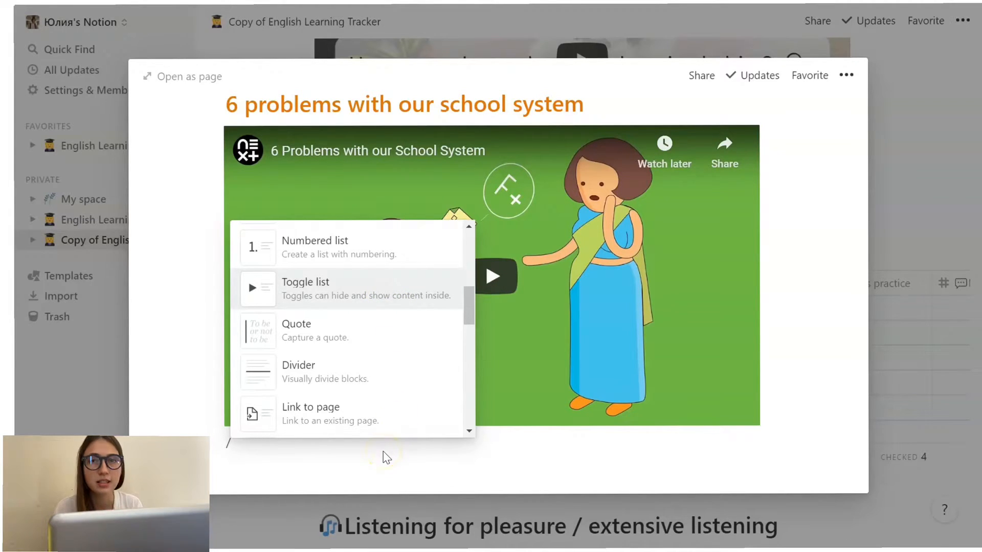
left_click(305, 282)
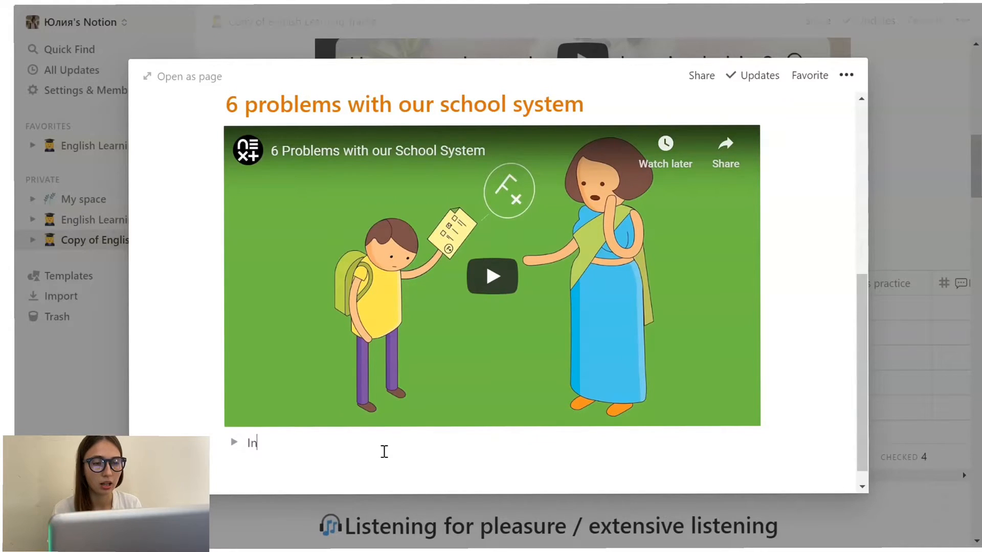
type("dustria")
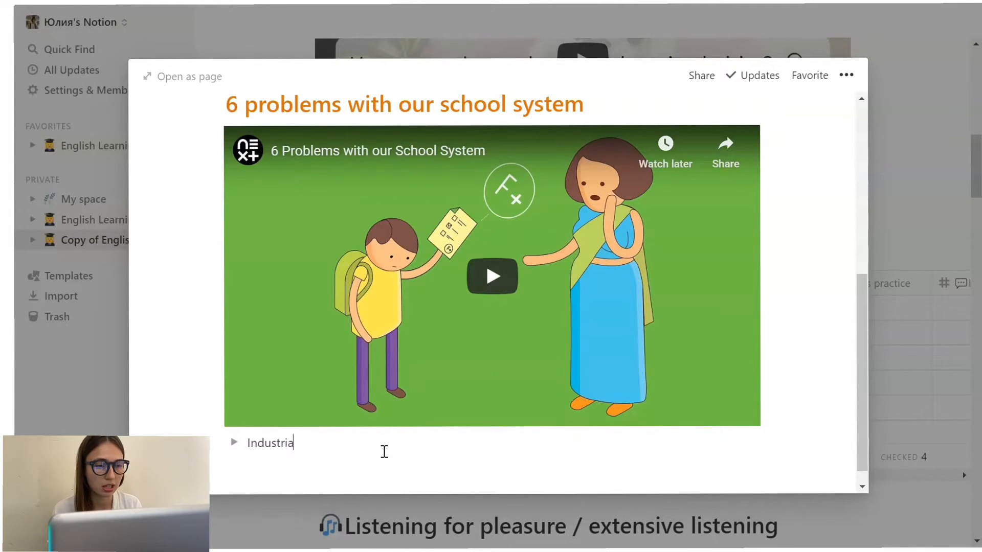
type("l age values")
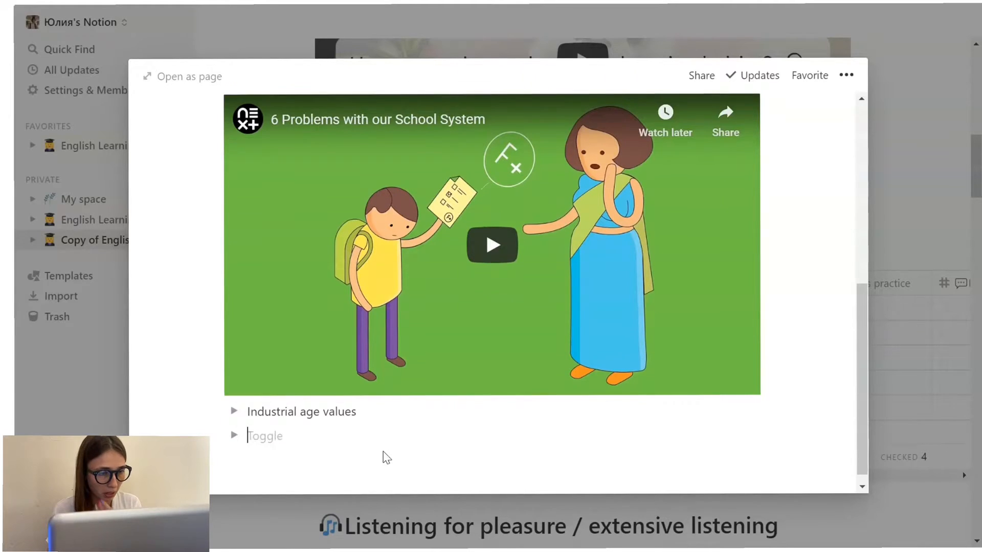
type("prob")
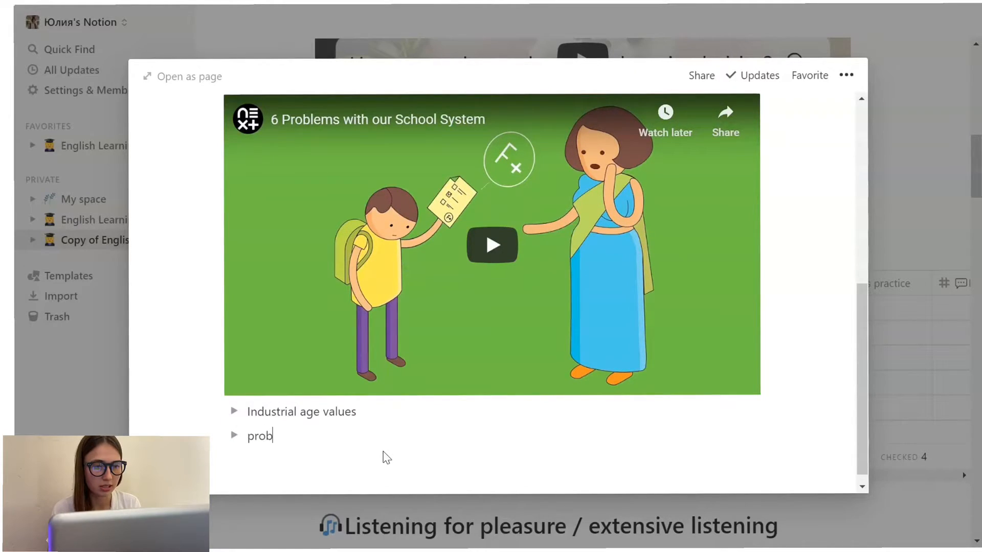
type("lem 2")
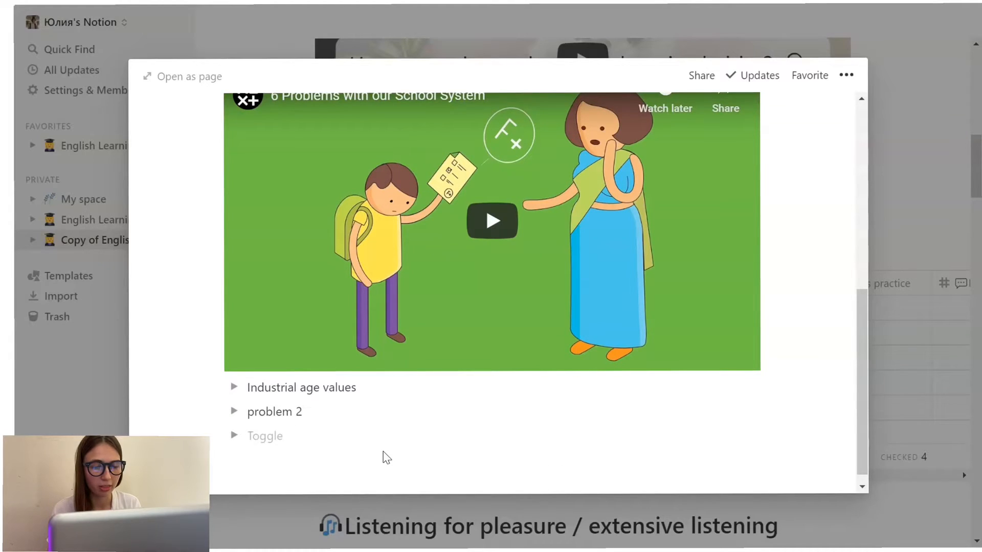
type("P")
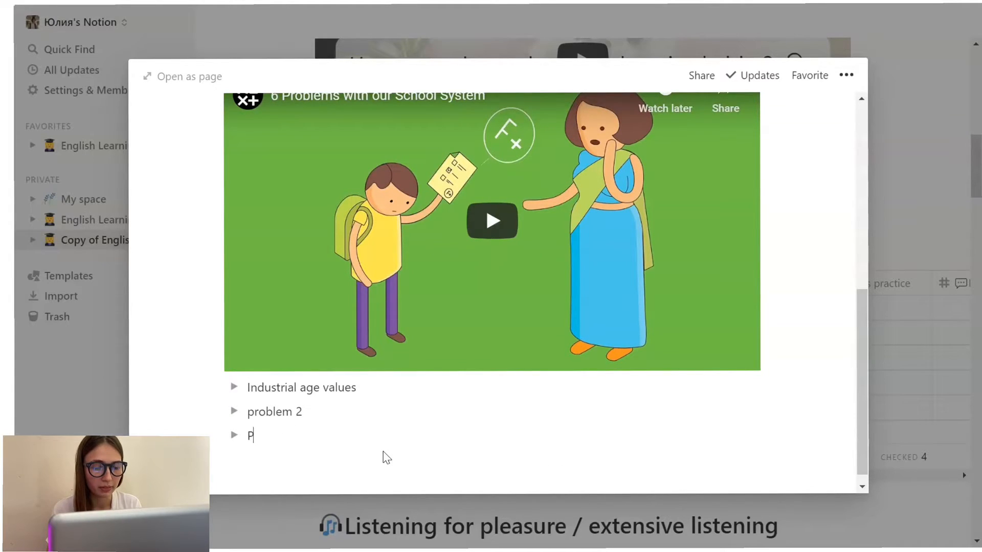
type("rrblems")
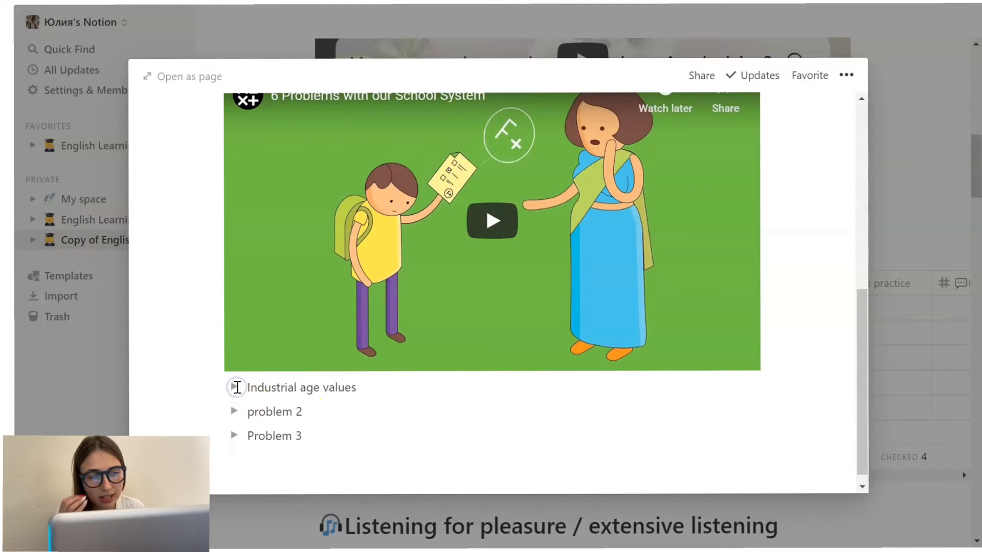
- Add an expanded nested 'Summary' toggle inside 'Industrial age values'
left_click(235, 387)
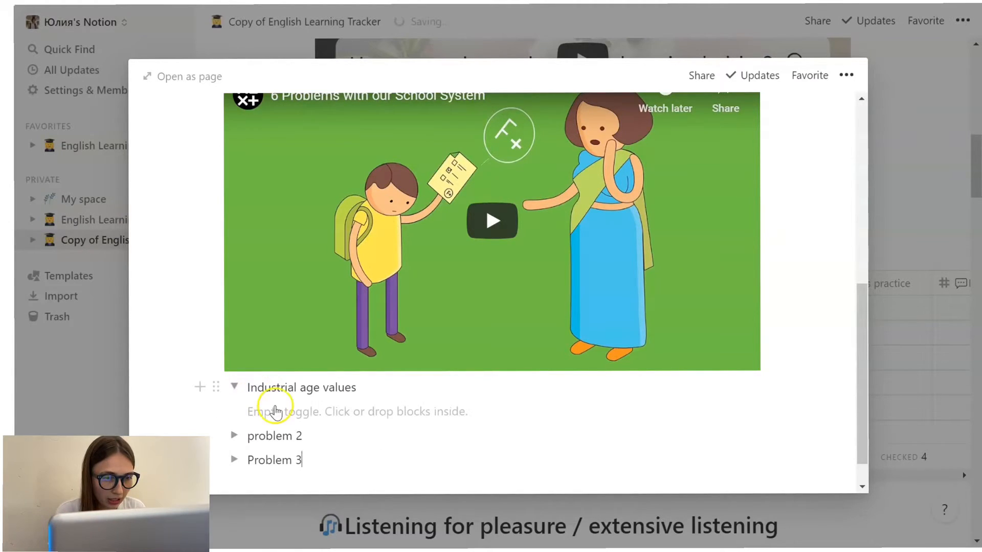
left_click(281, 411)
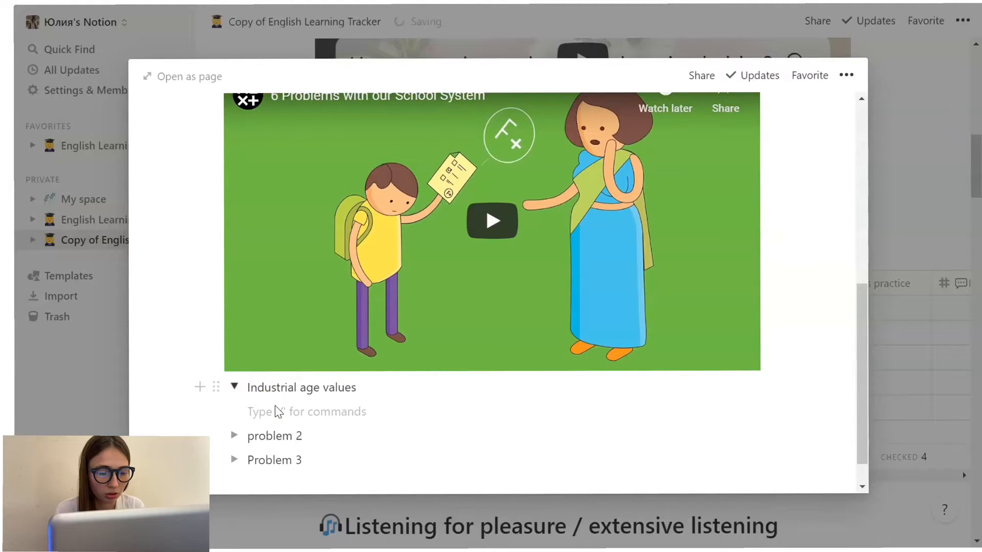
type("/to")
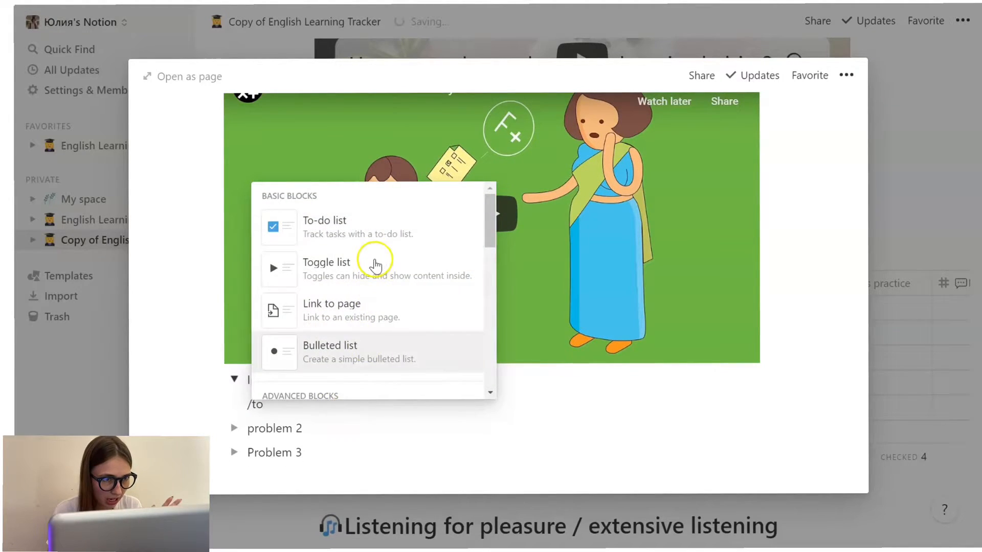
mouse_move(368, 351)
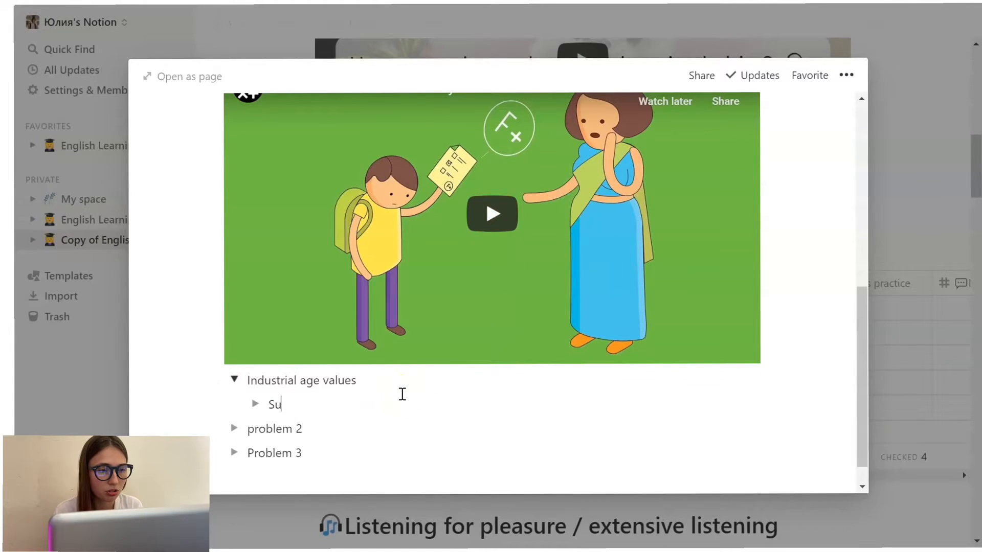
type("mmary")
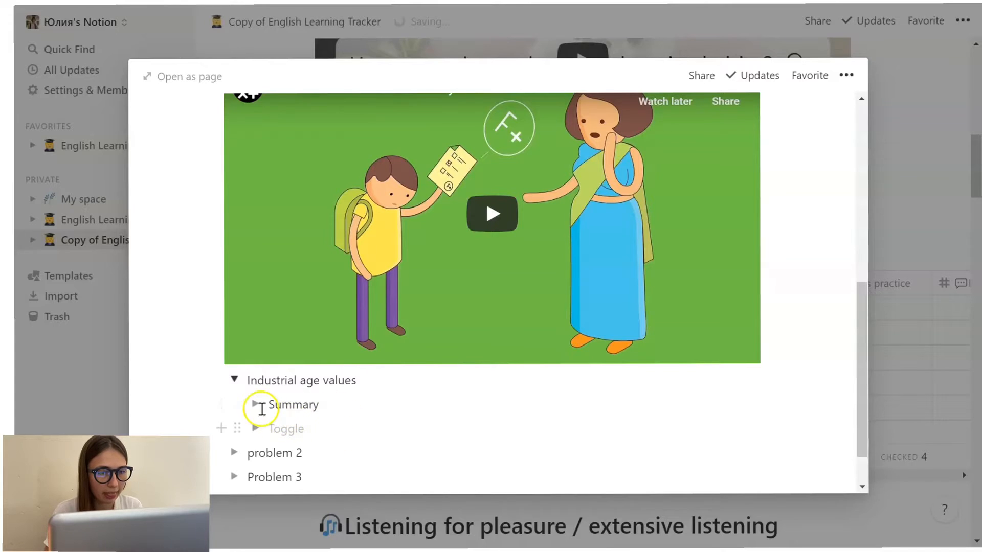
left_click(255, 405)
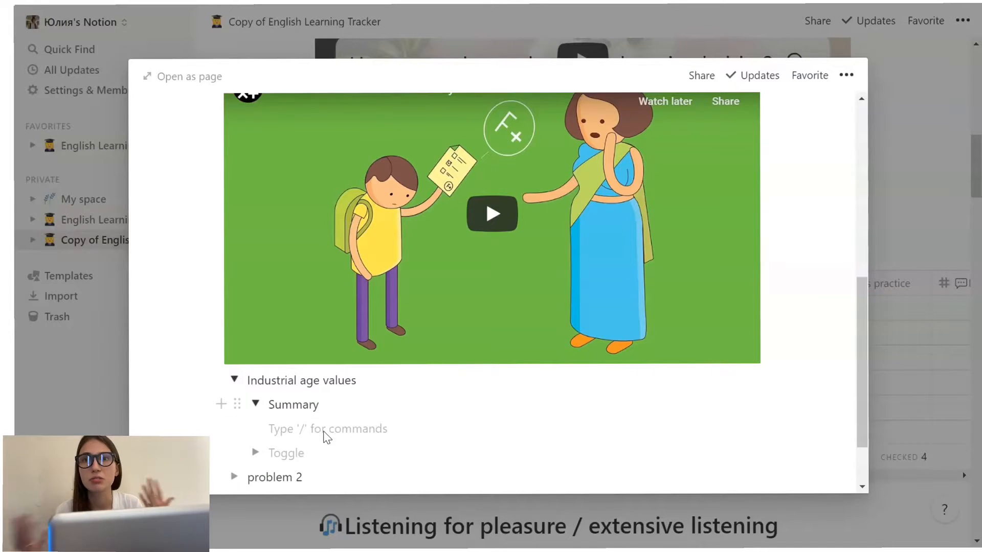
- Write the industrial-mentality paragraph under Summary and colour 'runs deep in' orange
type("Indus")
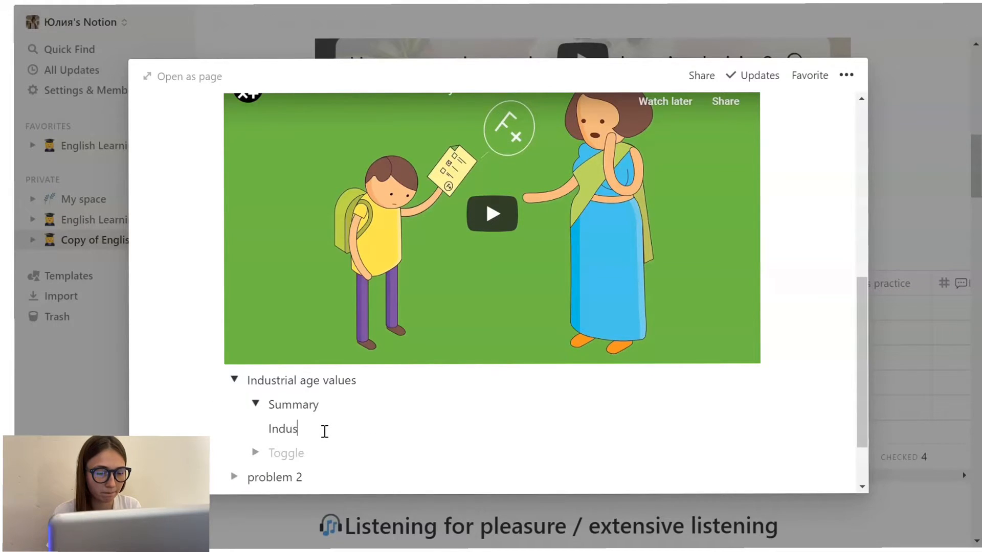
type("tia")
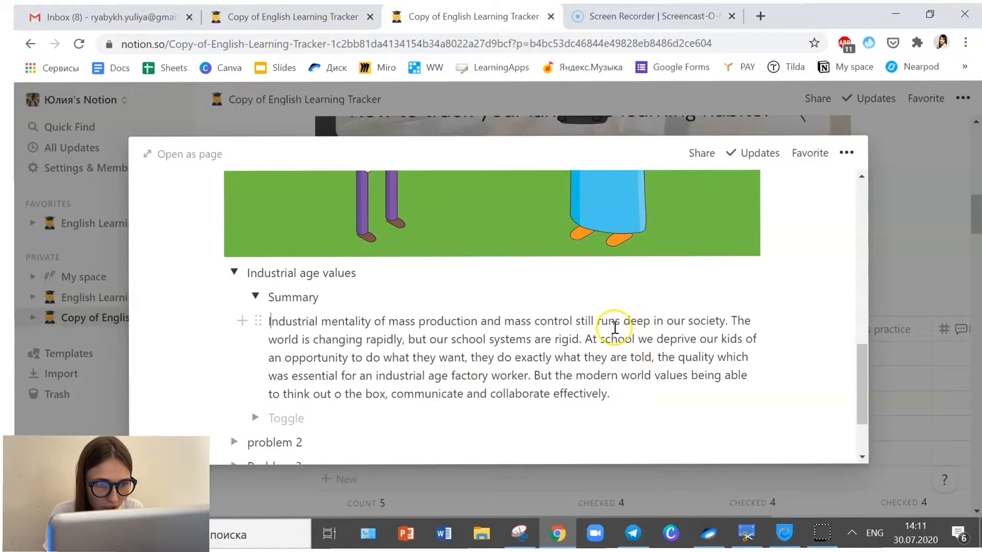
double_click(608, 320)
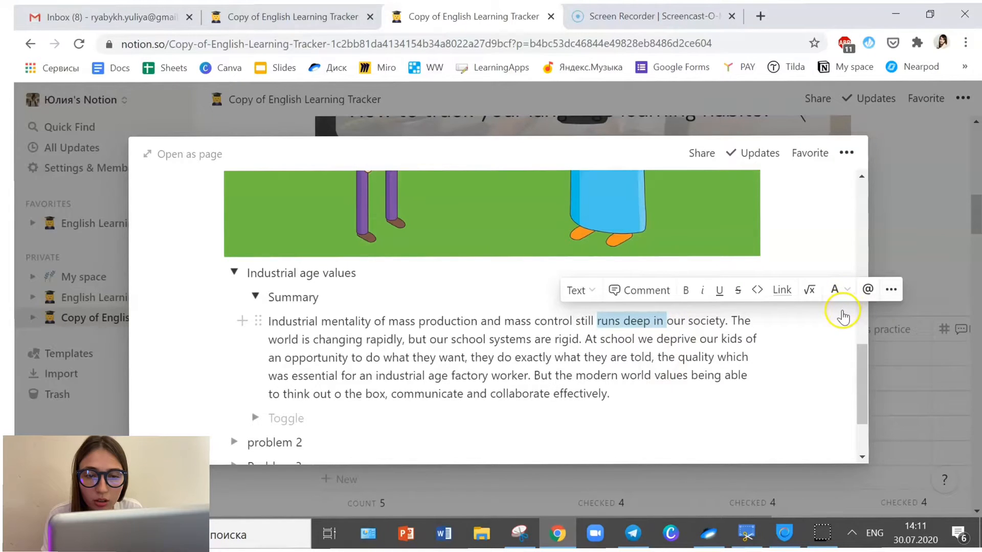
left_click(835, 289)
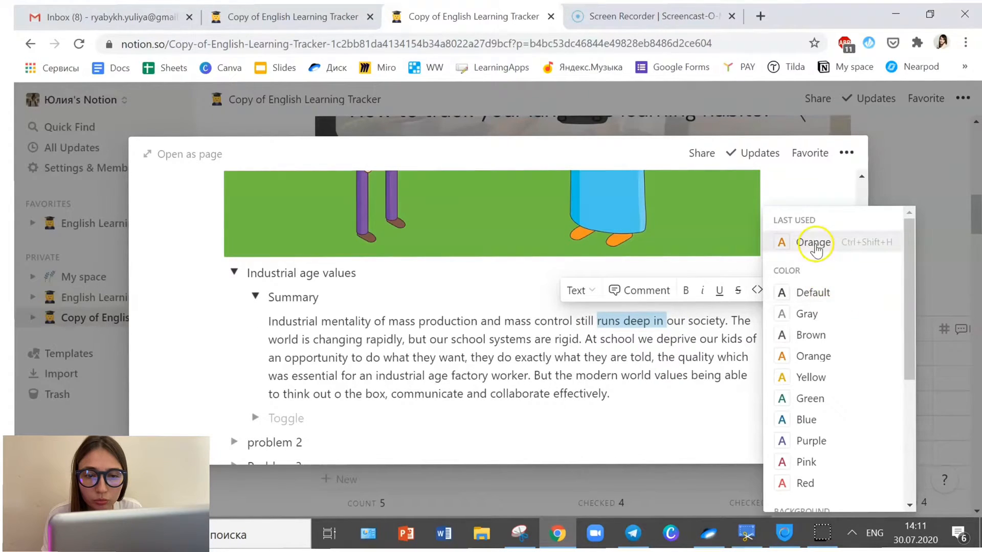
scroll("down", 3)
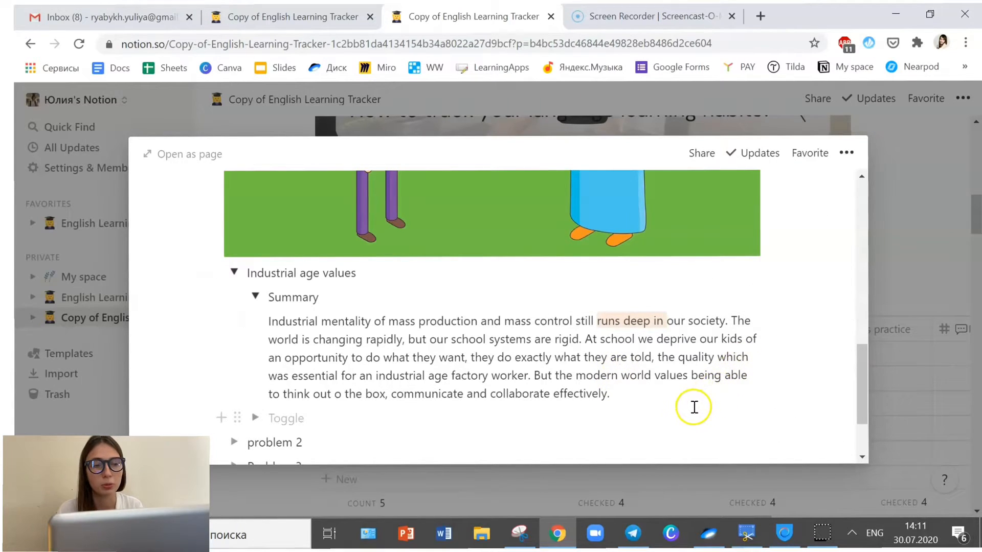
mouse_move(631, 357)
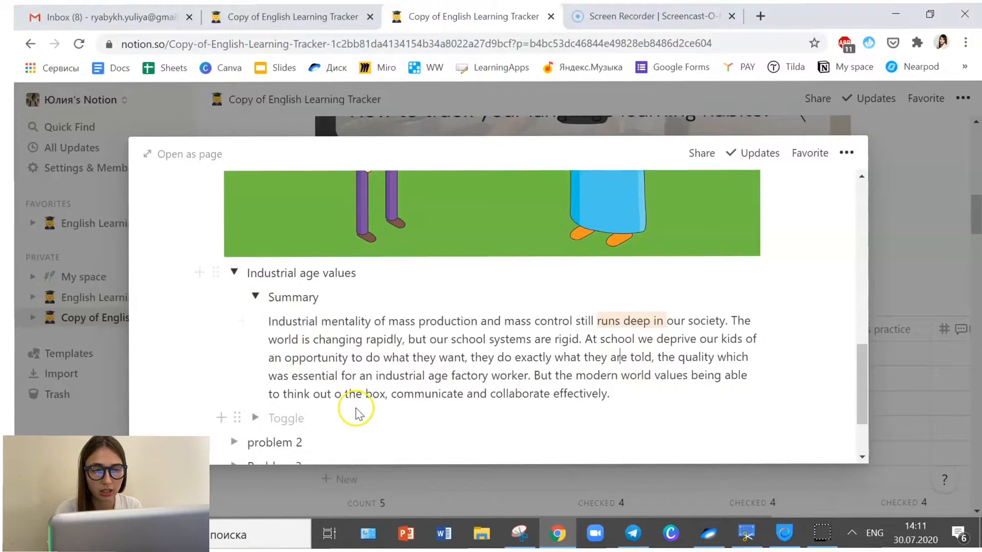
mouse_move(359, 413)
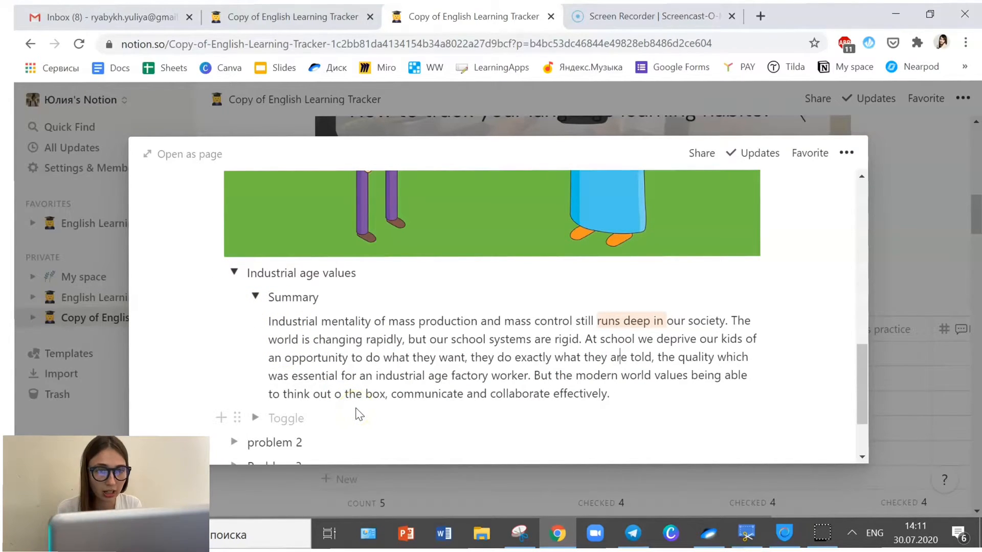
mouse_move(288, 423)
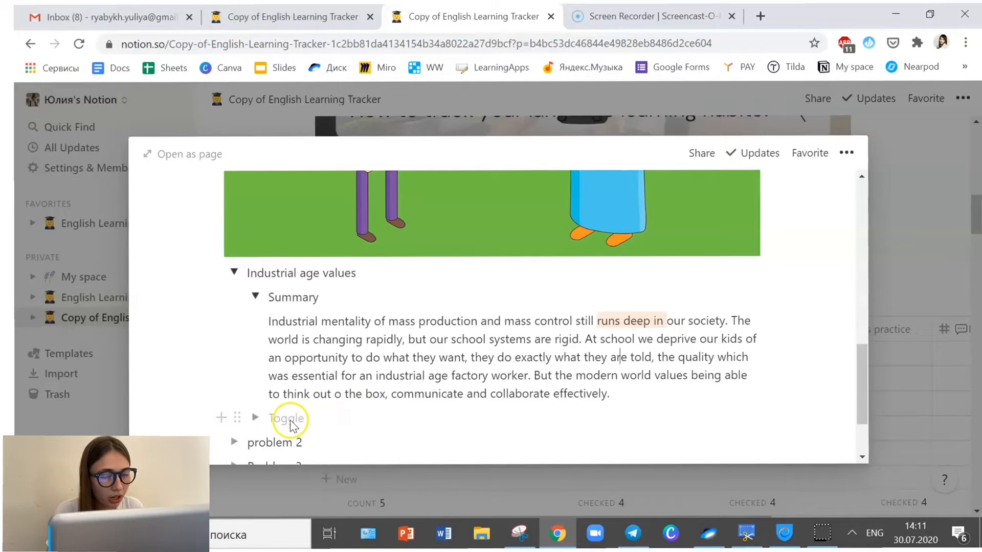
- Collapse the Summary toggle, re-expand it to check, and collapse it again
left_click(255, 297)
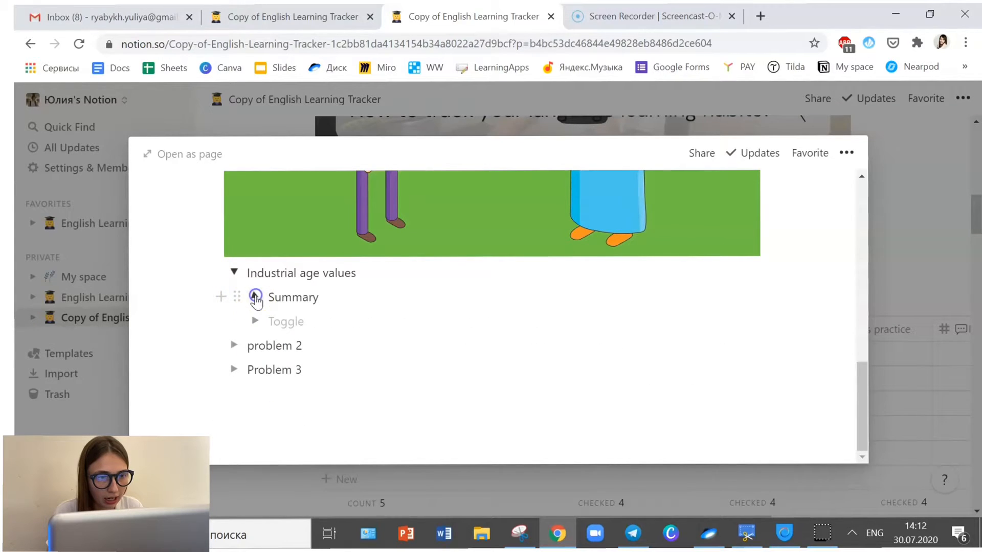
left_click(255, 296)
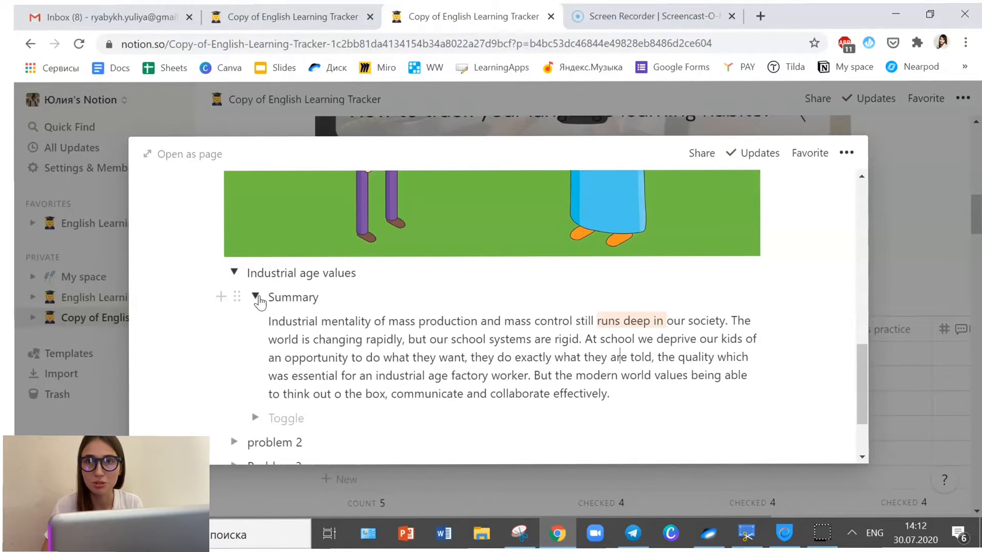
left_click(256, 296)
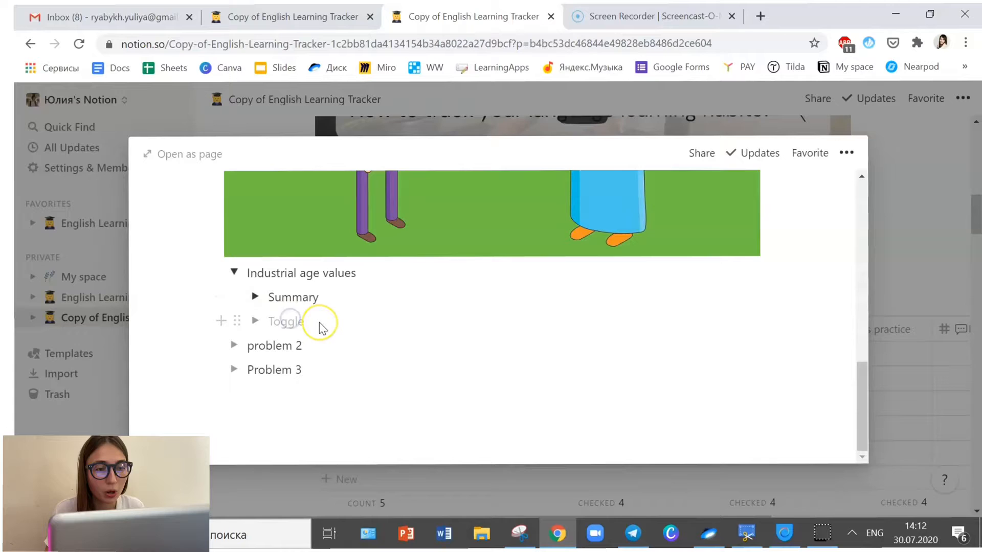
mouse_move(319, 323)
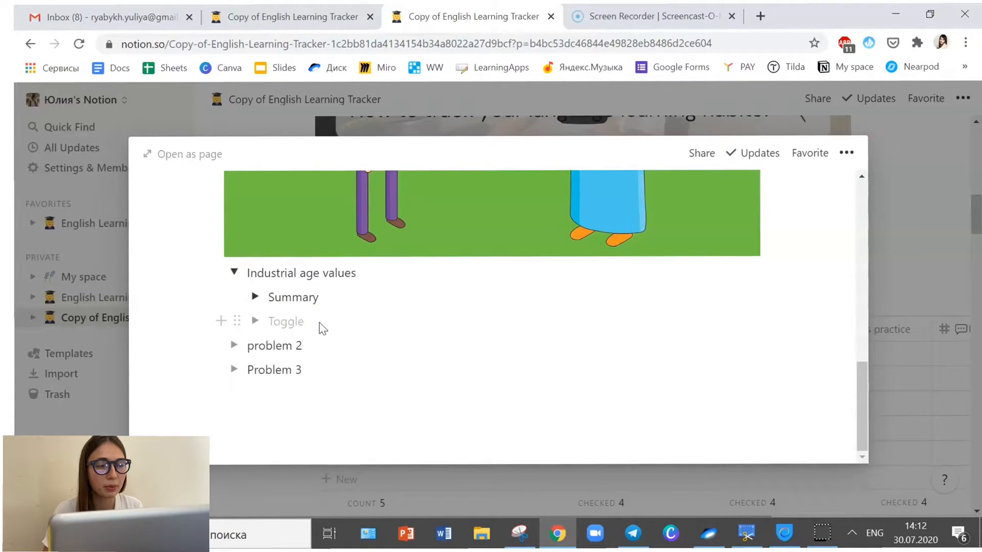
- Name the toggle below Summary 'Vocab test', expand it and place the cursor inside
type("Vo")
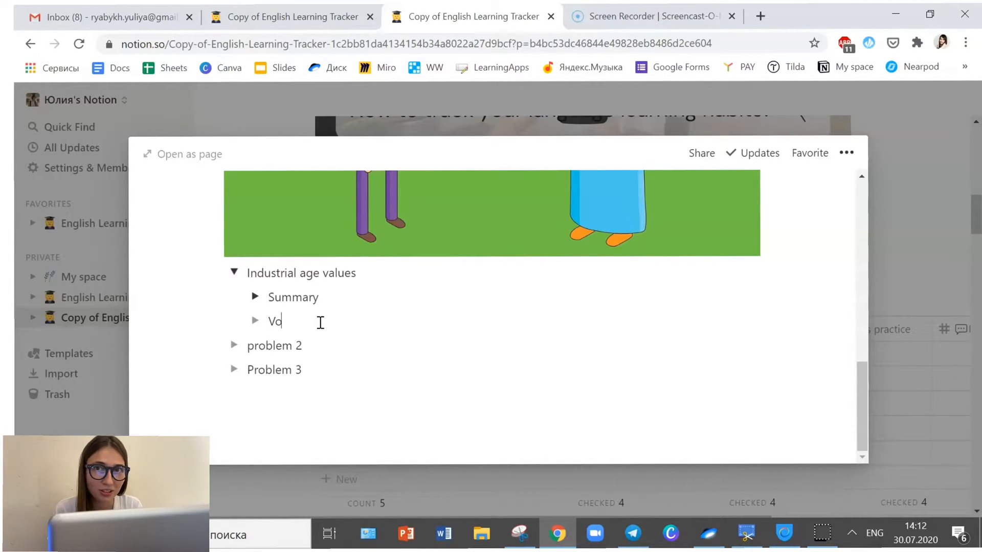
type("cab")
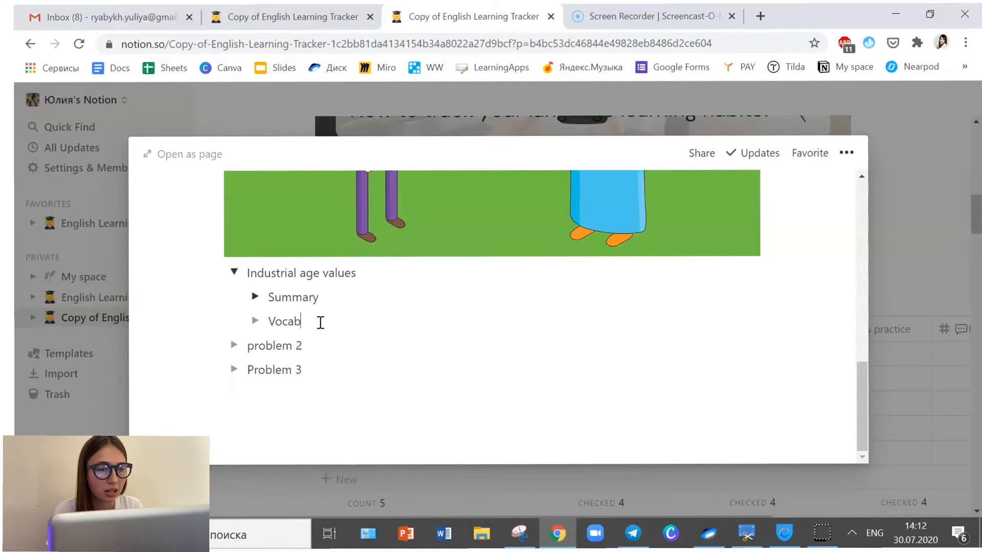
type("test")
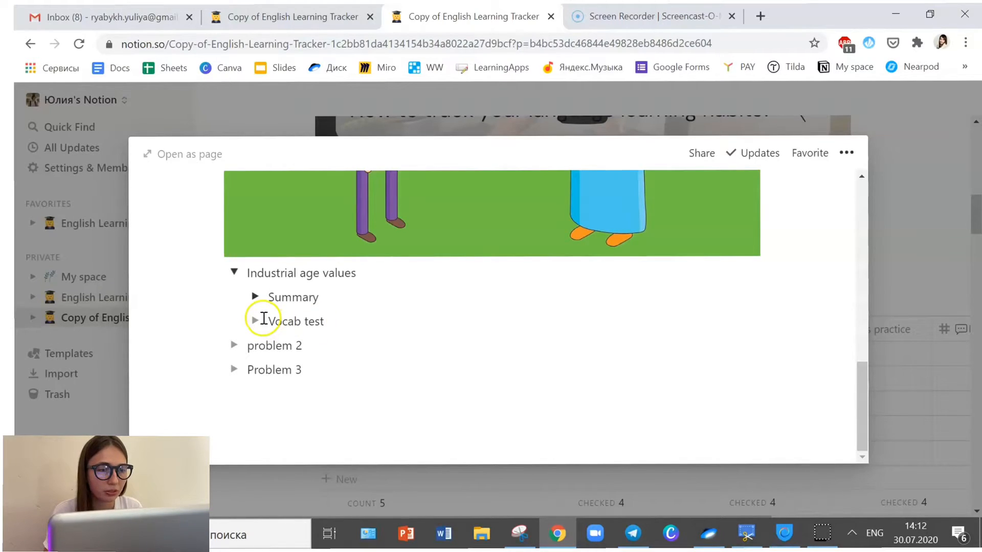
mouse_move(254, 321)
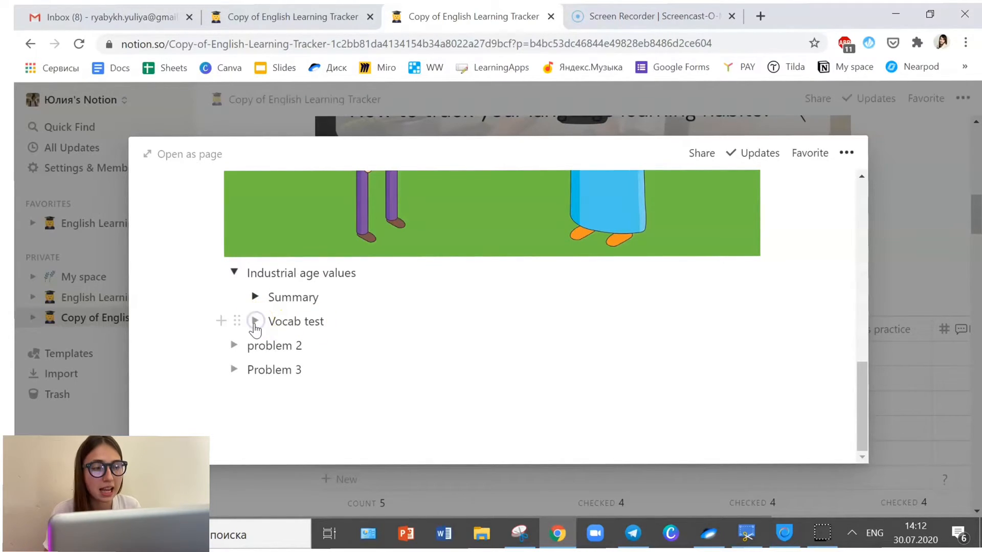
left_click(255, 321)
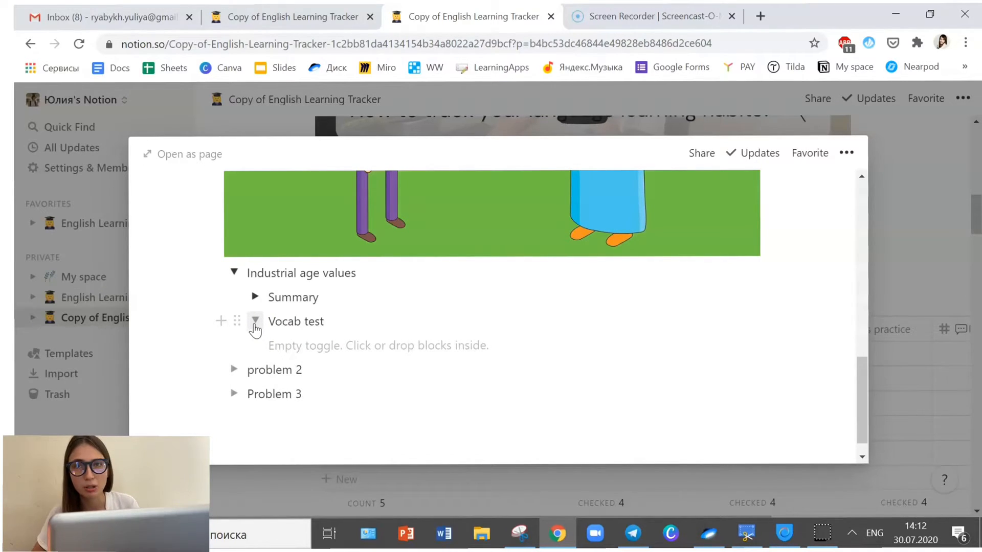
left_click(329, 345)
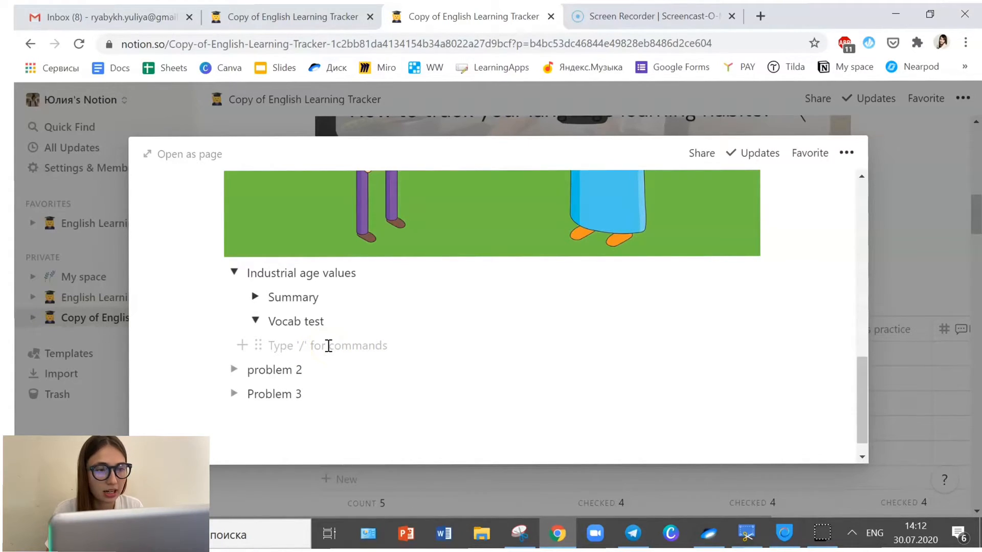
- Create a nested toggle under Vocab test holding the synonym clue
type("/to")
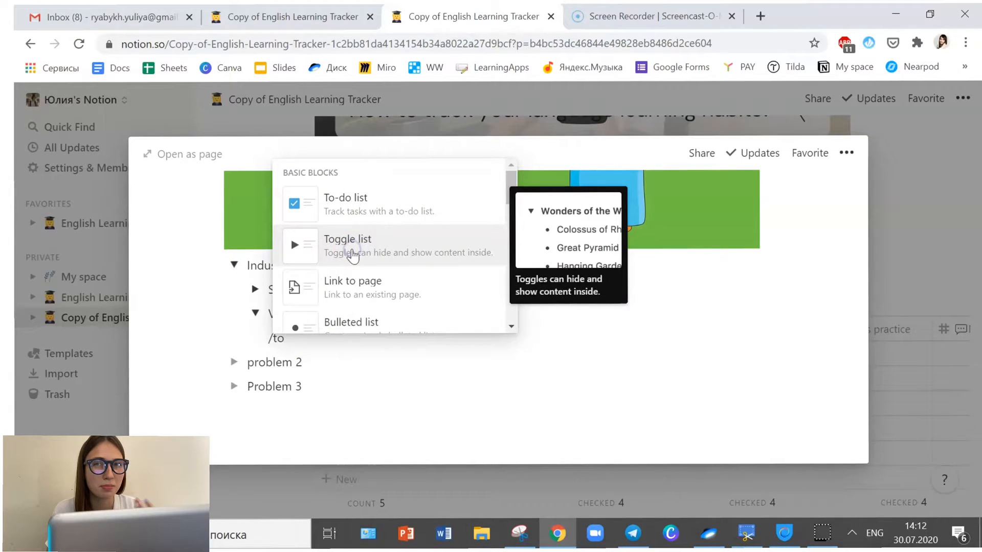
left_click(348, 245)
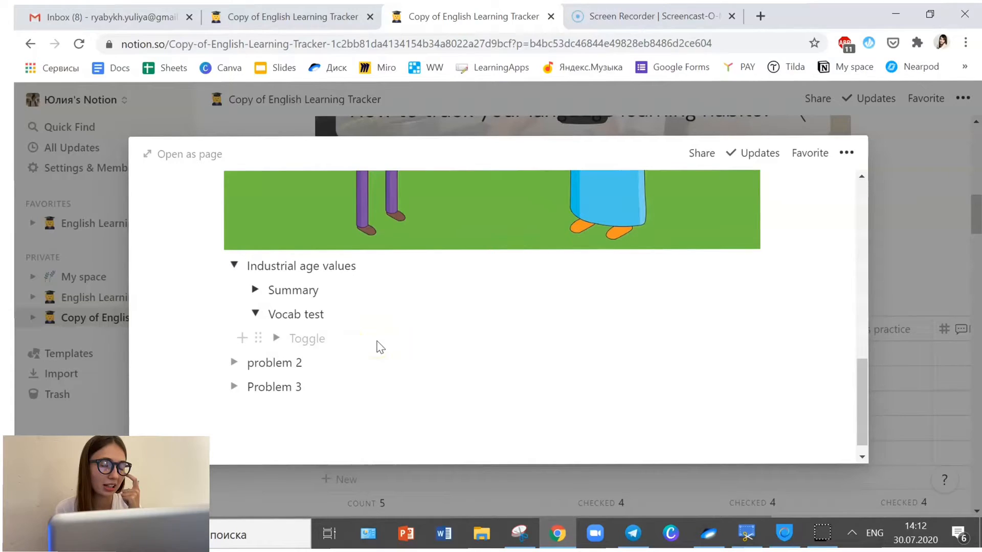
left_click(307, 339)
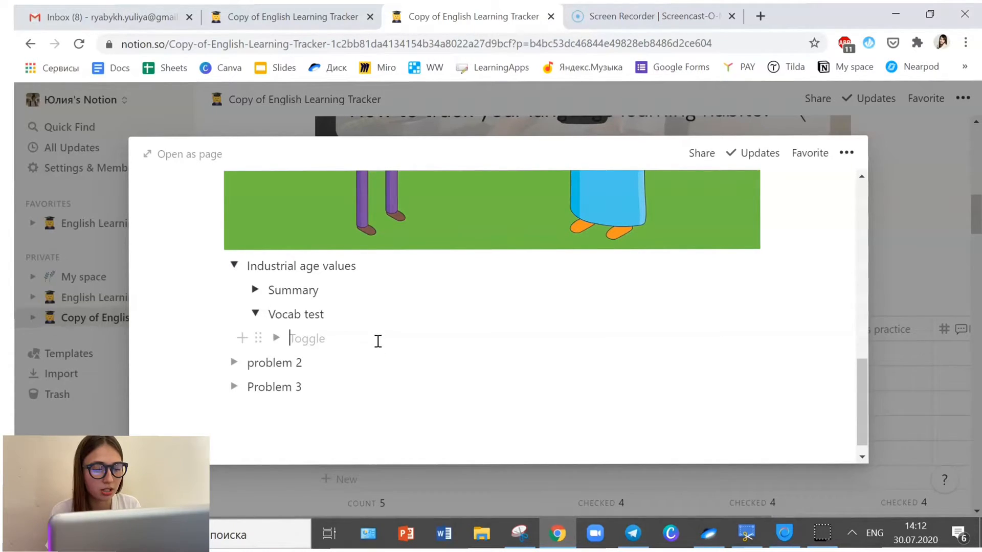
type("s")
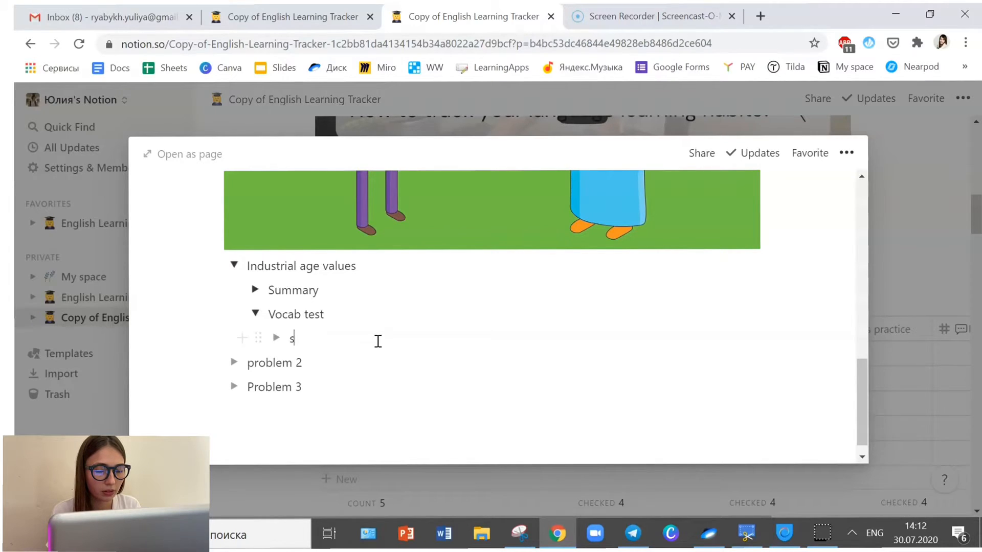
type("ysnnym for som")
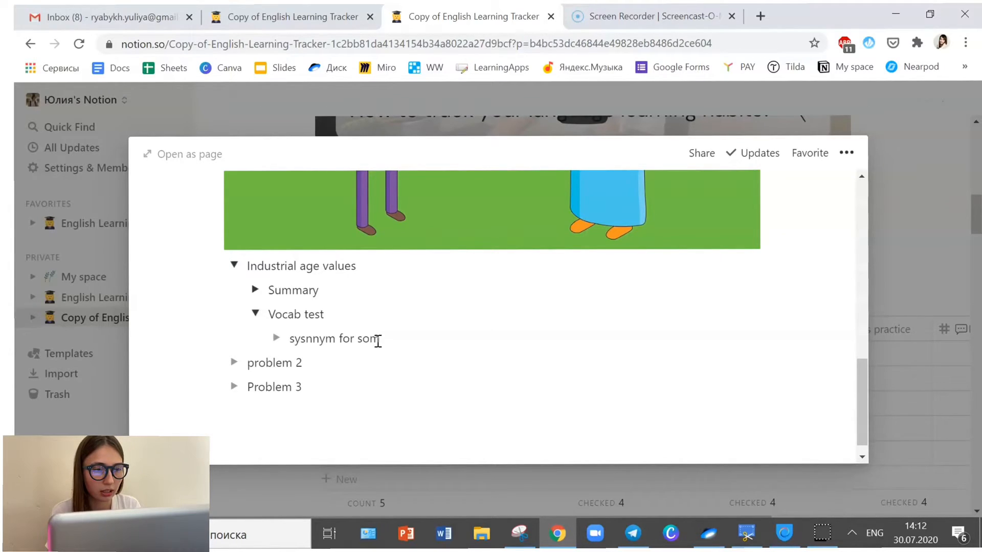
type("eti")
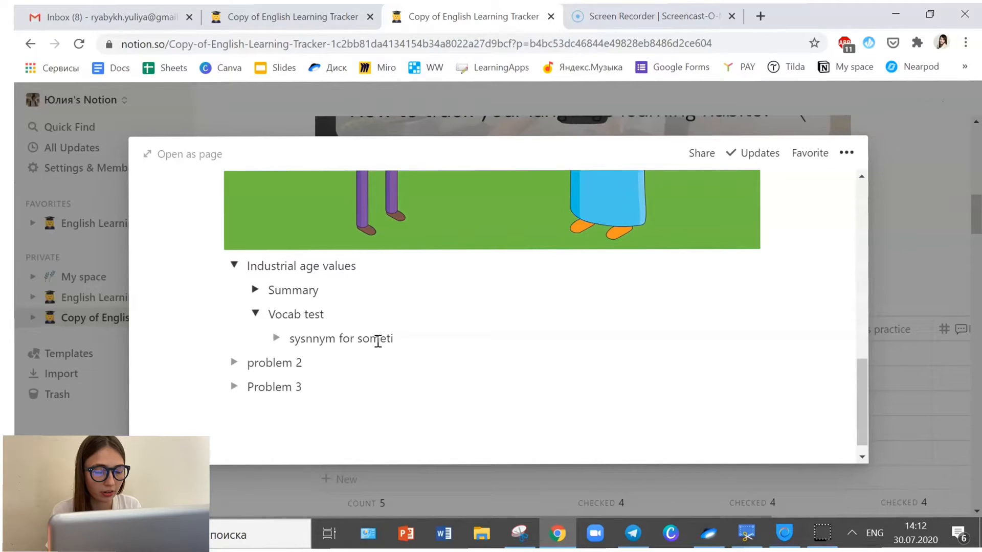
- Put the answer 'it runs deep' inside the synonym toggle and collapse it
left_click(276, 338)
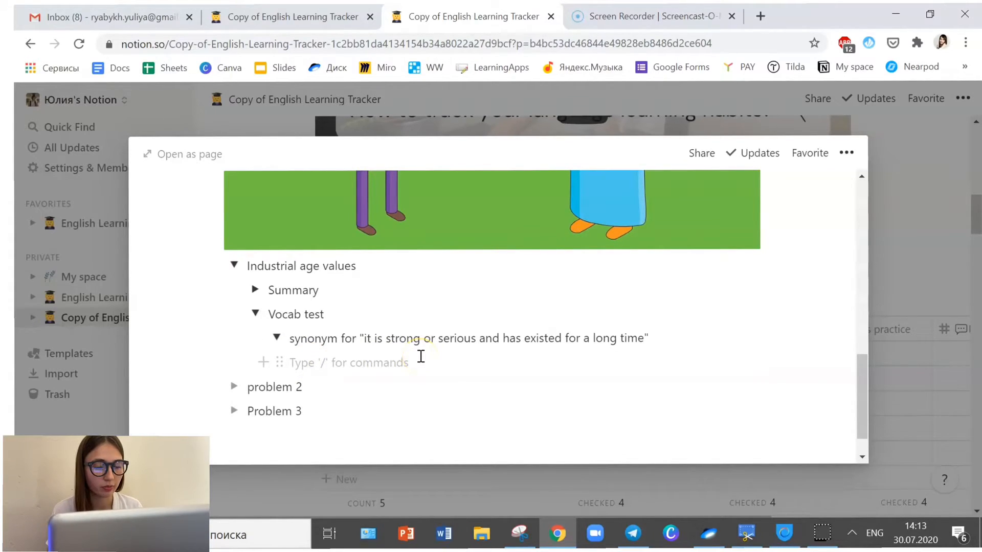
type("rit runs")
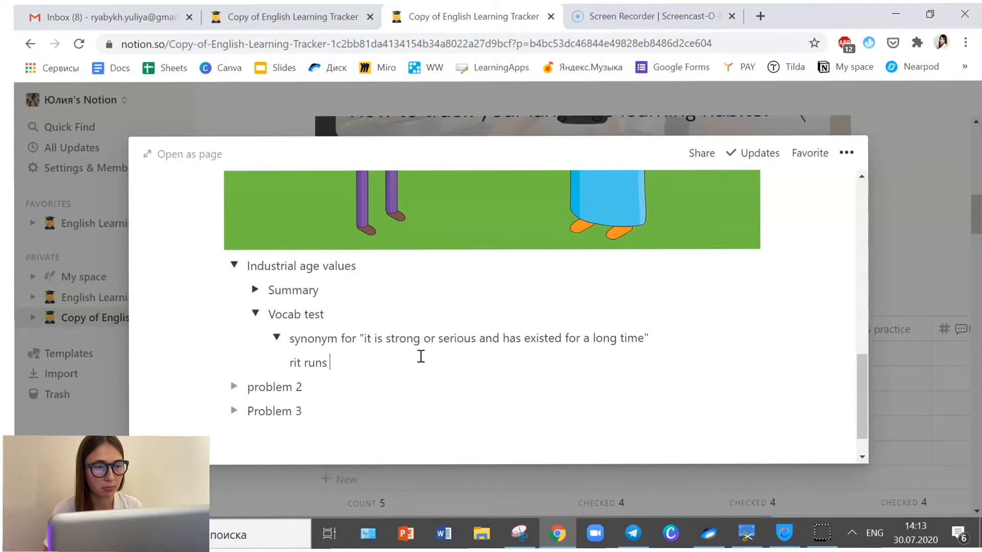
type("deep")
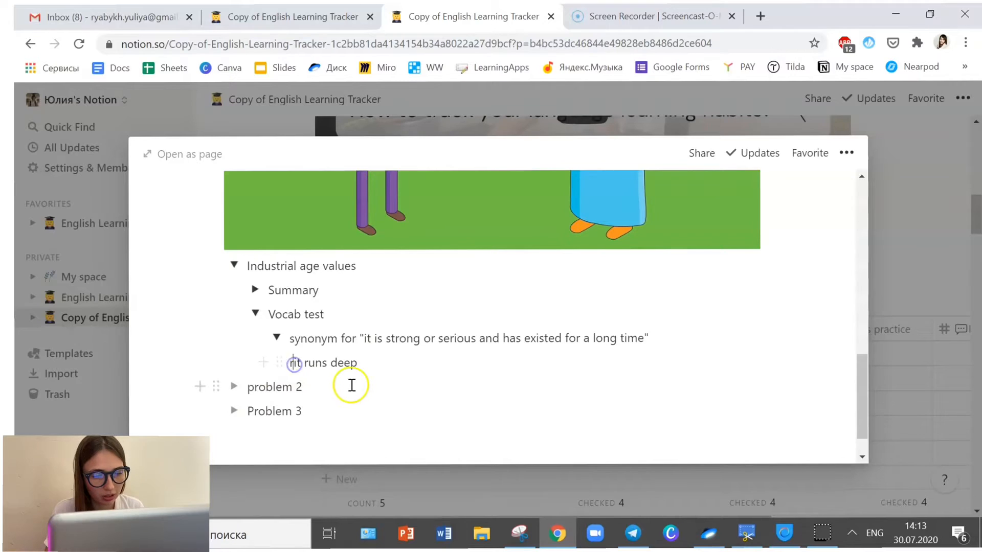
left_click(276, 338)
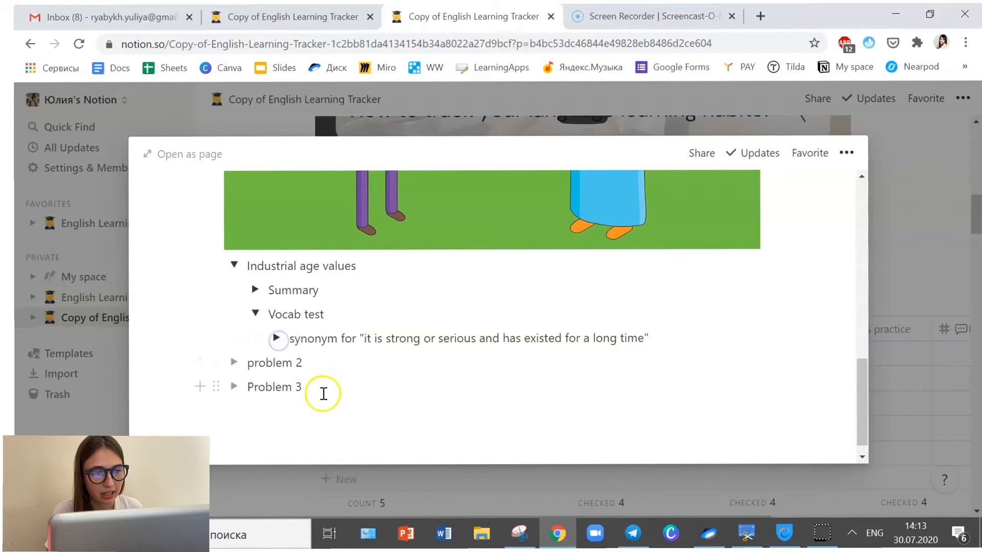
- Re-expand Vocab test, bold 'it runs deep', and fold the synonym toggle closed
left_click(255, 313)
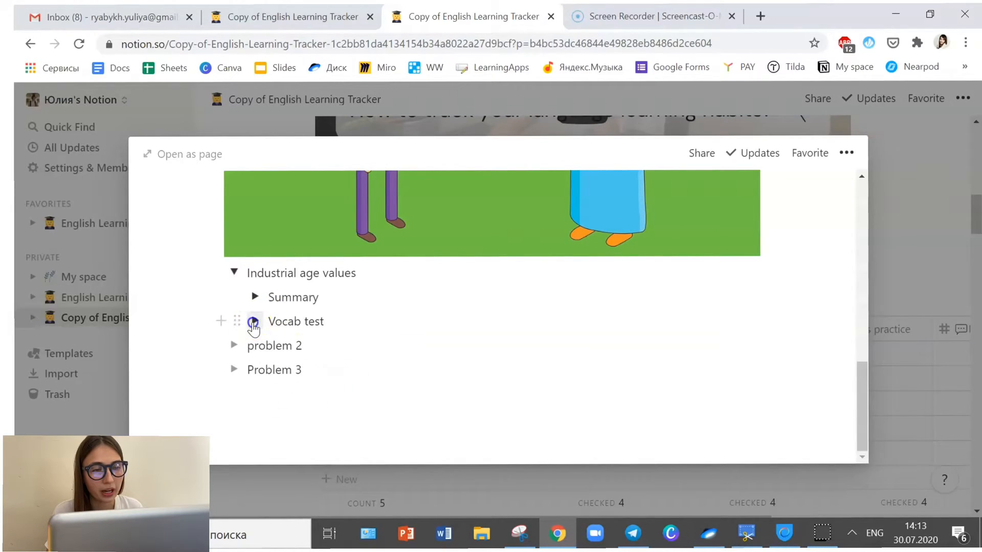
left_click(254, 321)
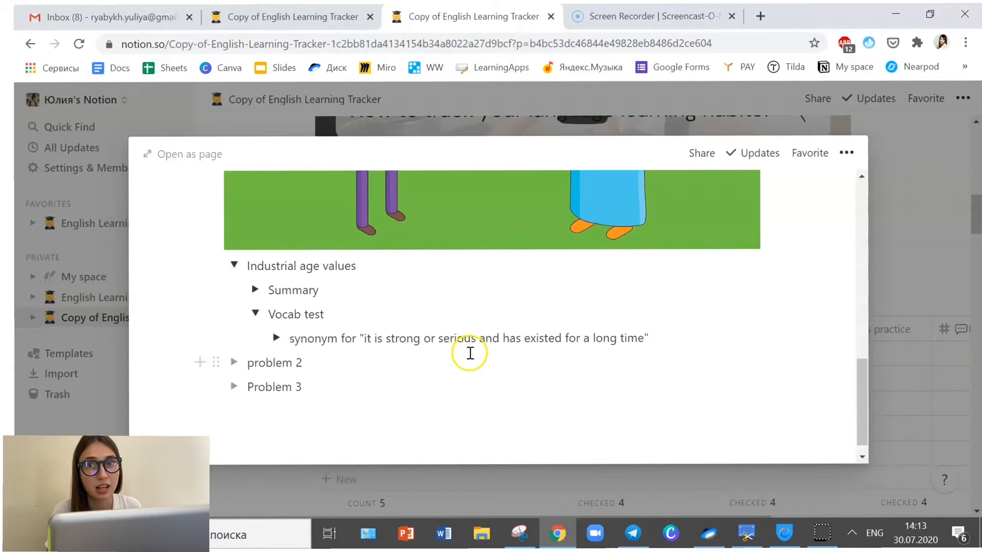
mouse_move(469, 354)
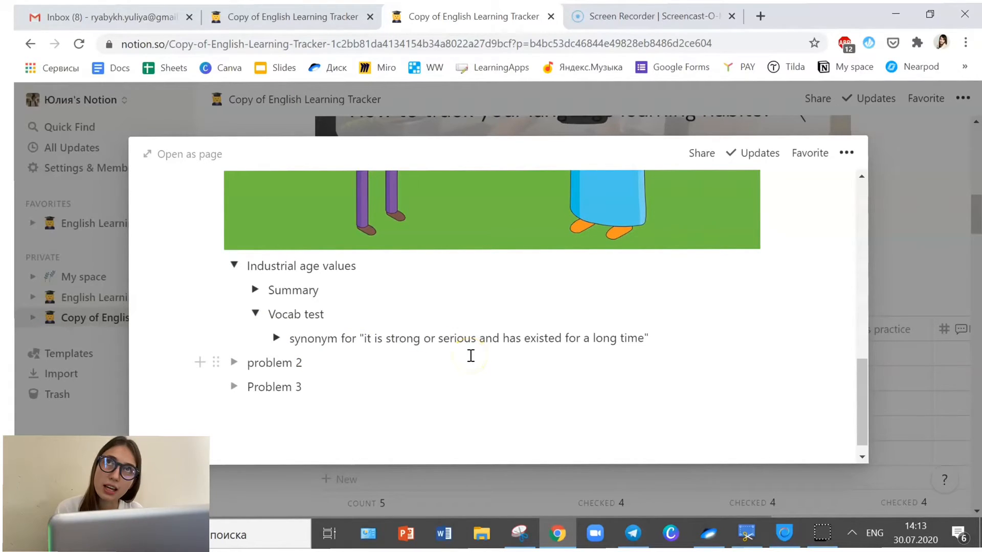
mouse_move(454, 367)
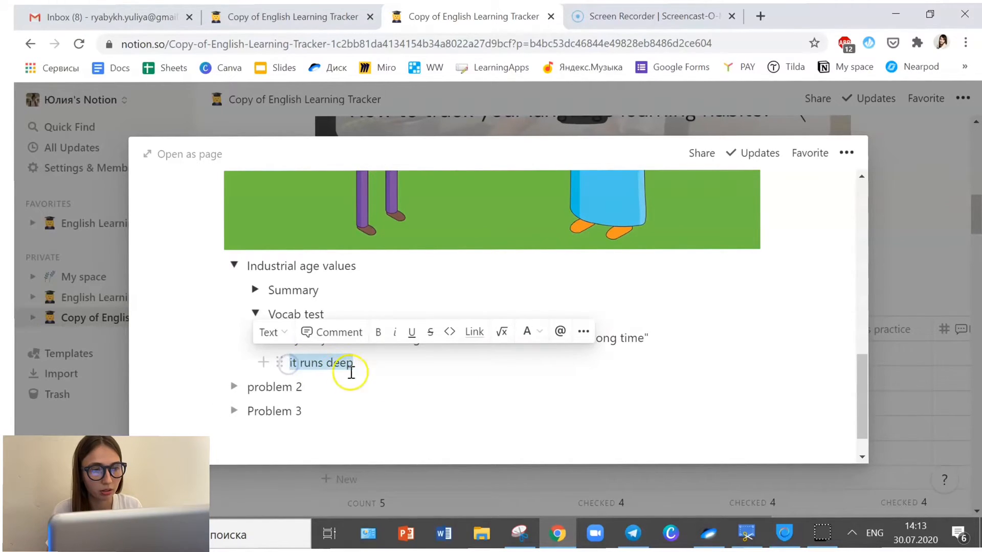
left_click(463, 393)
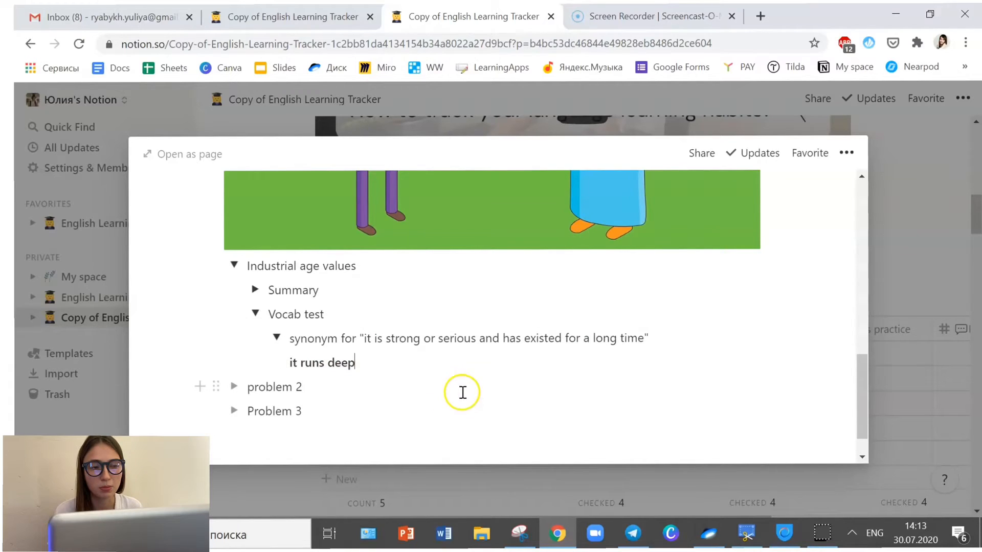
left_click(276, 338)
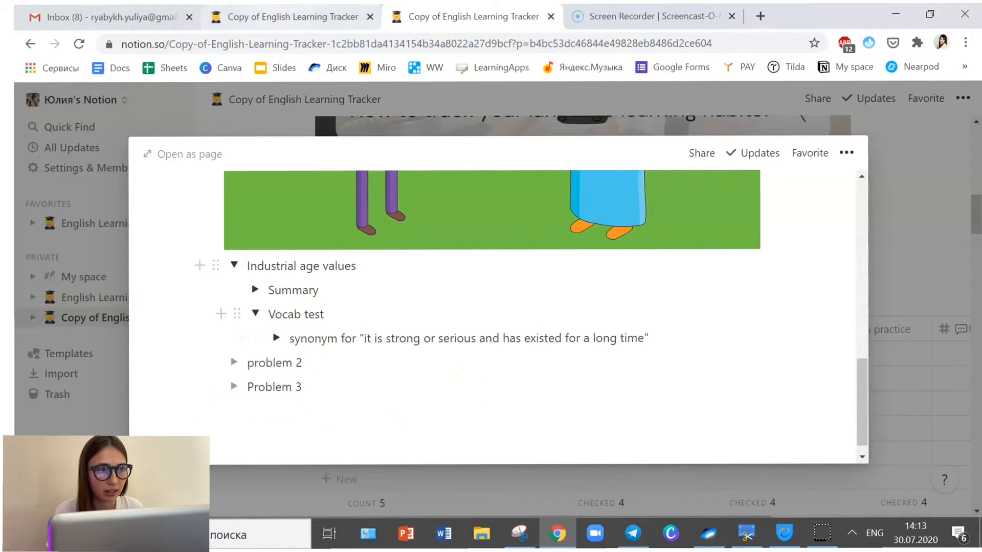
mouse_move(285, 17)
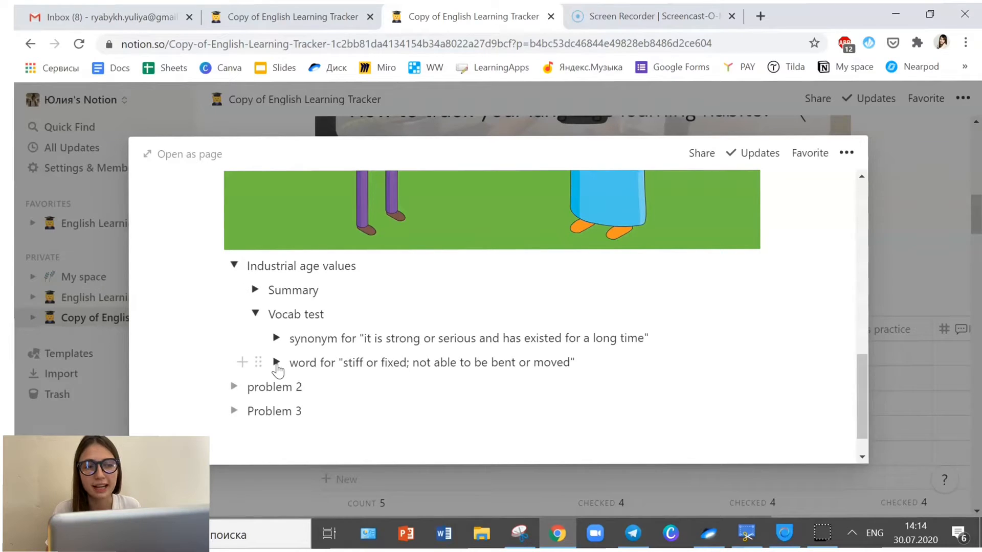
- Check the hidden 'stiff' answer, then collapse Vocab test and Industrial age values
left_click(276, 362)
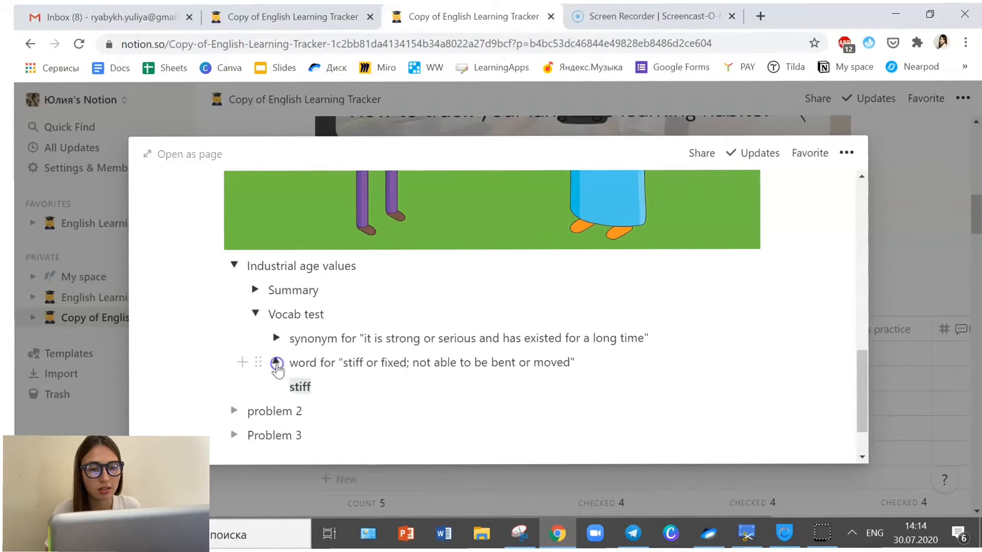
left_click(255, 314)
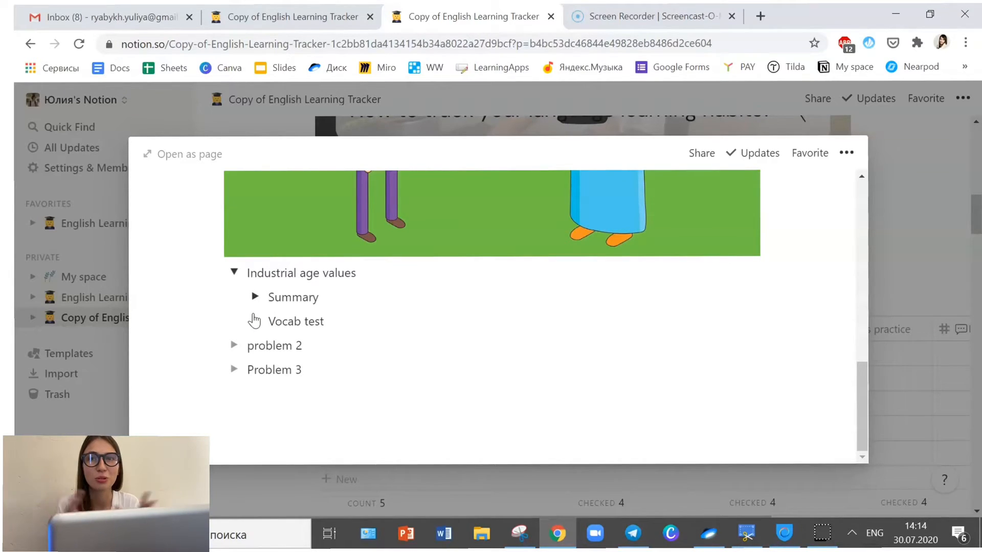
left_click(234, 273)
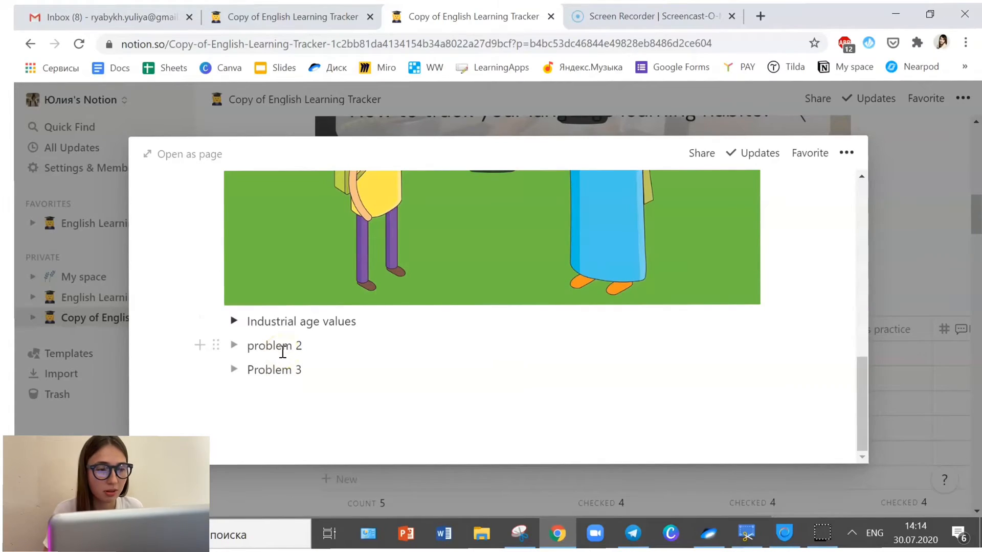
mouse_move(234, 321)
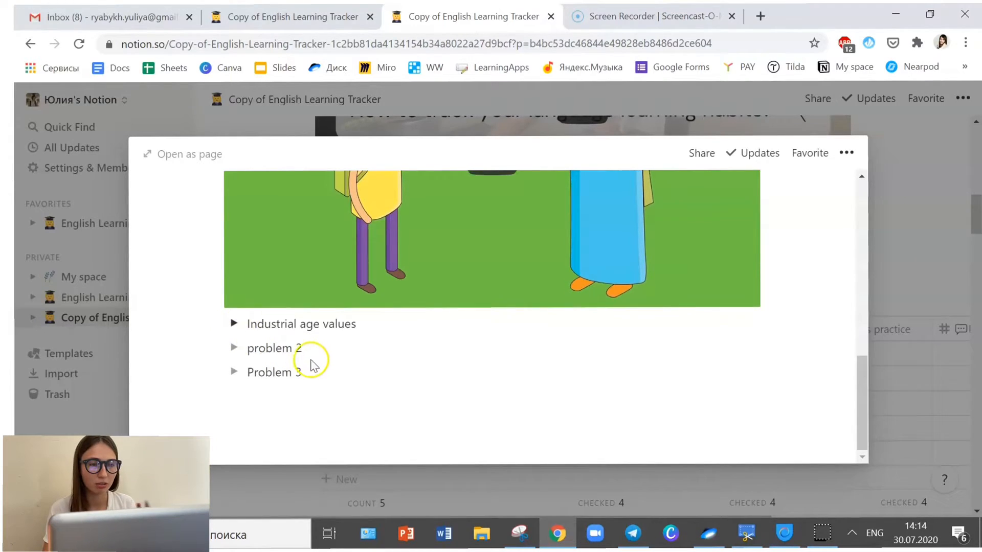
left_click(288, 393)
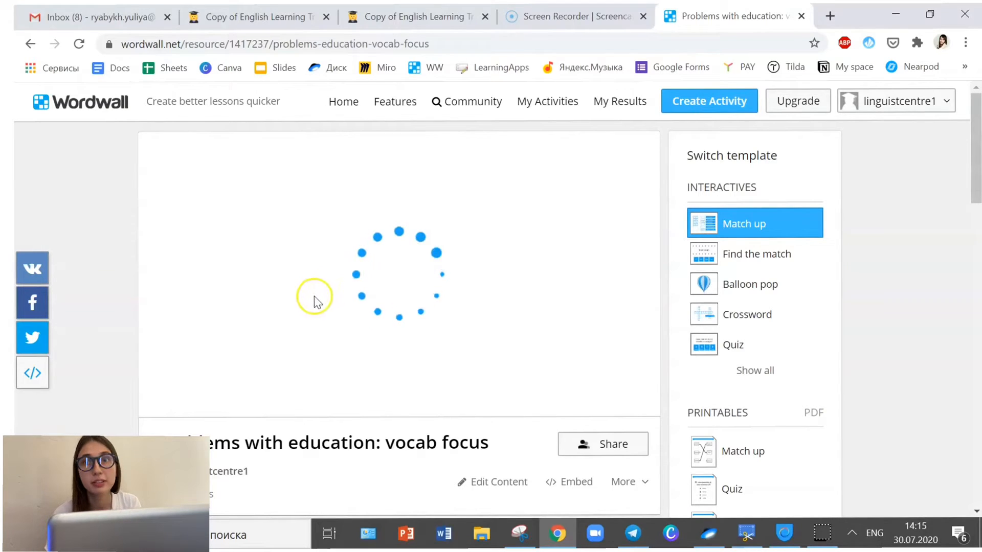
mouse_move(445, 276)
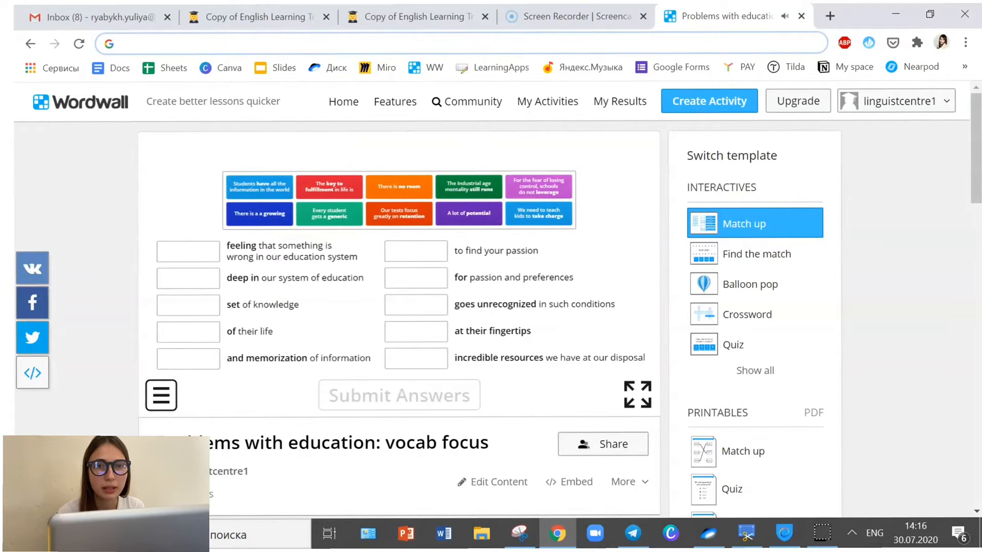
- Copy the Wordwall match-up activity's URL from the address bar
left_click(467, 17)
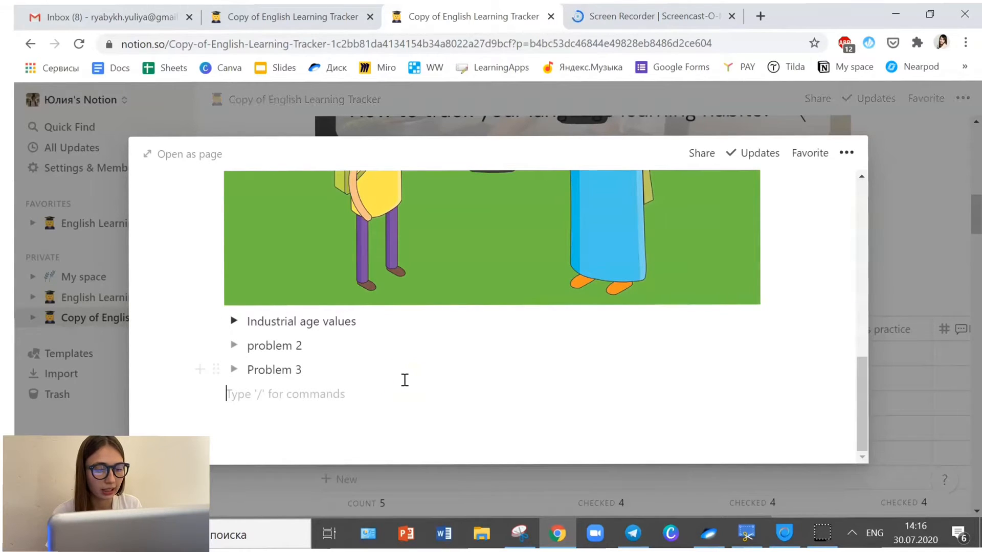
- Add an 'Exercise' line linked to the Wordwall problems-education-vocab-focus activity
type("Exercise")
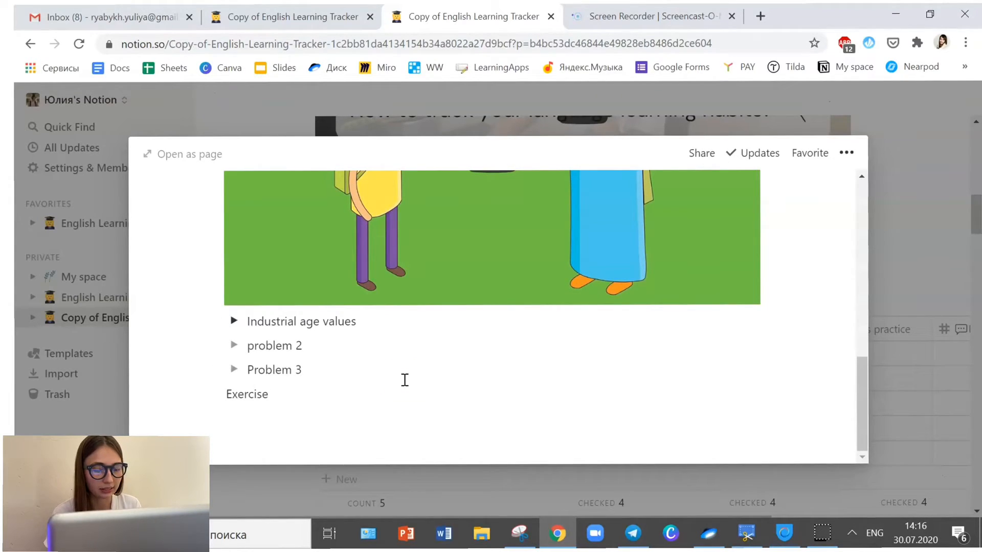
double_click(247, 394)
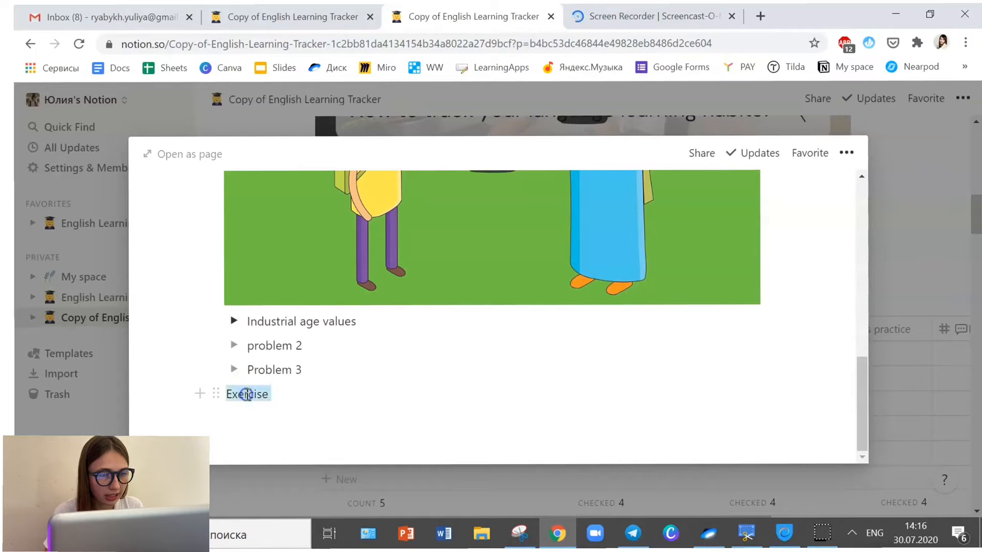
left_click(410, 363)
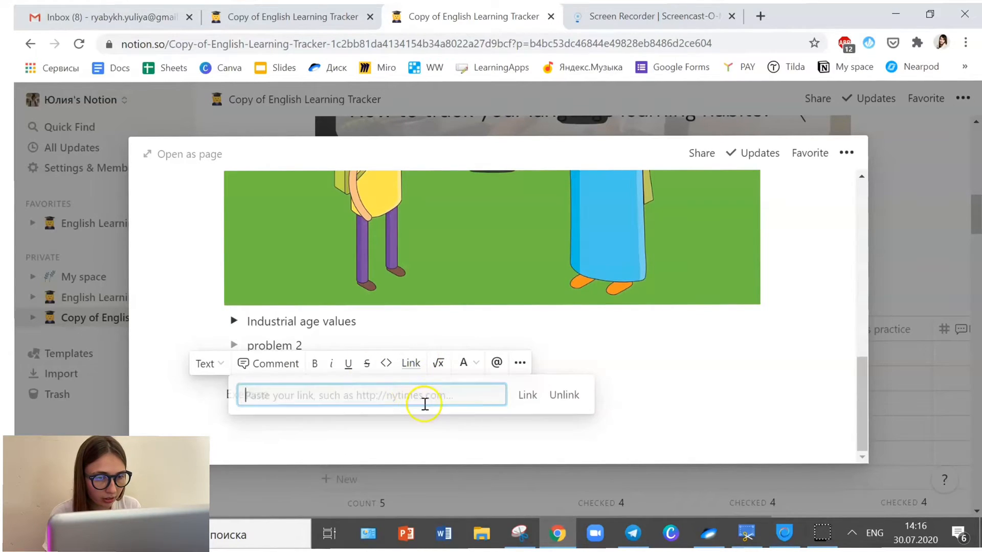
type("/resource/1417237/problems-education-vocab-focus")
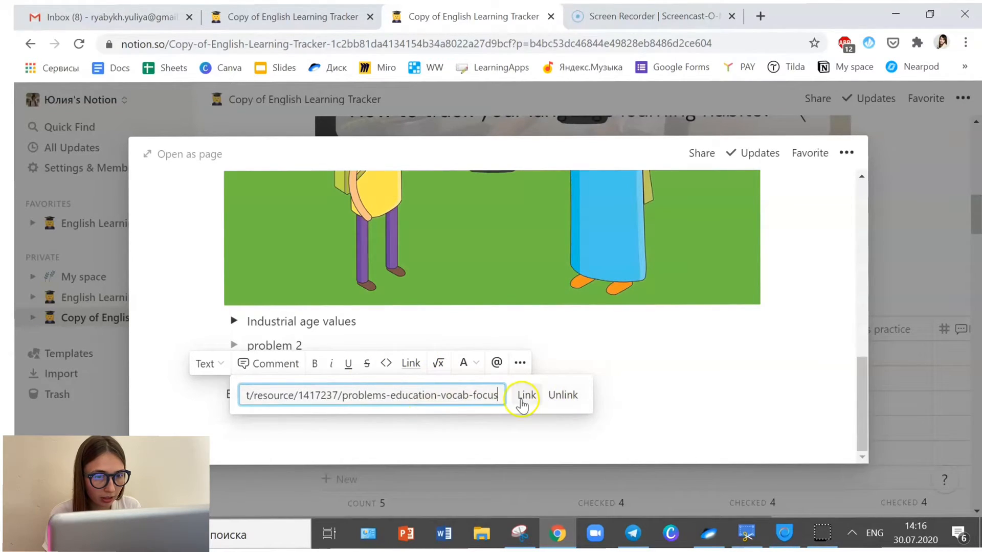
left_click(527, 395)
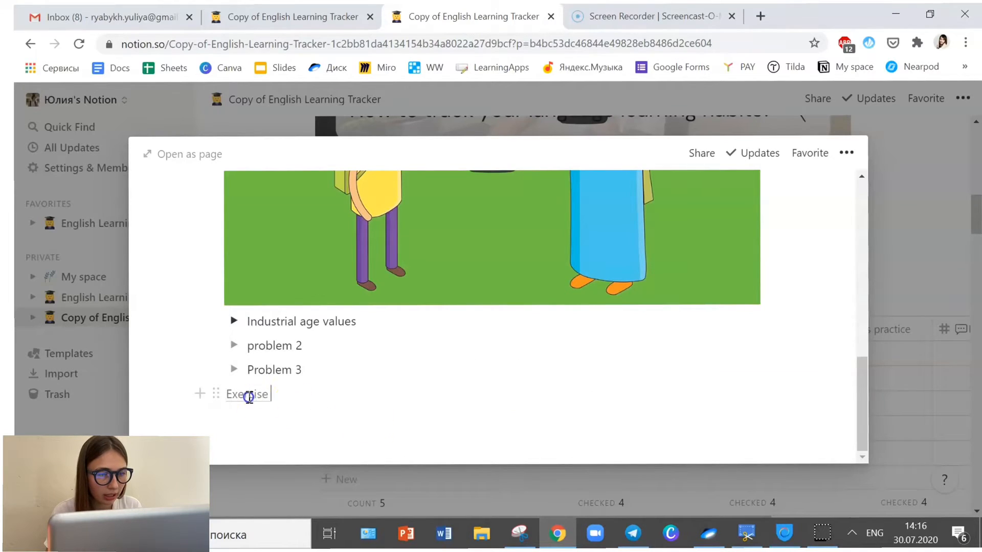
double_click(247, 394)
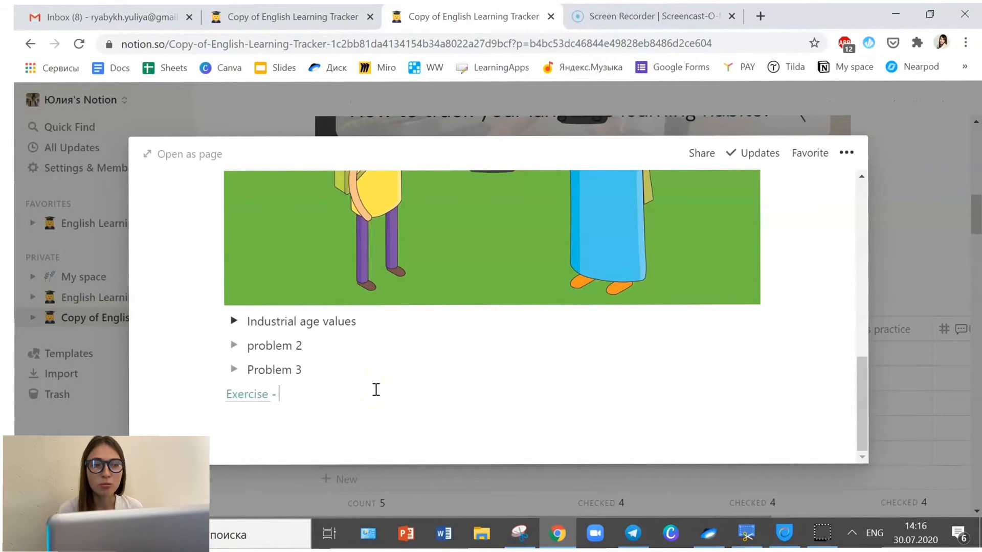
- Add an @ reminder after Exercise for tomorrow at 9:00 AM
type("@")
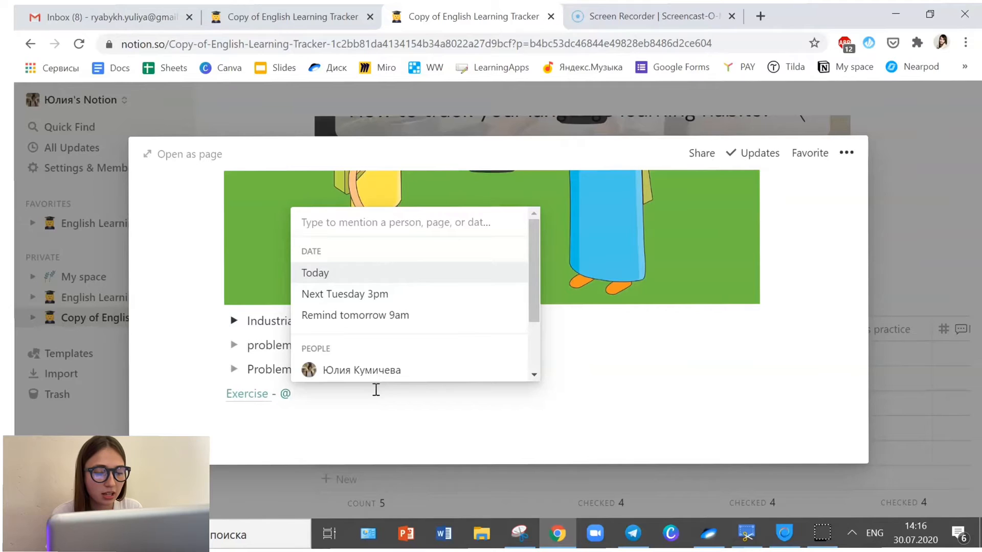
type("firdy")
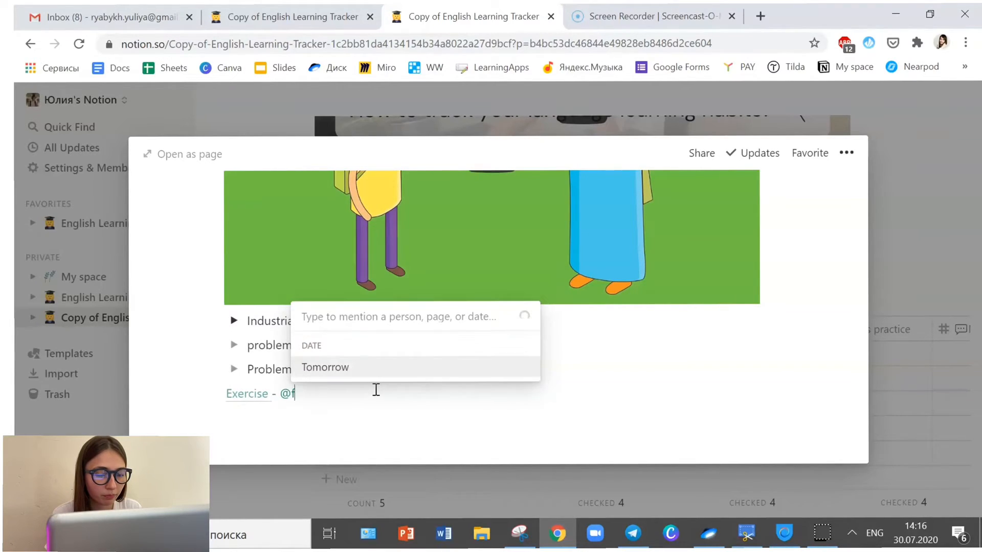
type("riday")
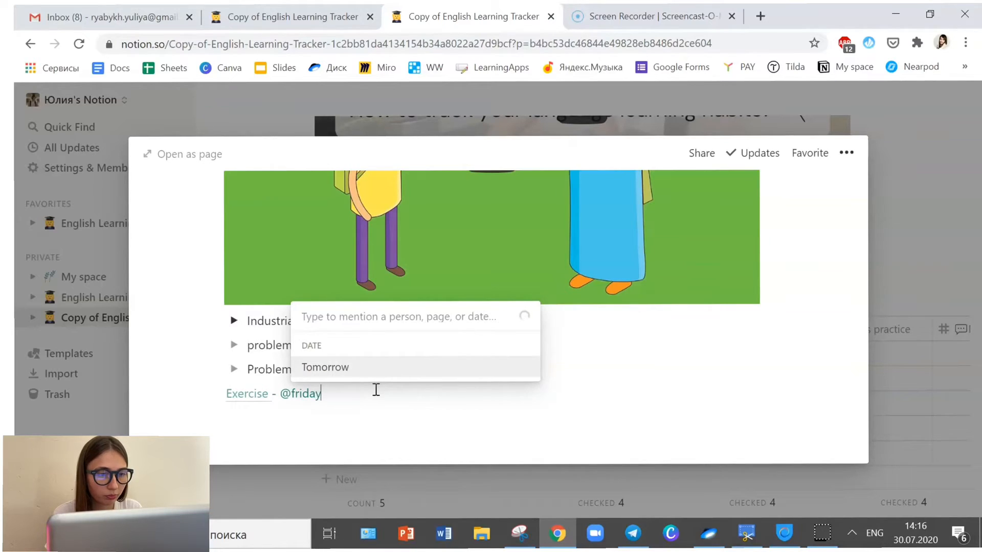
type("9q")
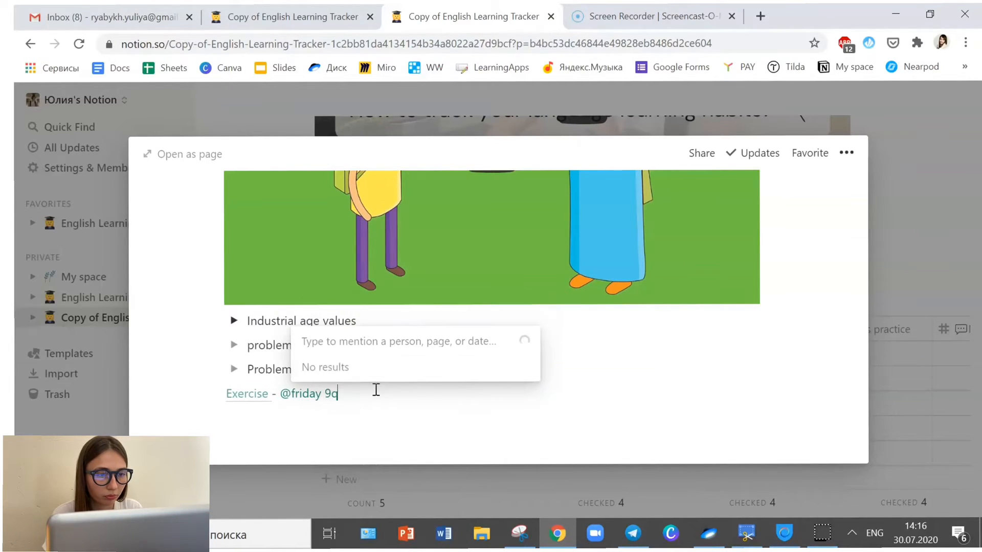
key("Backspace")
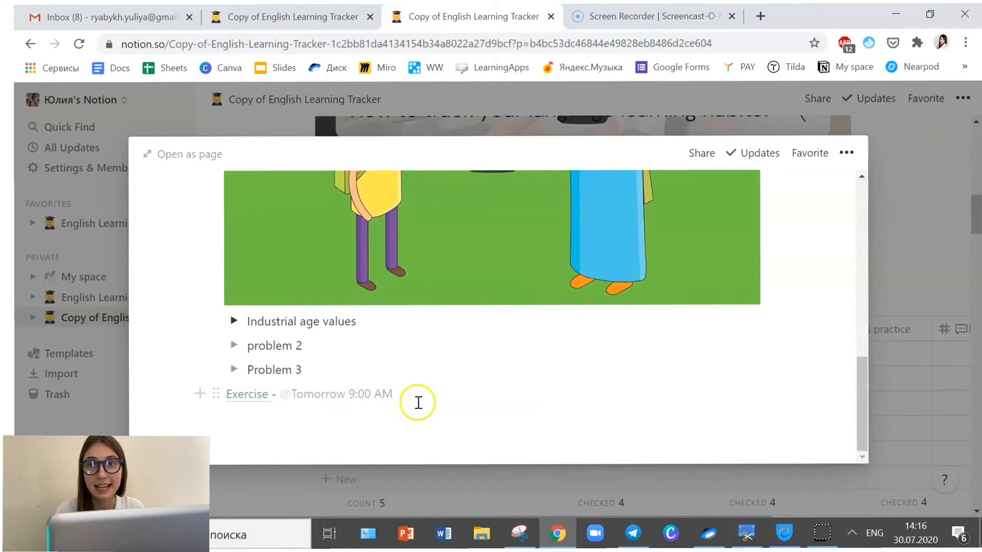
mouse_move(420, 412)
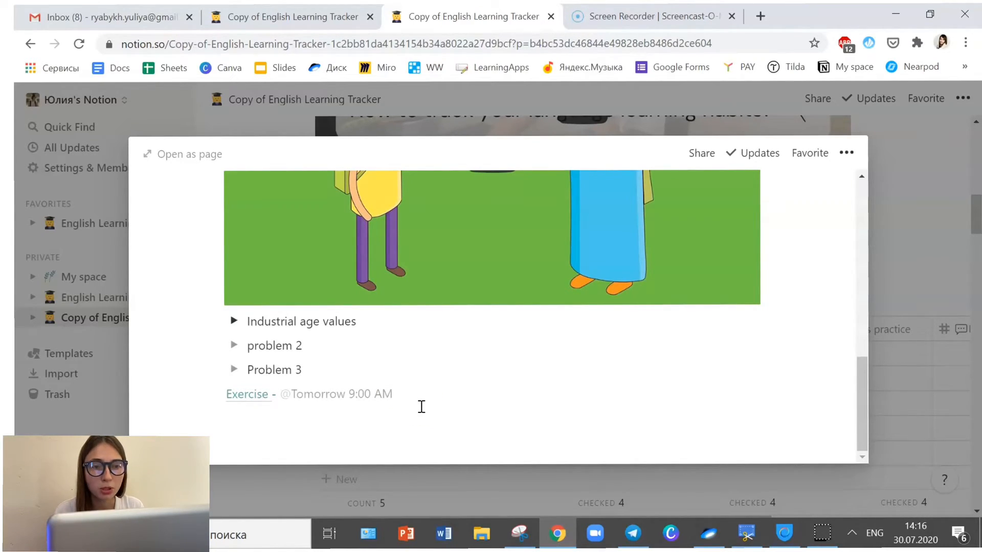
- Paste the six problem-and-solution phrases on a new line below the Exercise reminder
left_click(313, 418)
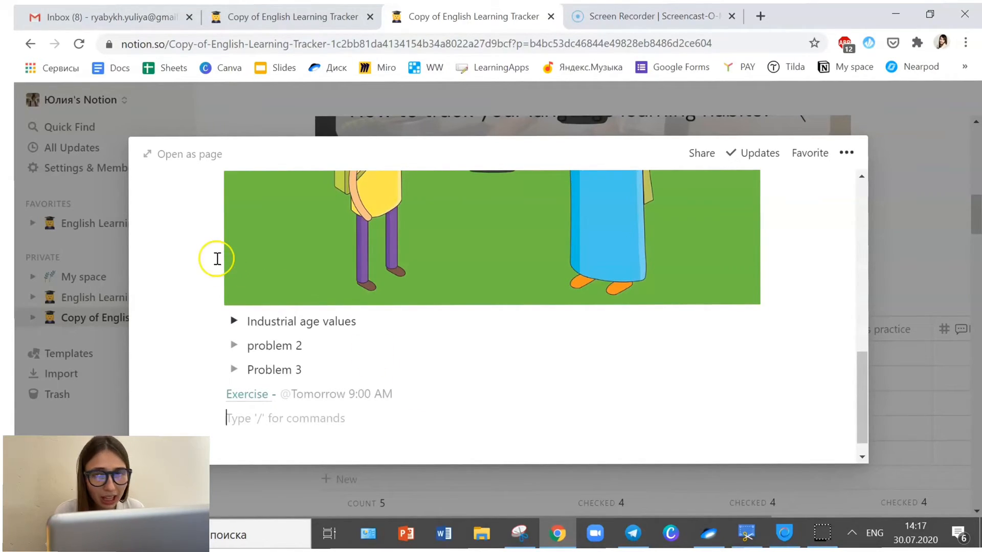
mouse_move(398, 323)
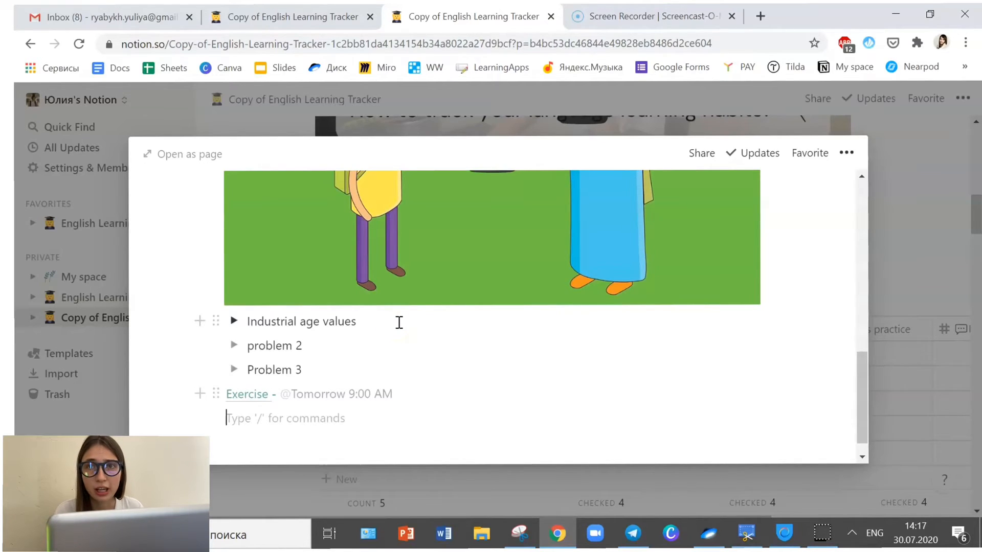
mouse_move(420, 312)
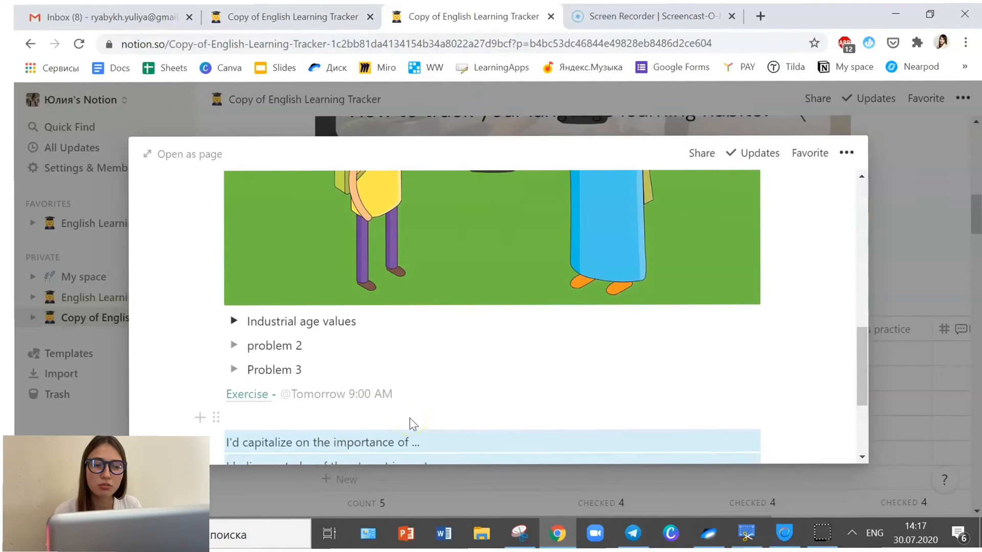
scroll("down", 3)
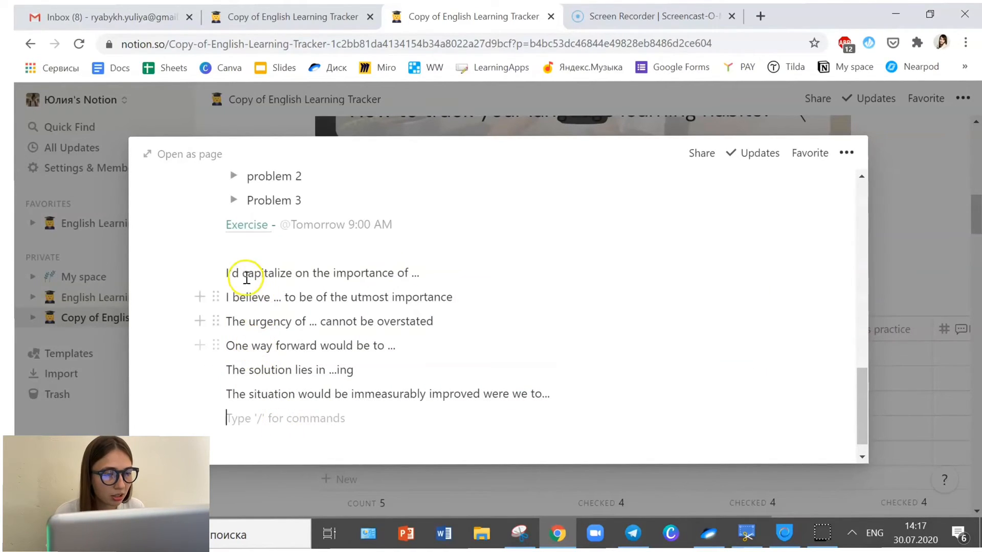
mouse_move(244, 277)
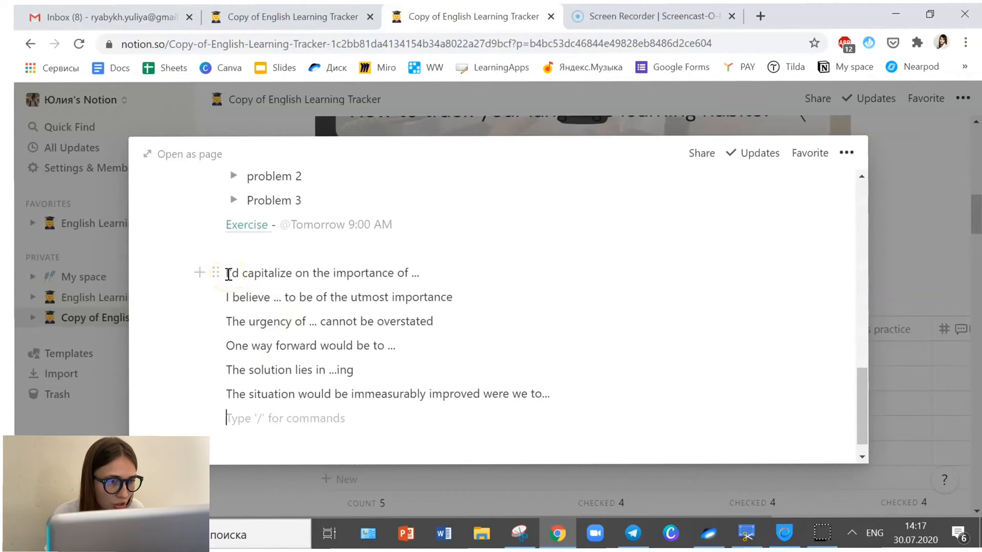
type("/")
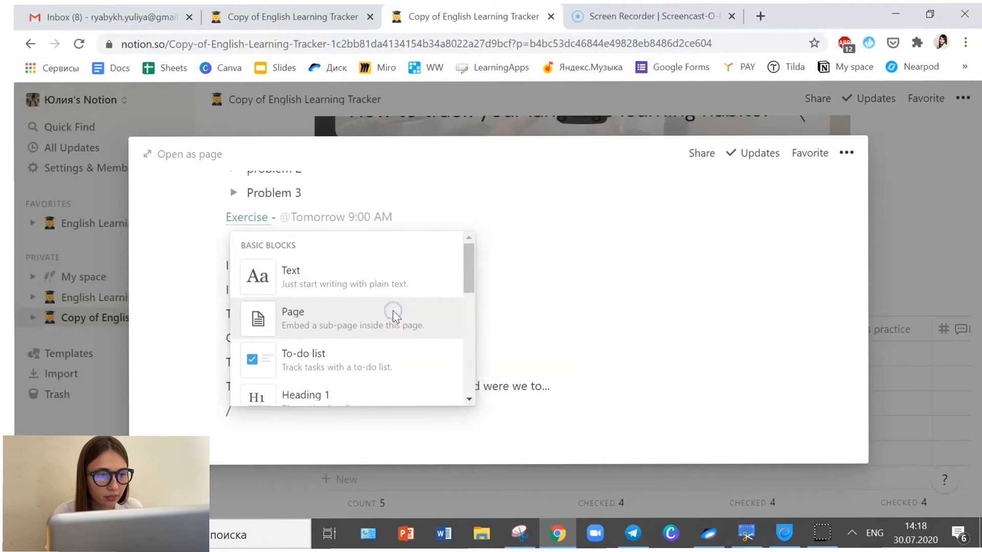
- Create the 'FL of problems and solutions' sub-page on Day 4, open it, and return
left_click(293, 319)
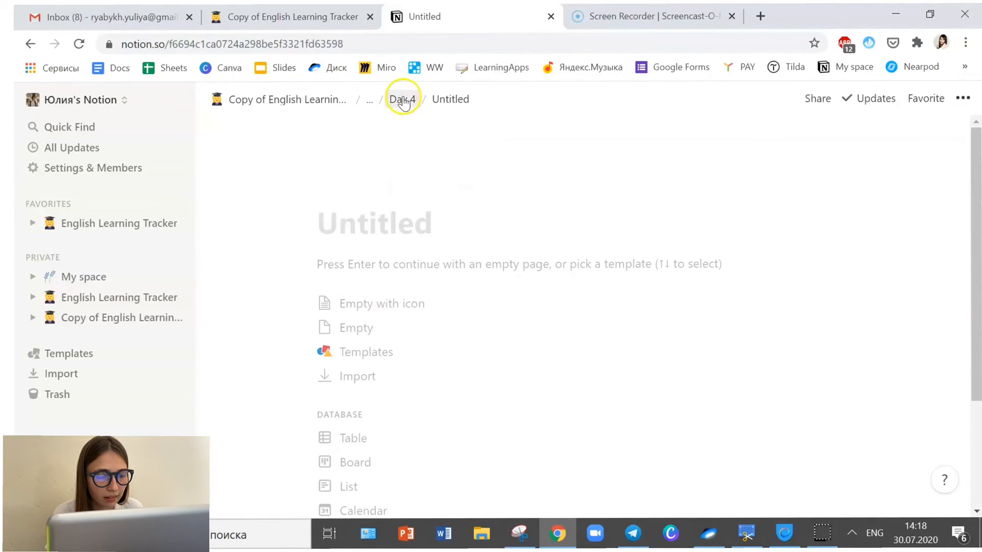
left_click(404, 98)
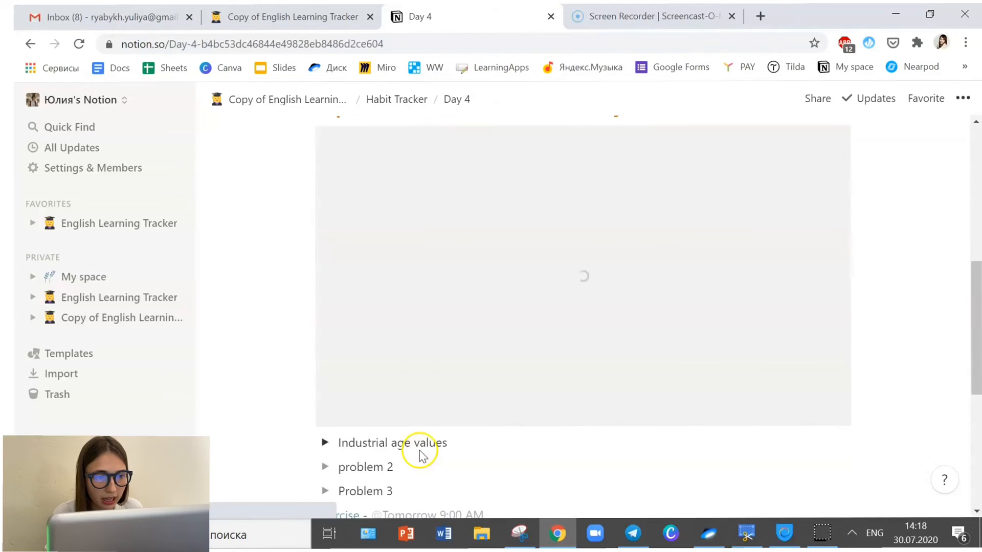
scroll("down", 3)
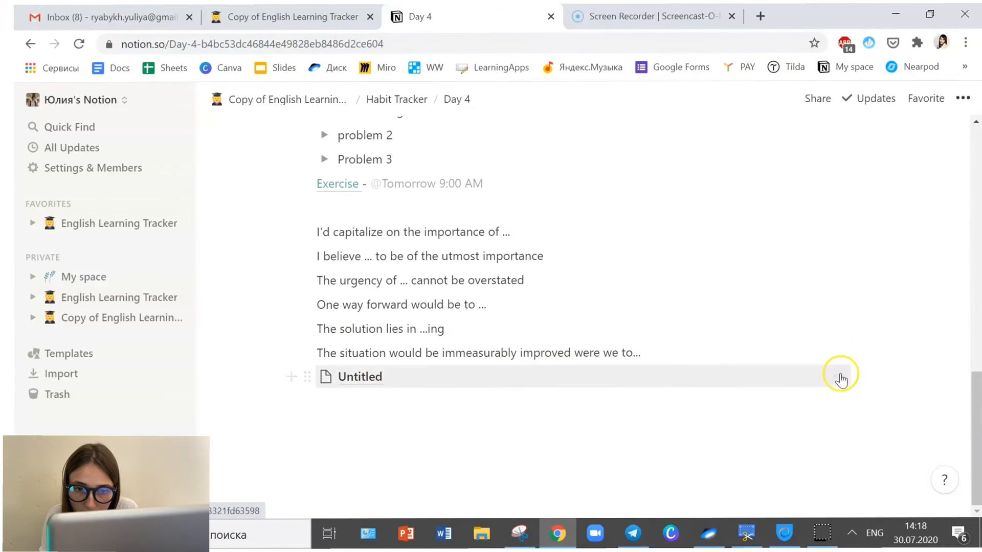
left_click(360, 377)
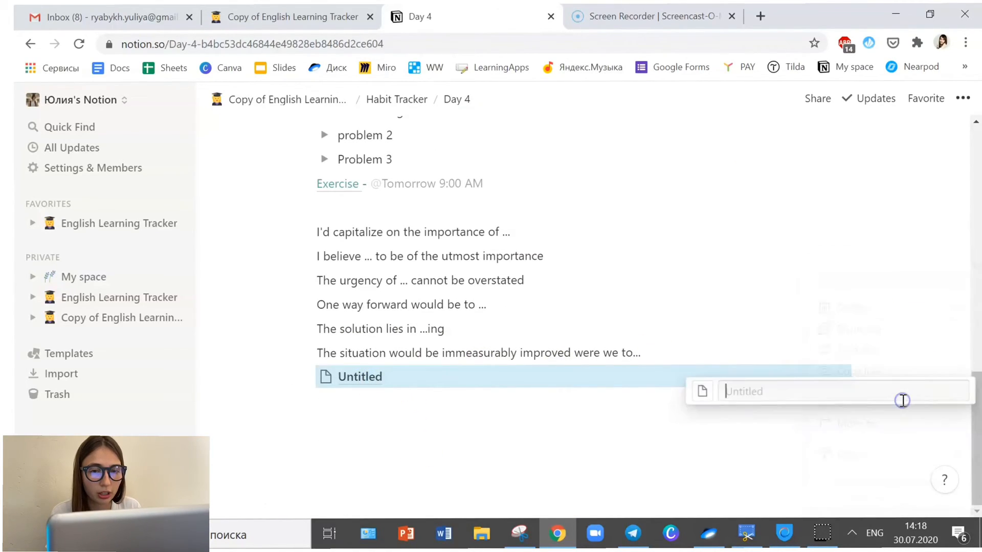
type("FL of proble")
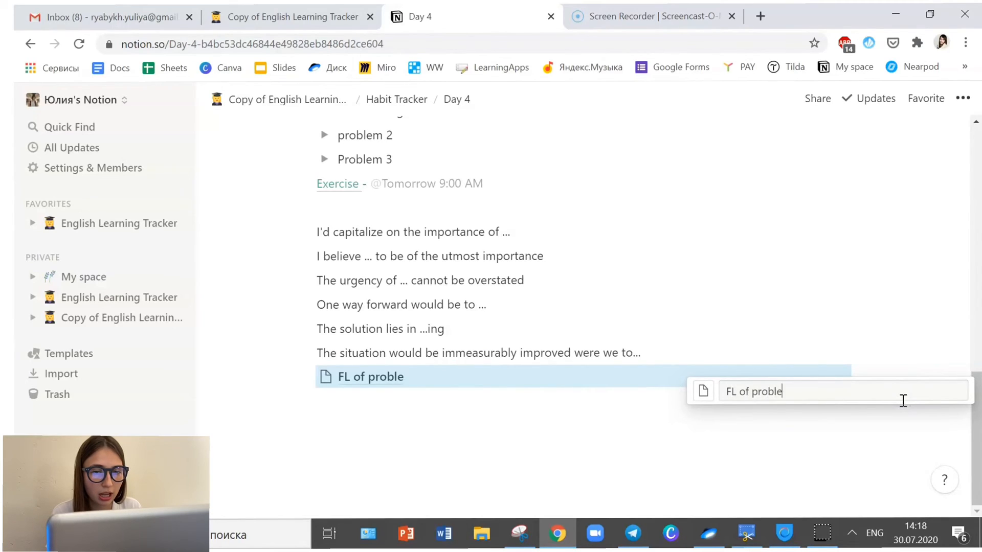
type("ms and solutions")
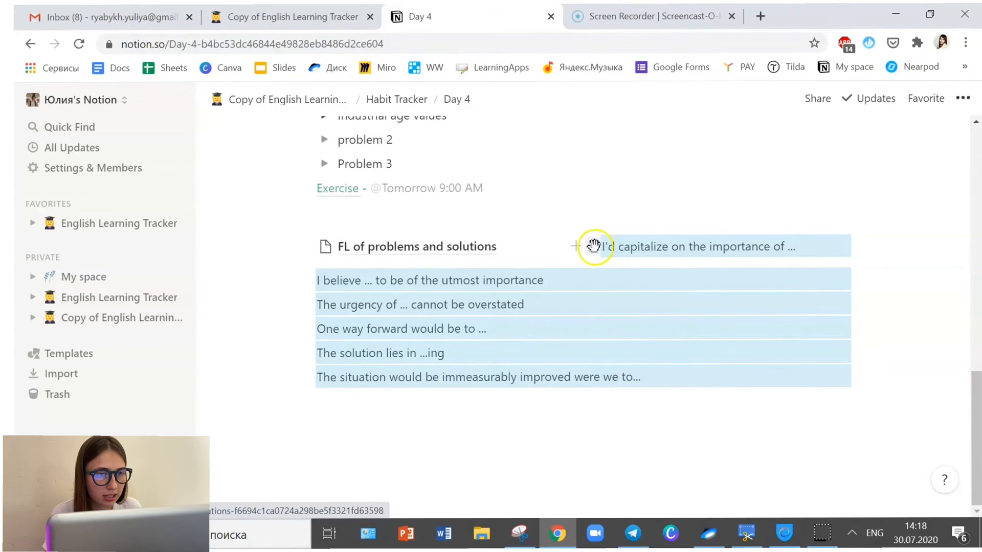
scroll("up", 3)
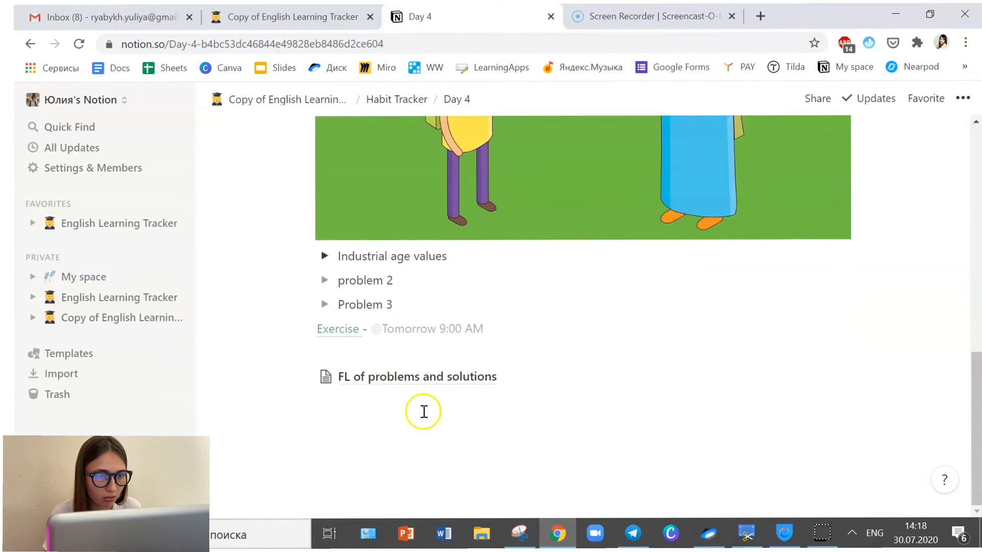
left_click(416, 376)
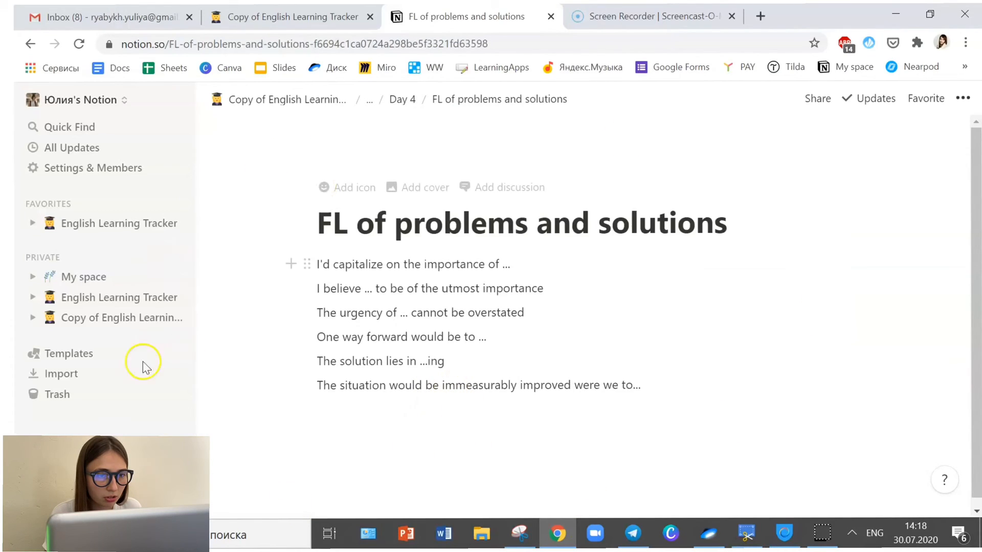
left_click(402, 98)
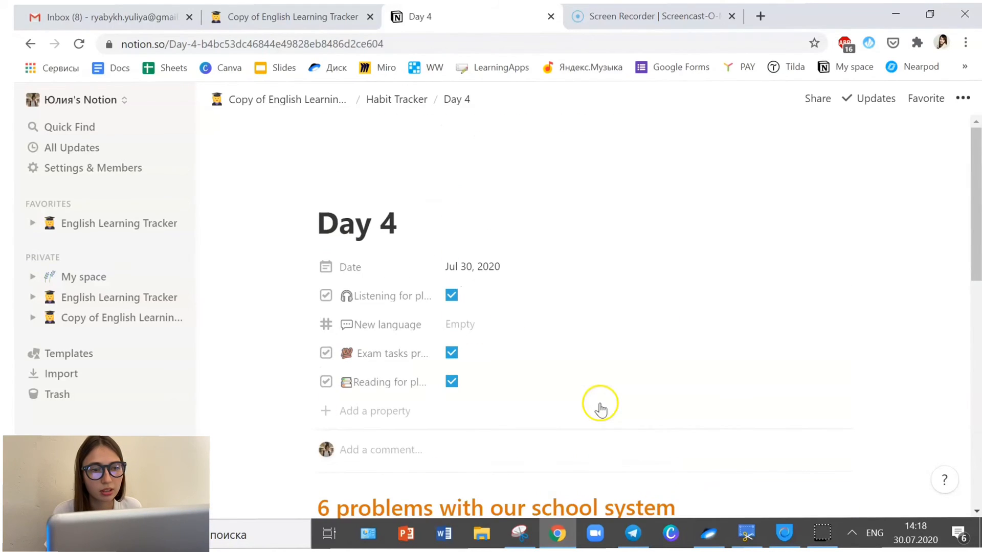
- Switch Habit Tracker to Calendar view and open the Day 4 card
left_click(397, 99)
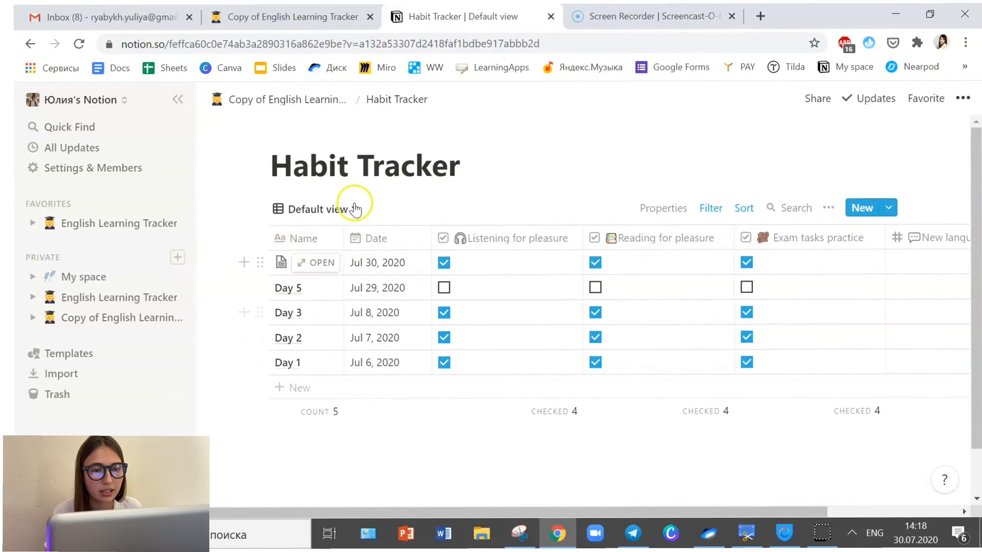
left_click(316, 209)
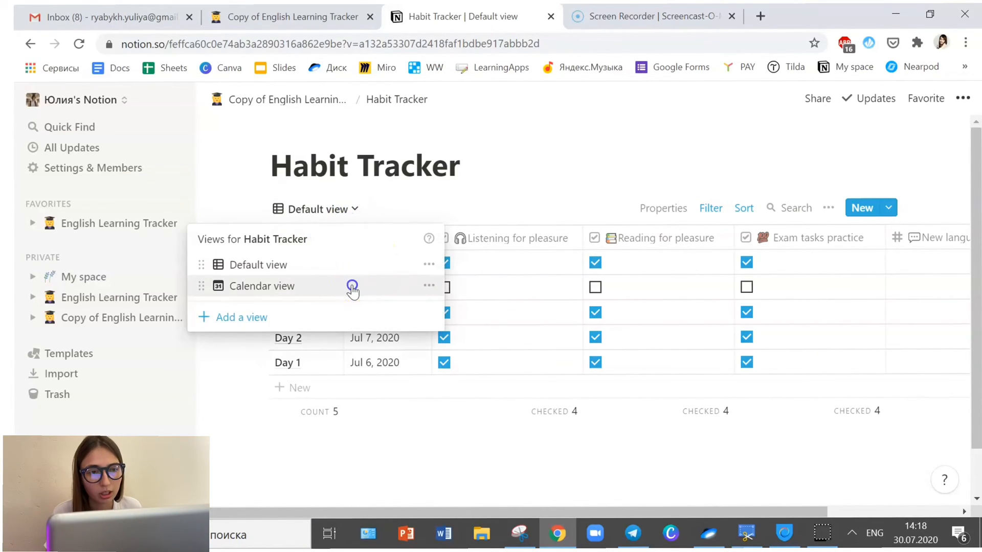
left_click(262, 286)
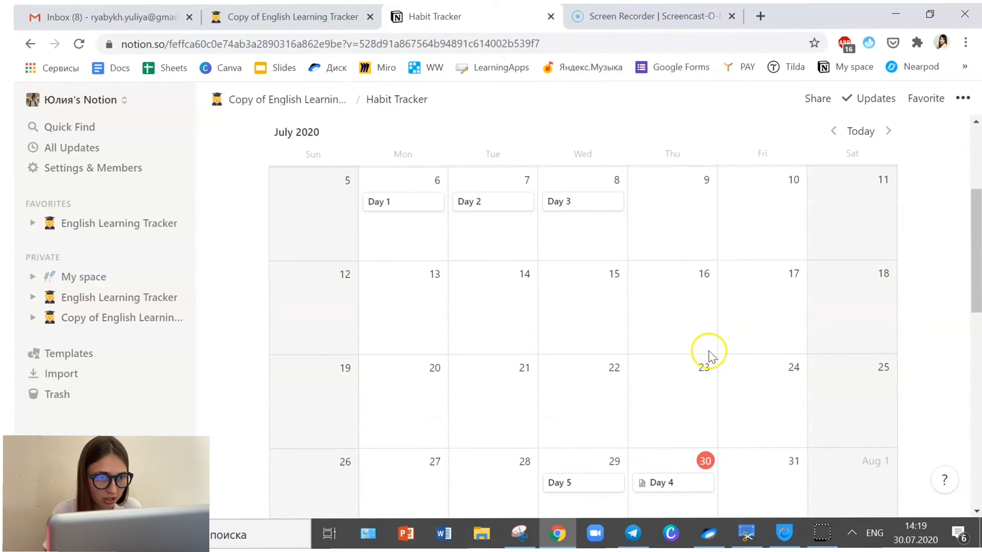
left_click(658, 483)
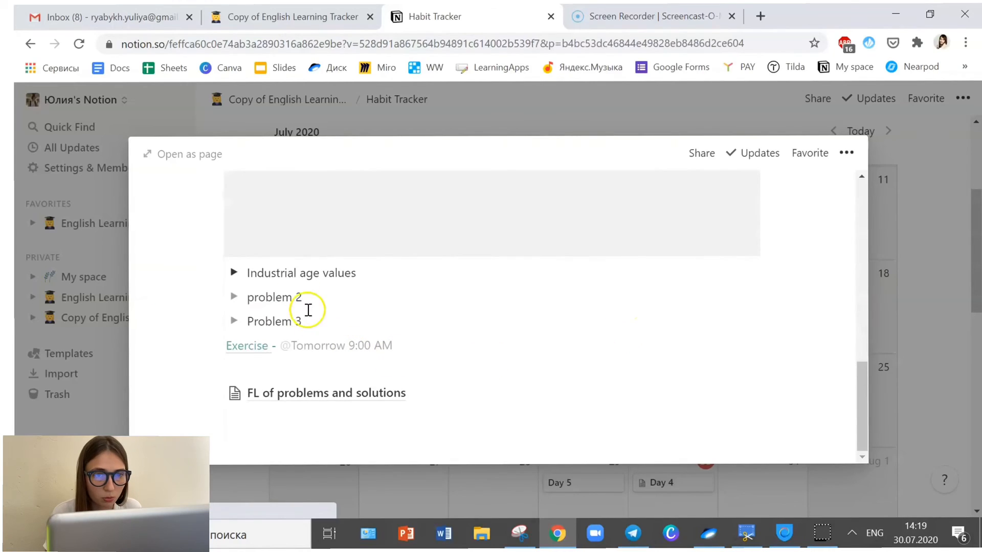
- Open Industrial age values and check its Summary and Vocab test toggles, leaving them collapsed
left_click(234, 272)
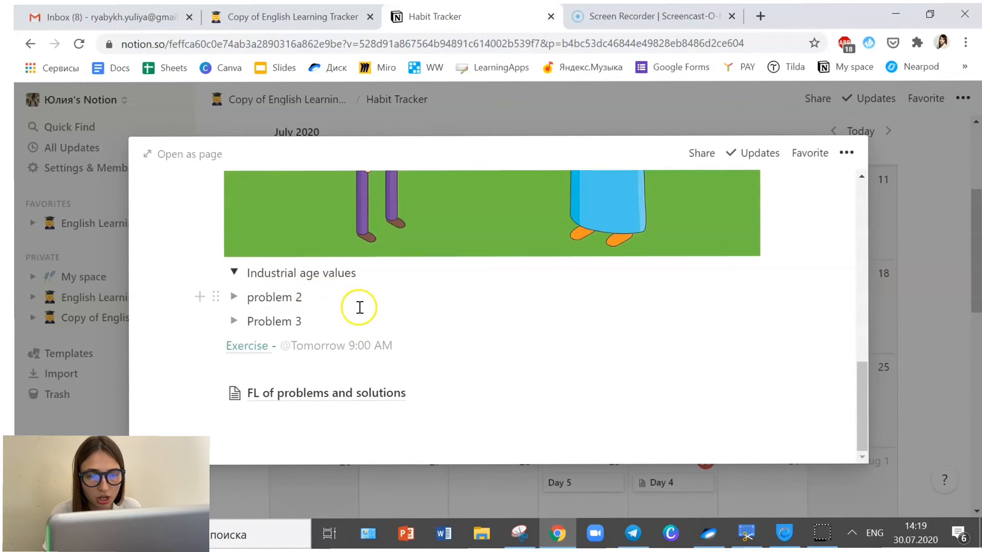
left_click(236, 273)
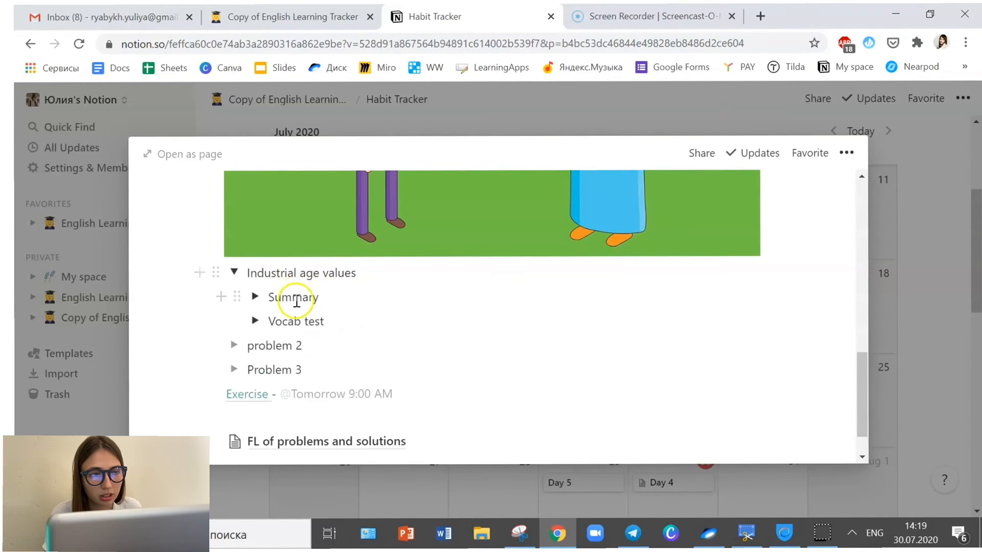
left_click(255, 297)
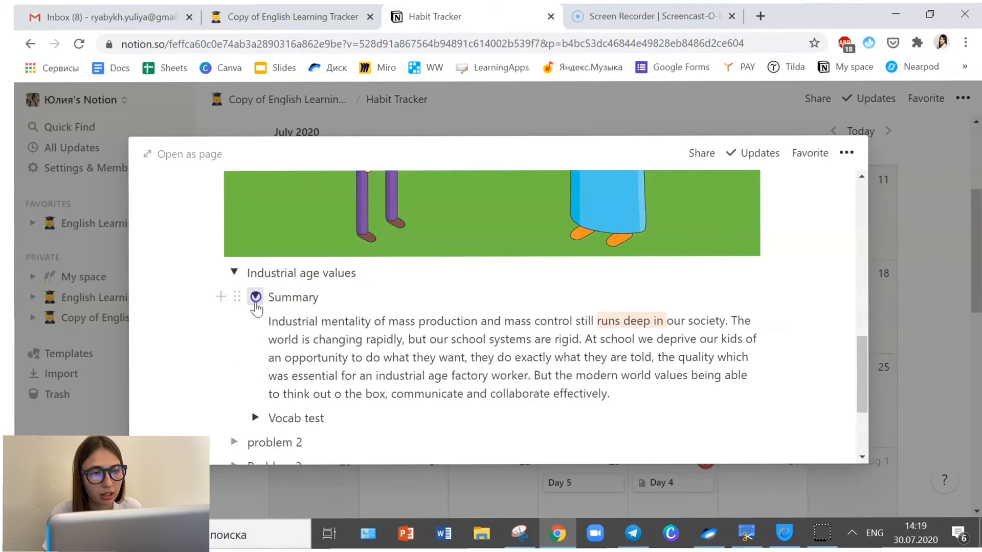
left_click(255, 296)
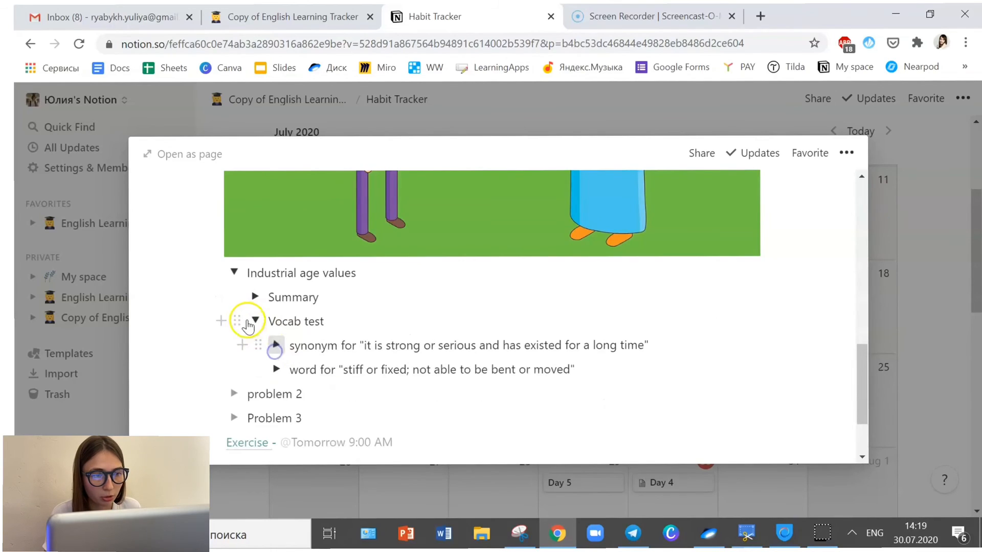
left_click(254, 321)
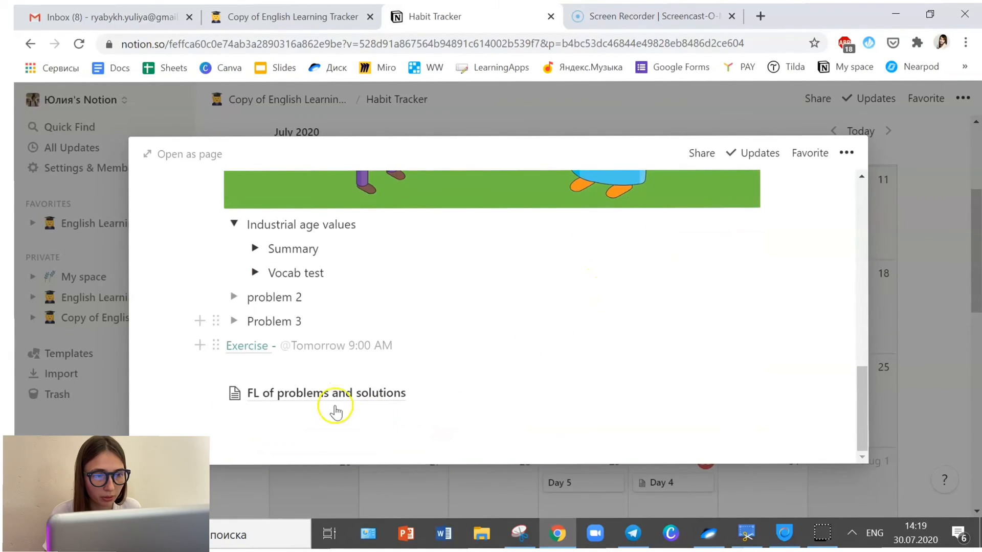
mouse_move(306, 393)
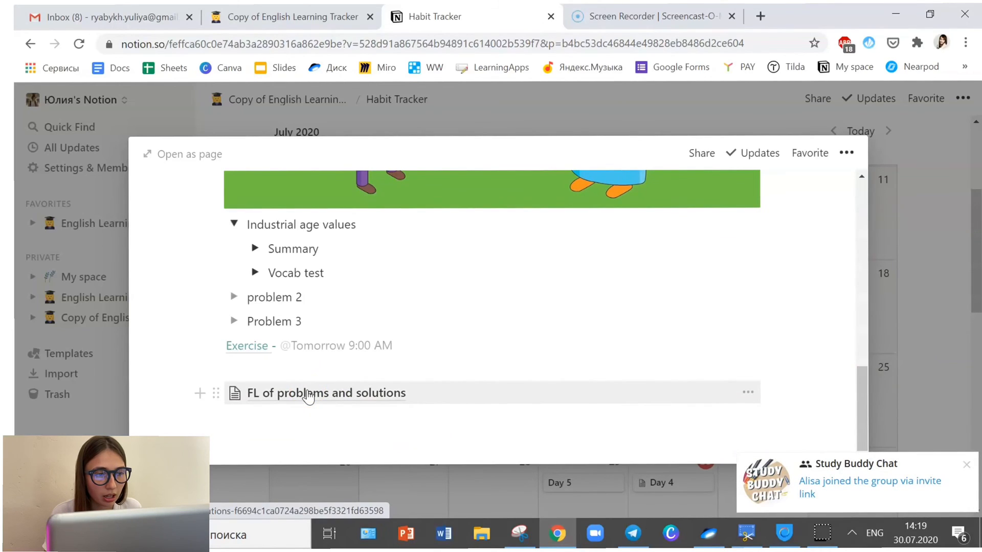
mouse_move(803, 428)
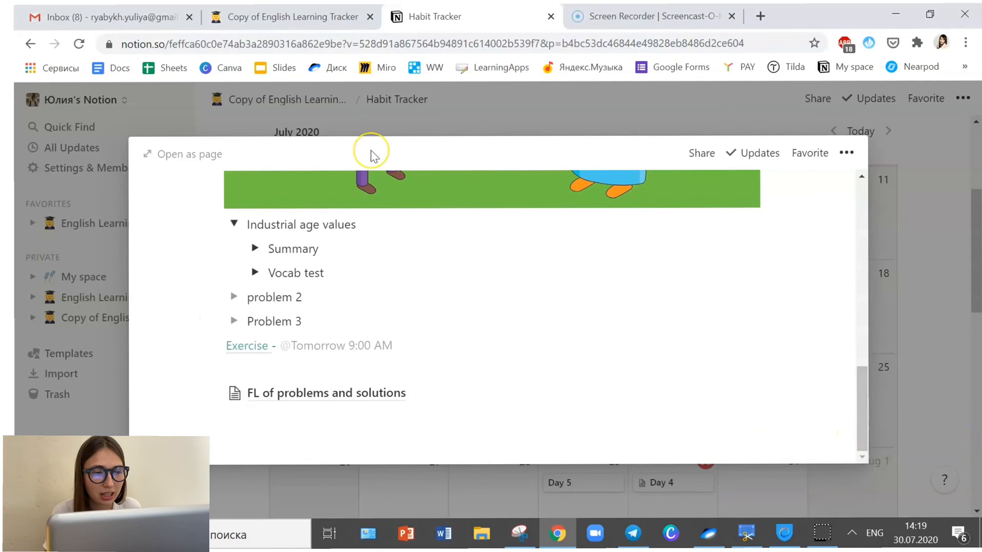
mouse_move(373, 155)
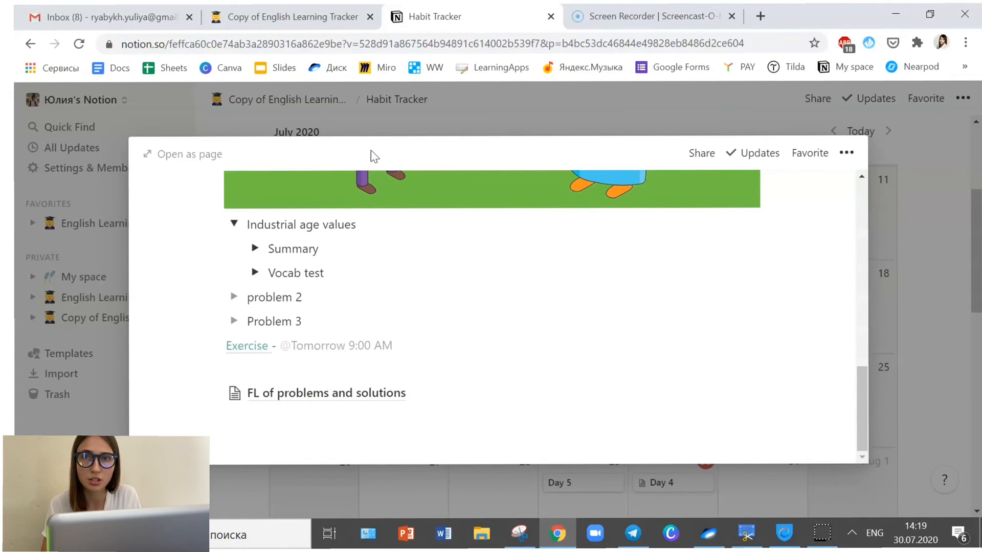